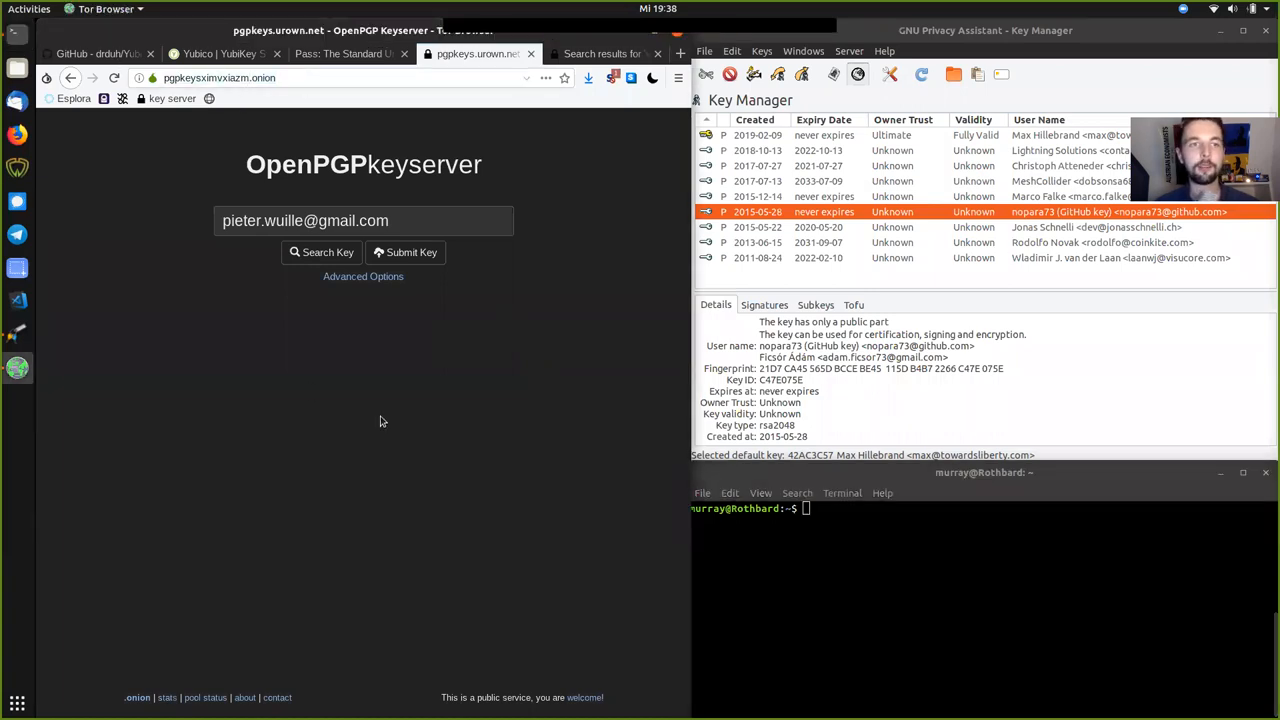
# Select the developer's email address in the OpenPGP keyserver search box.
pyautogui.tripleClick(363, 164)
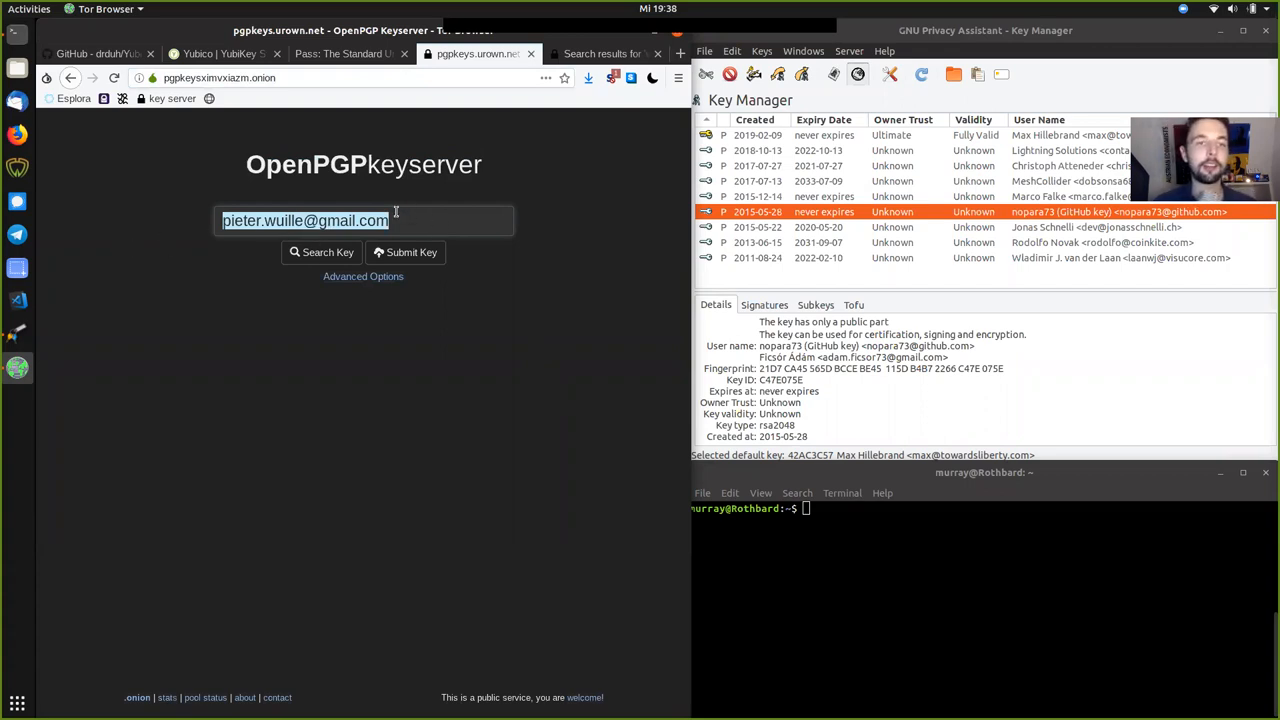
pyautogui.moveTo(473, 212)
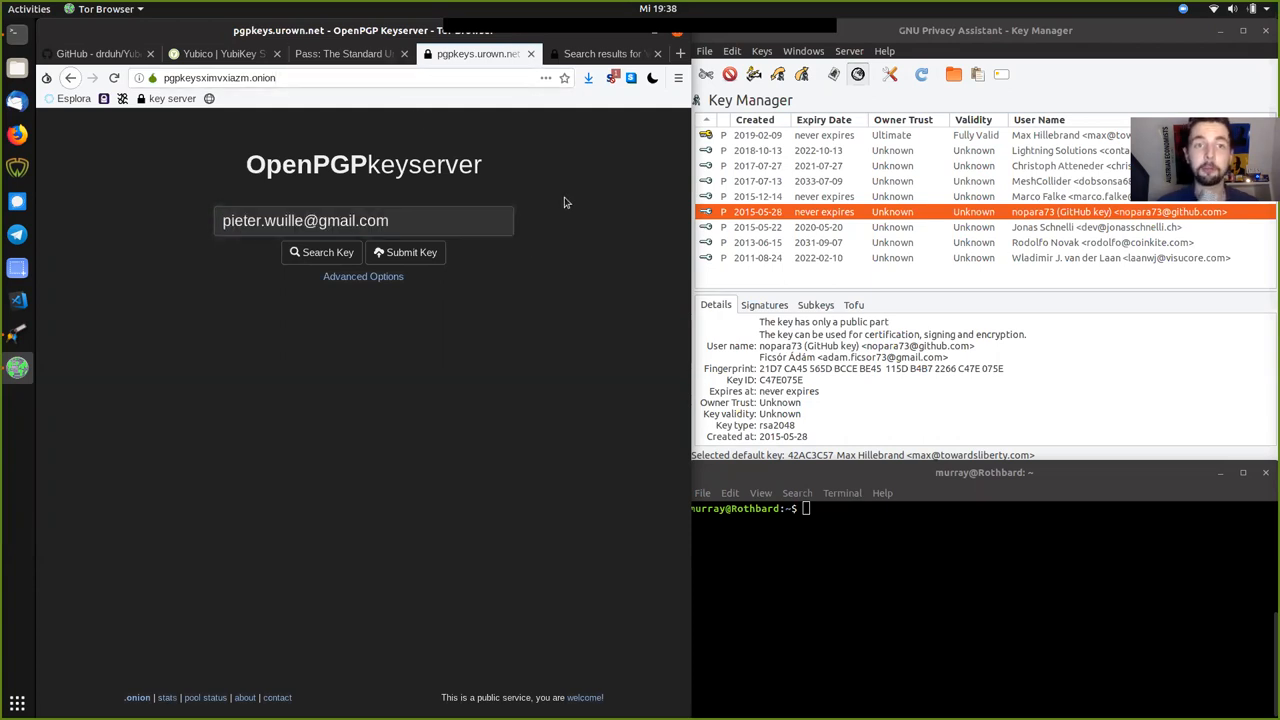
pyautogui.moveTo(598, 277)
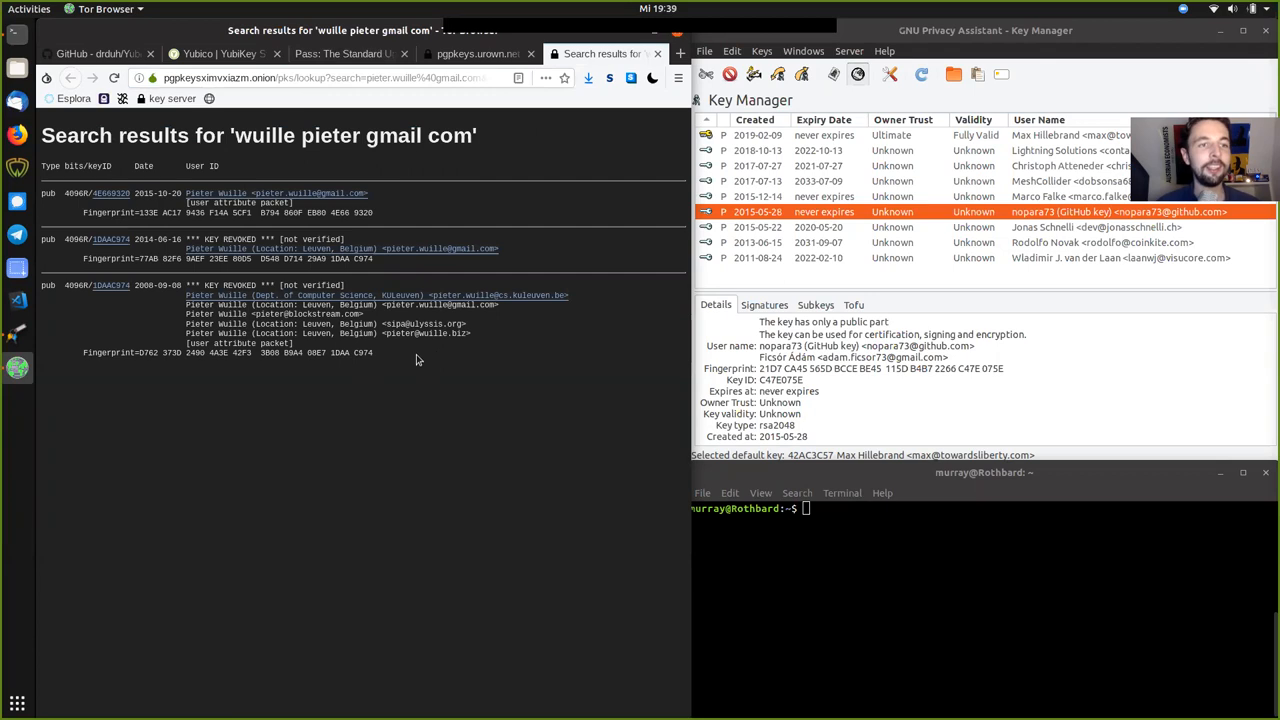
# Zoom the results and open the signature index of valid key 0x860feb804e669320.
pyautogui.doubleClick(144, 285)
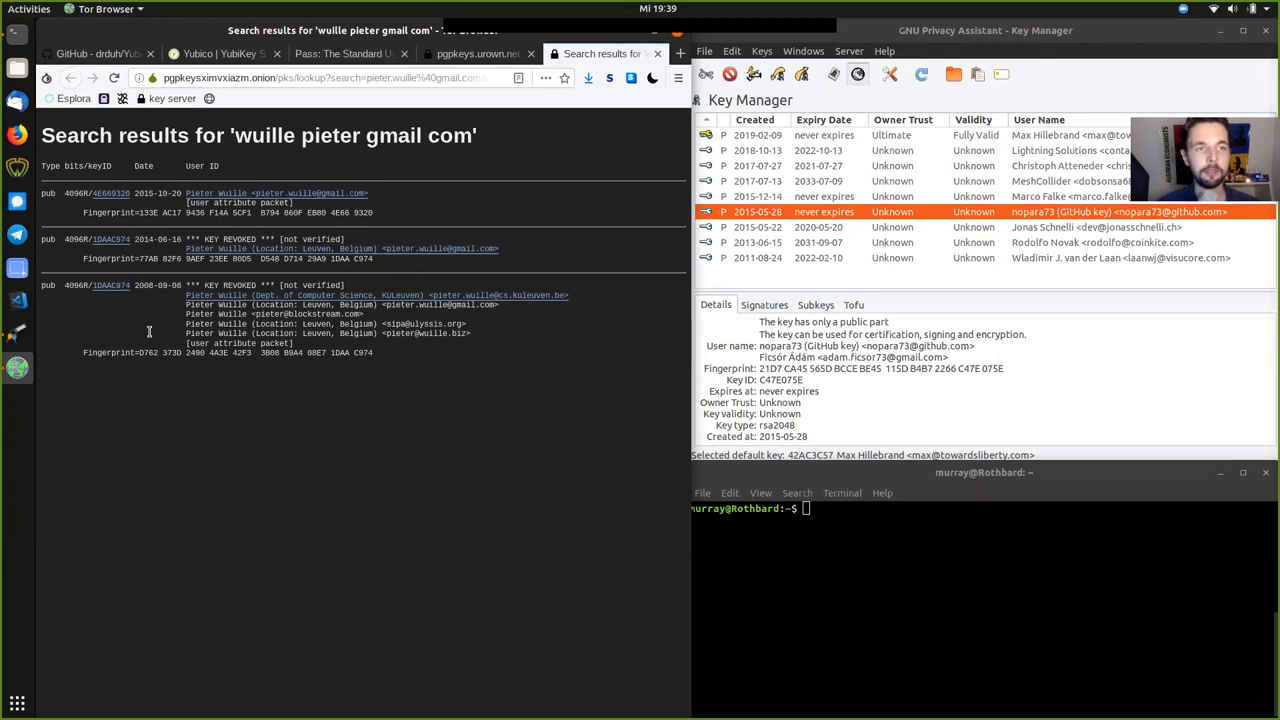
pyautogui.doubleClick(76, 285)
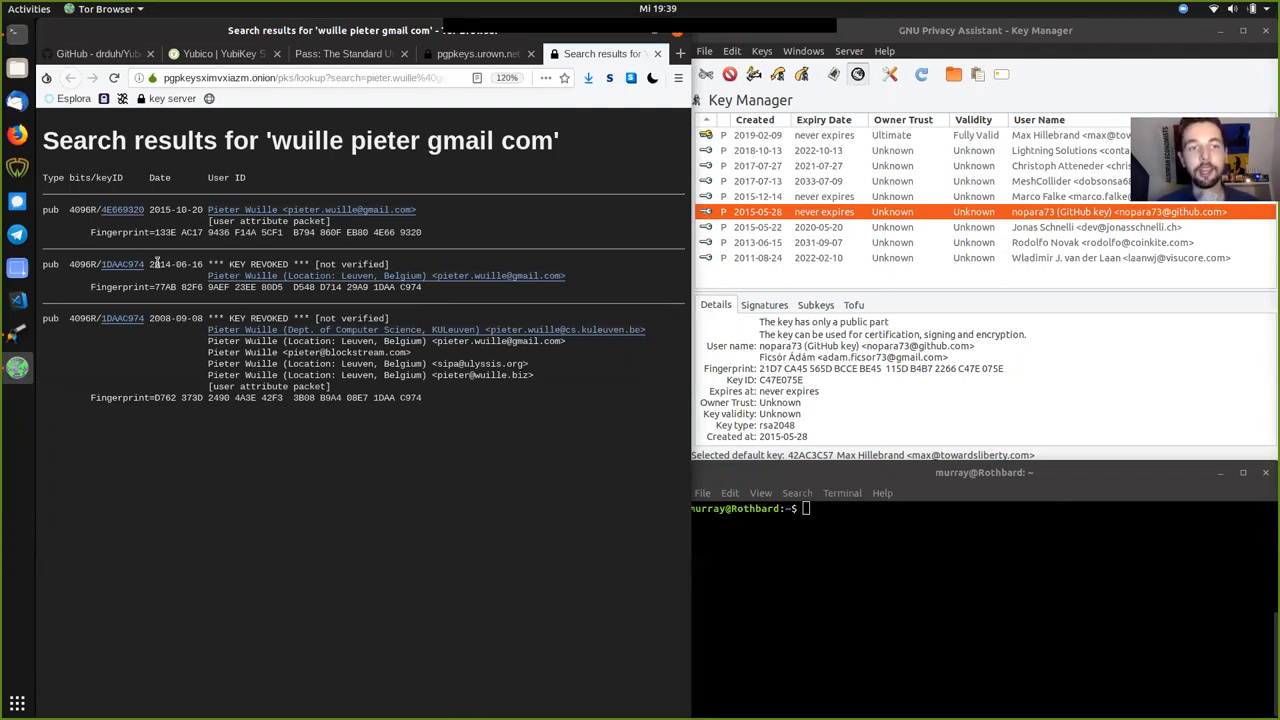
pyautogui.doubleClick(159, 264)
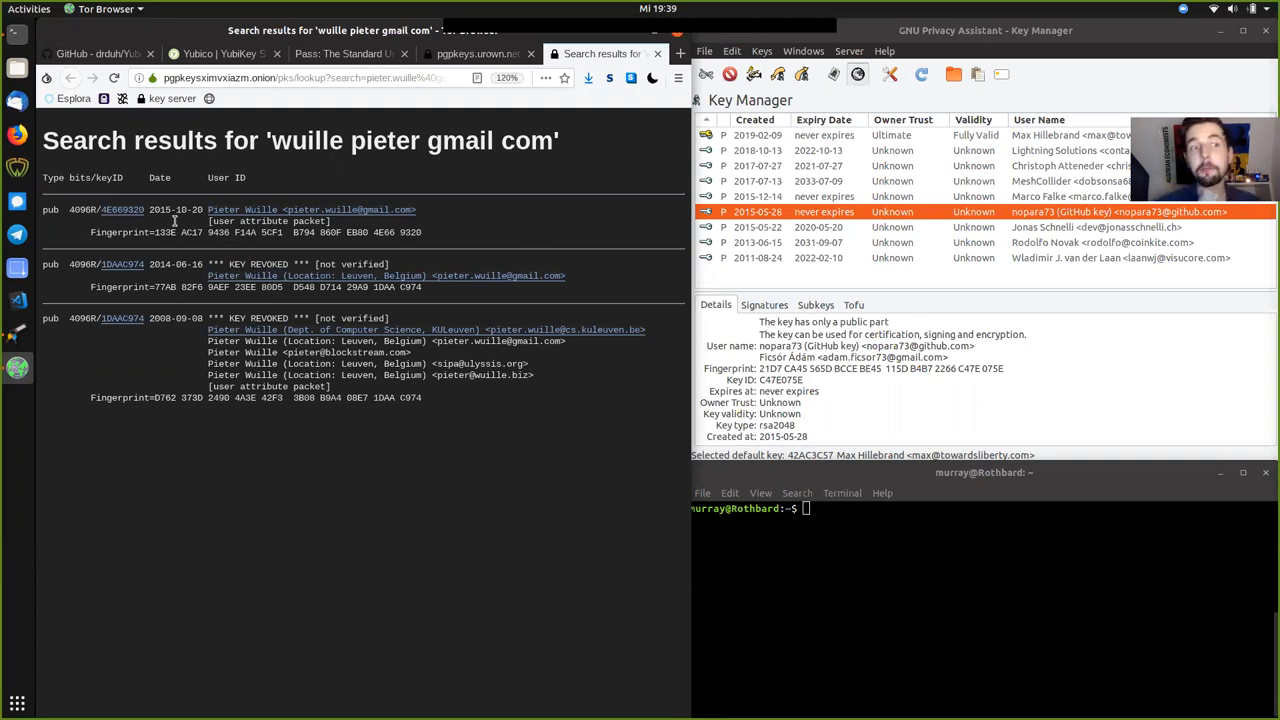
pyautogui.doubleClick(159, 210)
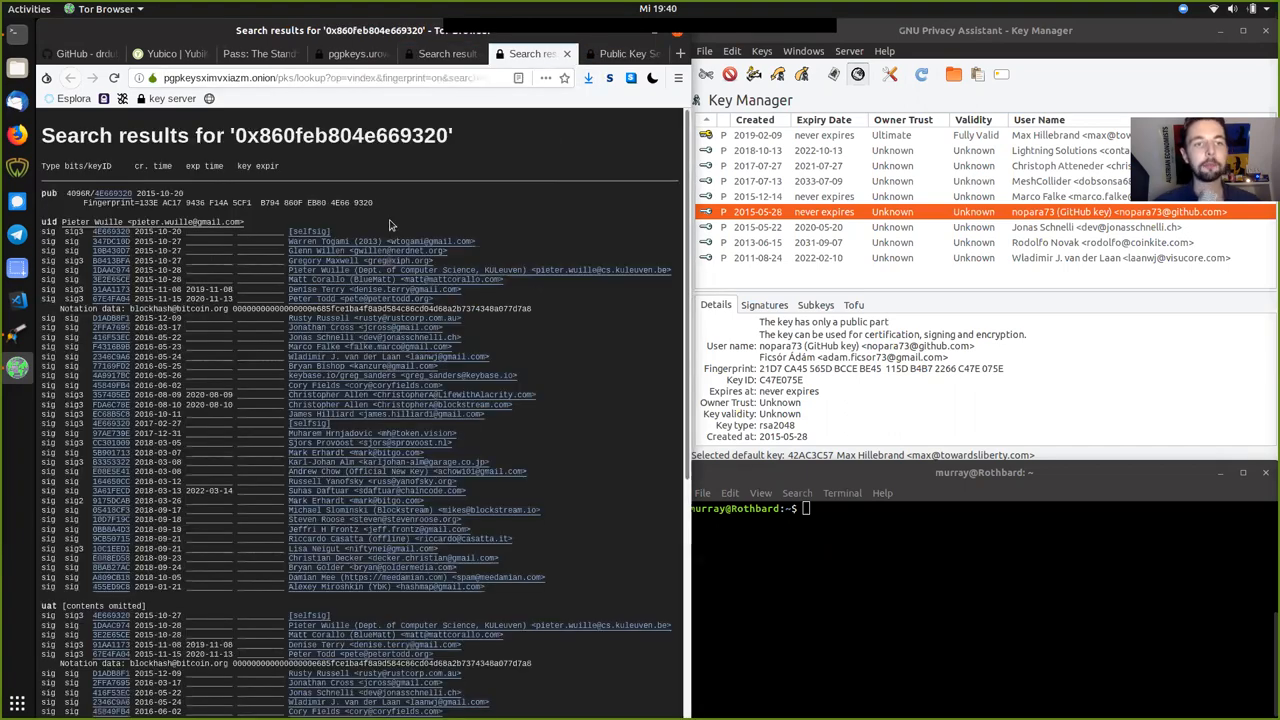
# Scroll through the signature listing for key 0x860feb804e669320.
pyautogui.scroll(-3)
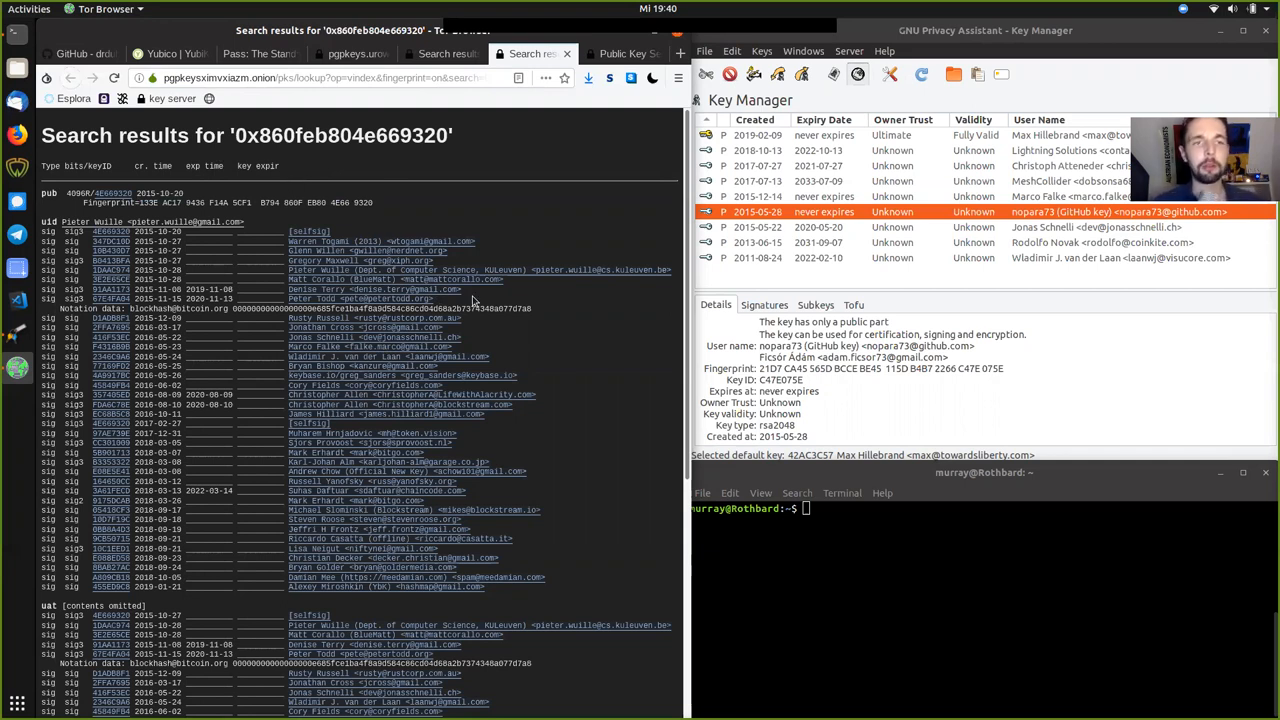
pyautogui.moveTo(432, 245)
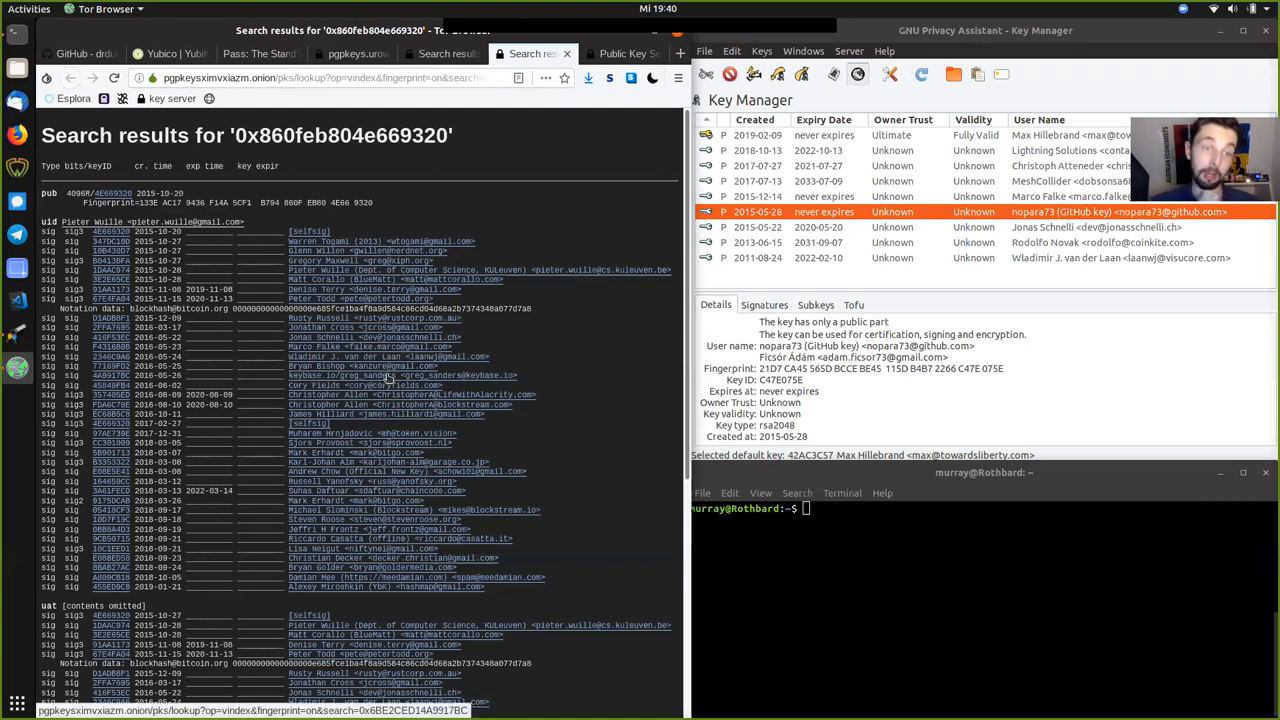
pyautogui.moveTo(572, 374)
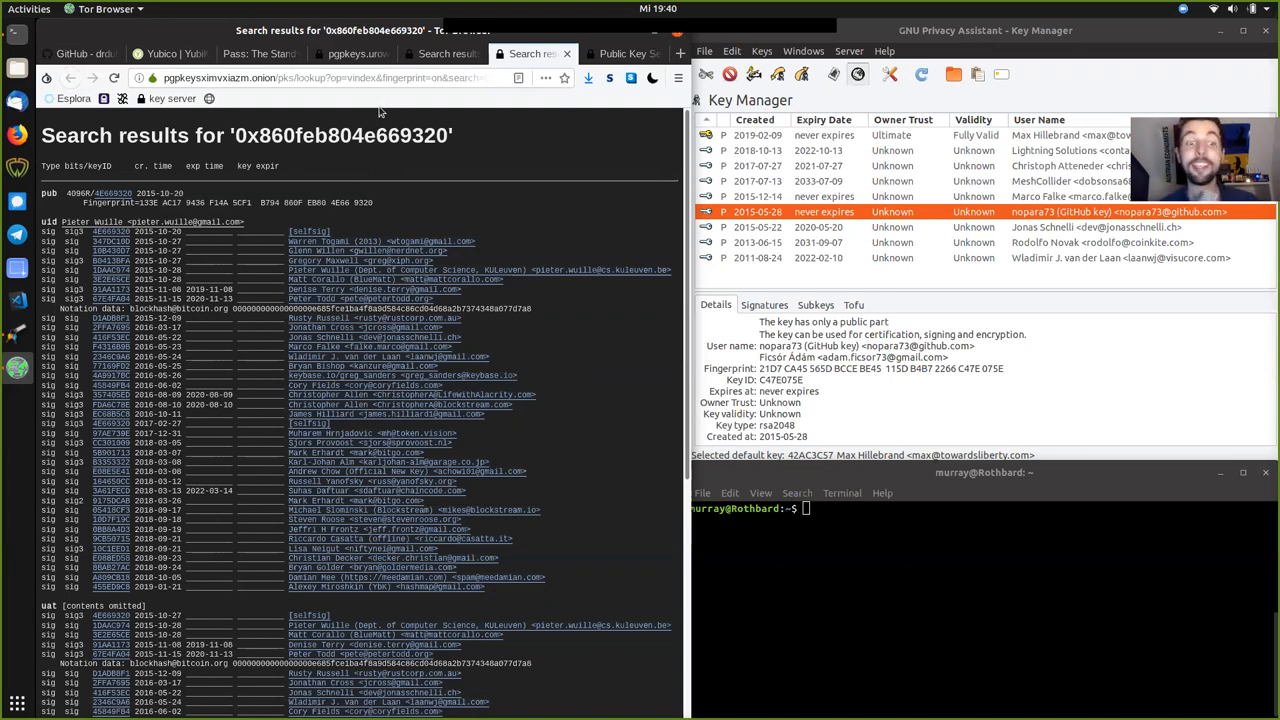
pyautogui.moveTo(372, 430)
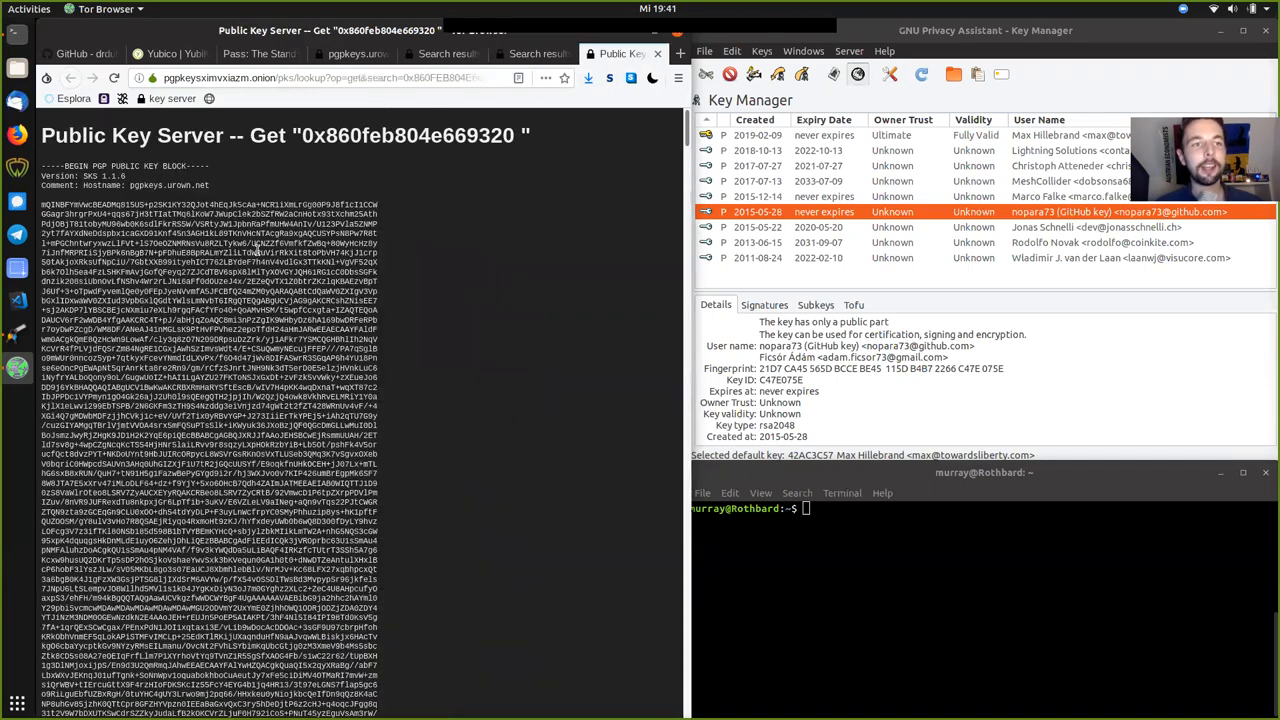
# Scroll the public key page down to the END PGP PUBLIC KEY BLOCK line.
pyautogui.scroll(-3)
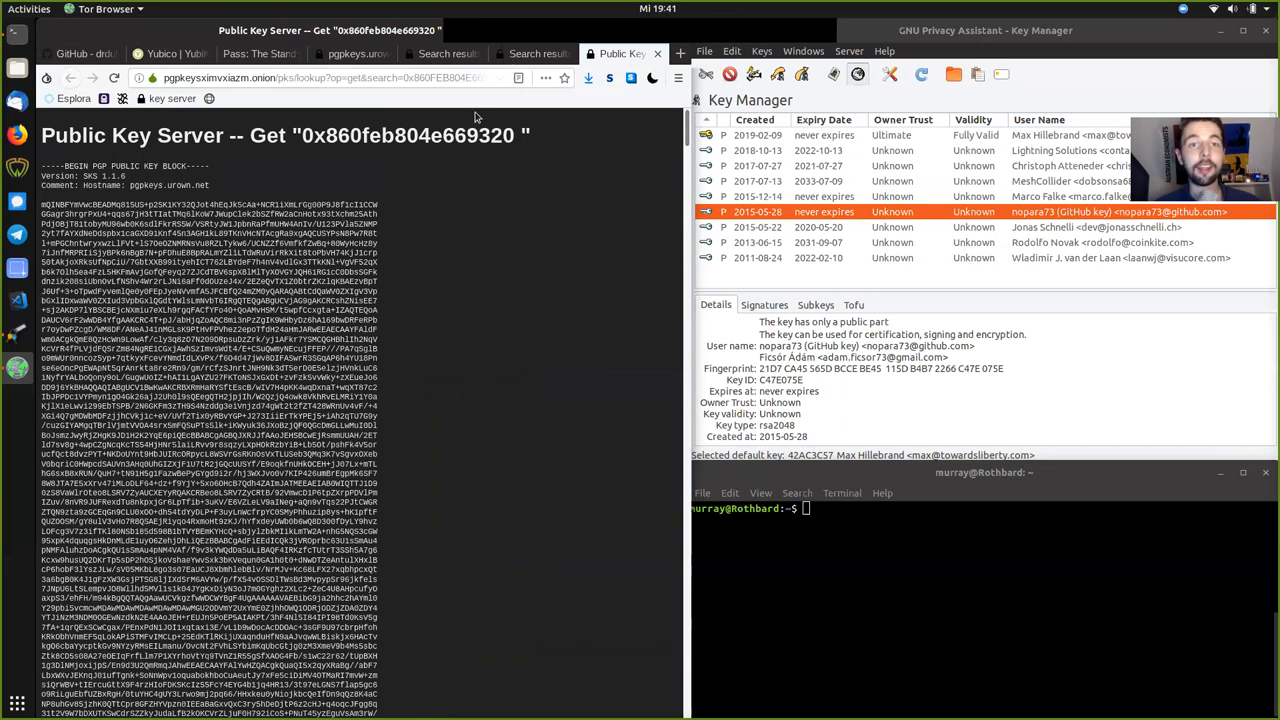
pyautogui.click(530, 53)
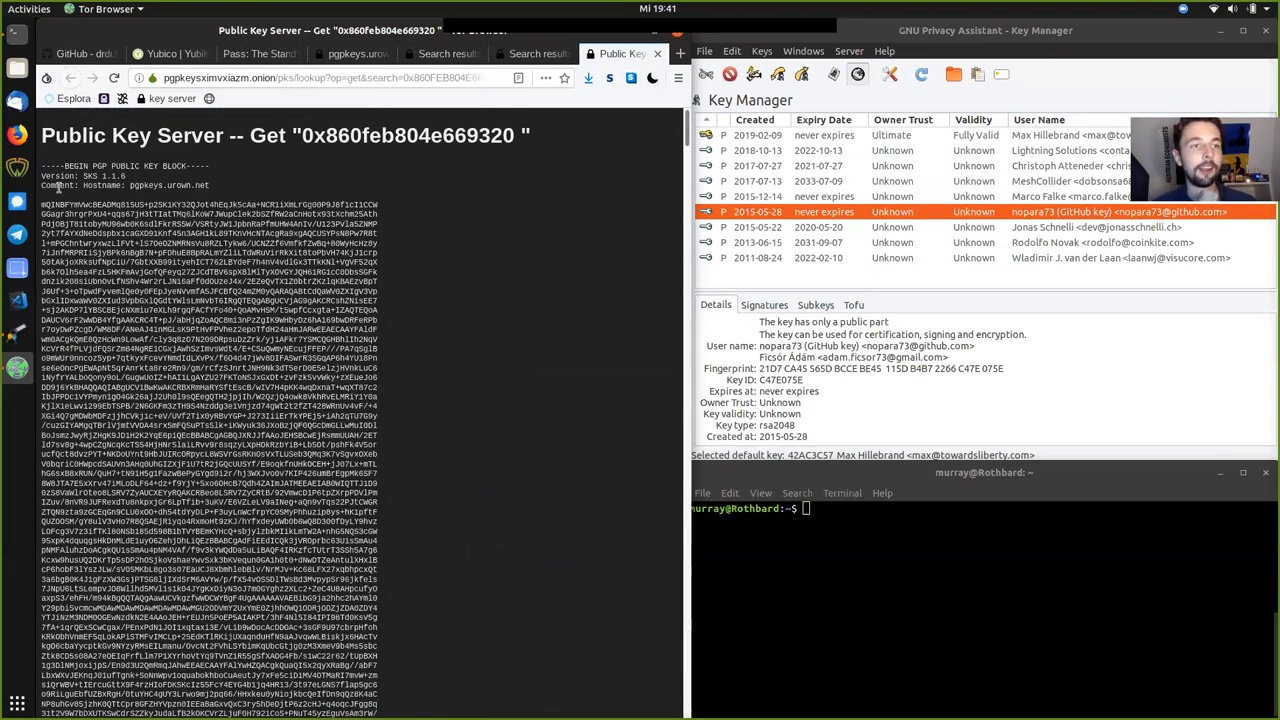
pyautogui.scroll(-3)
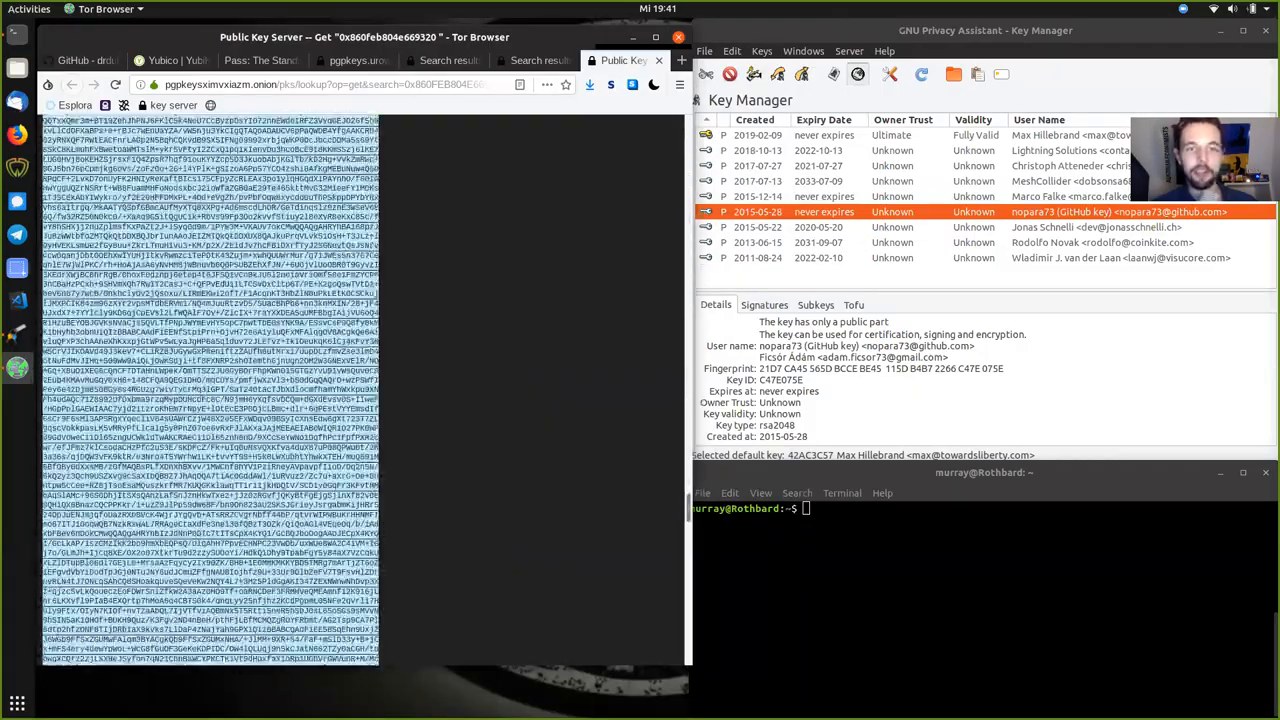
pyautogui.scroll(-3)
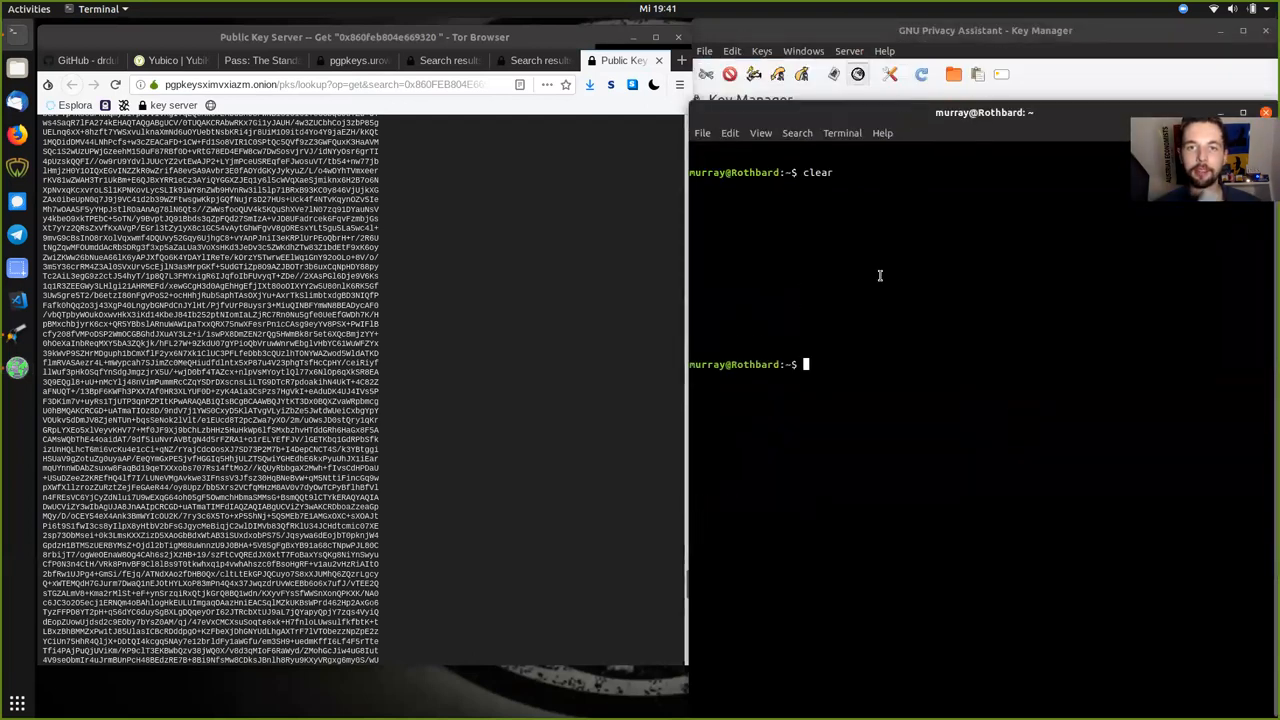
# Clear the terminal, paste the public key into nano as pieterPGP.txt, and save.
pyautogui.write('clear')
pyautogui.write('gpg --')
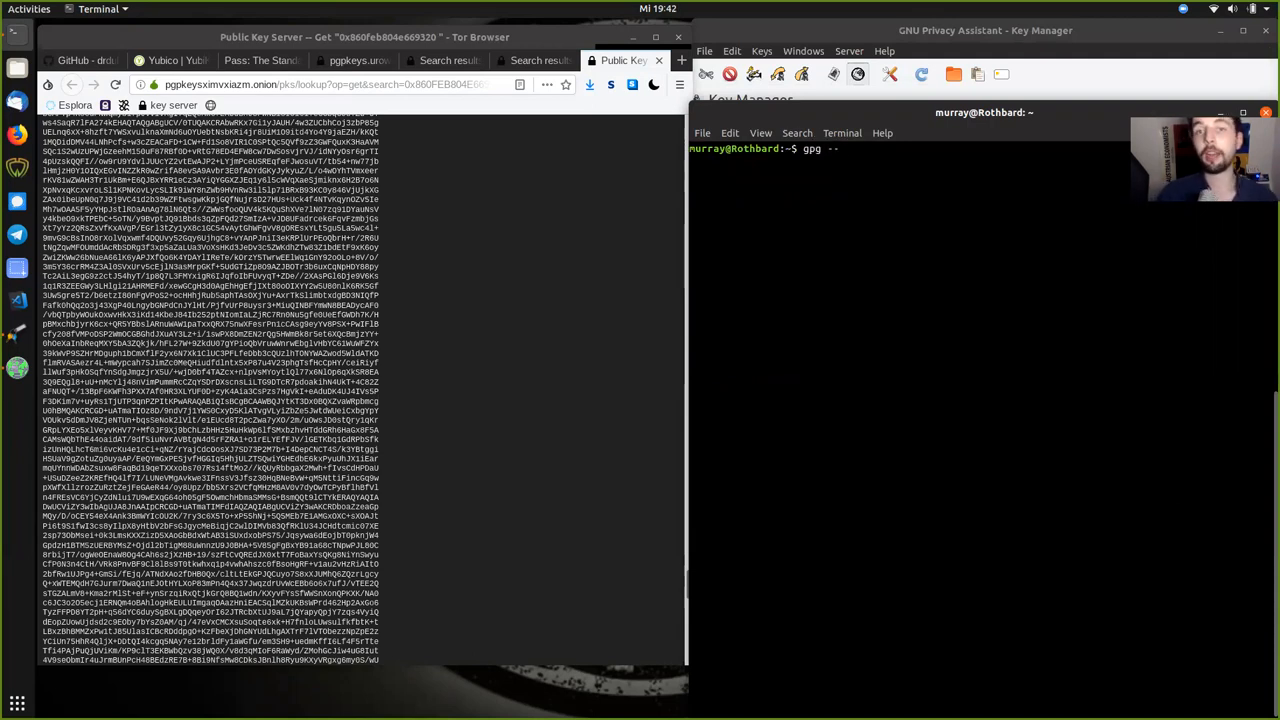
pyautogui.write('im')
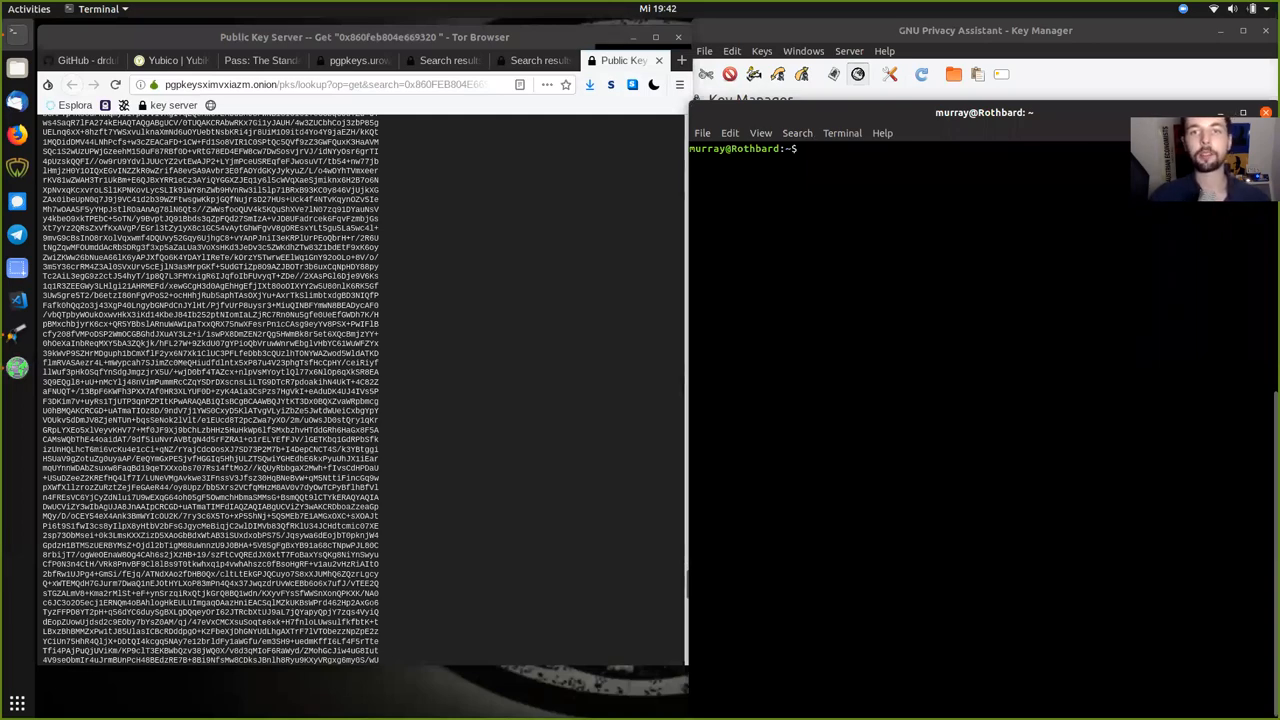
pyautogui.write('nano')
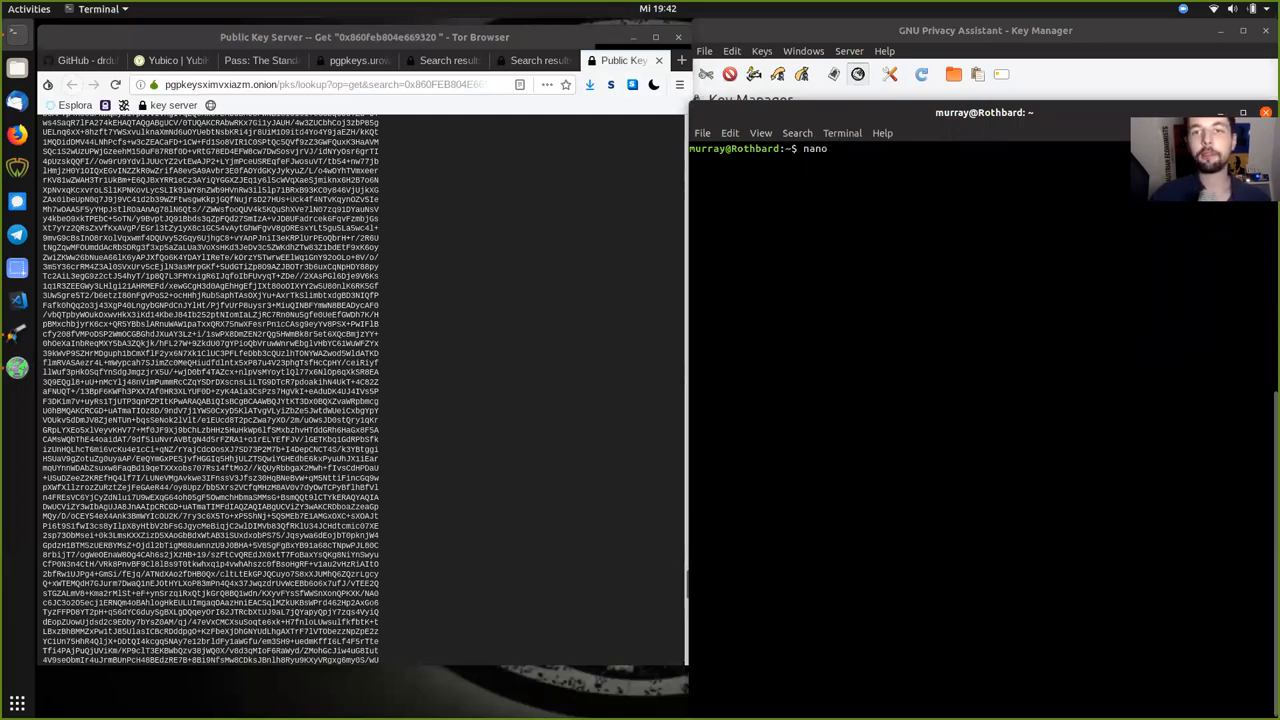
pyautogui.write('pleterp')
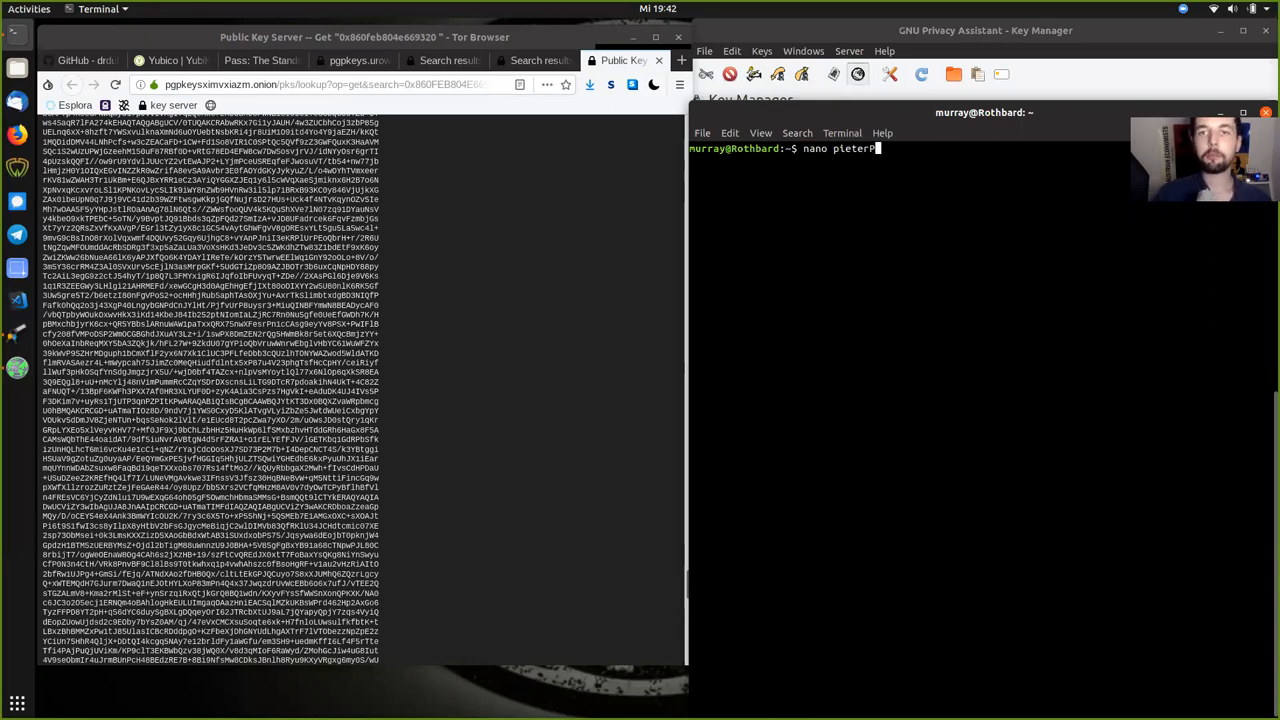
pyautogui.write('GP.txt')
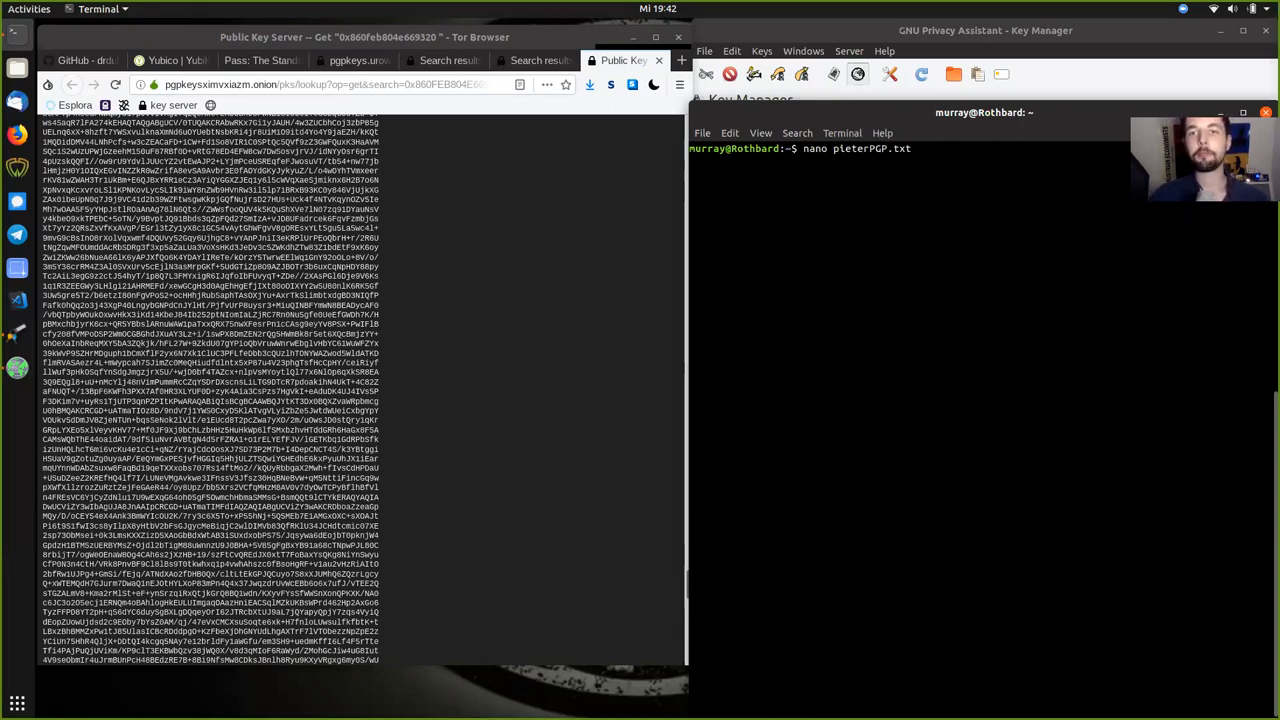
pyautogui.press('Return')
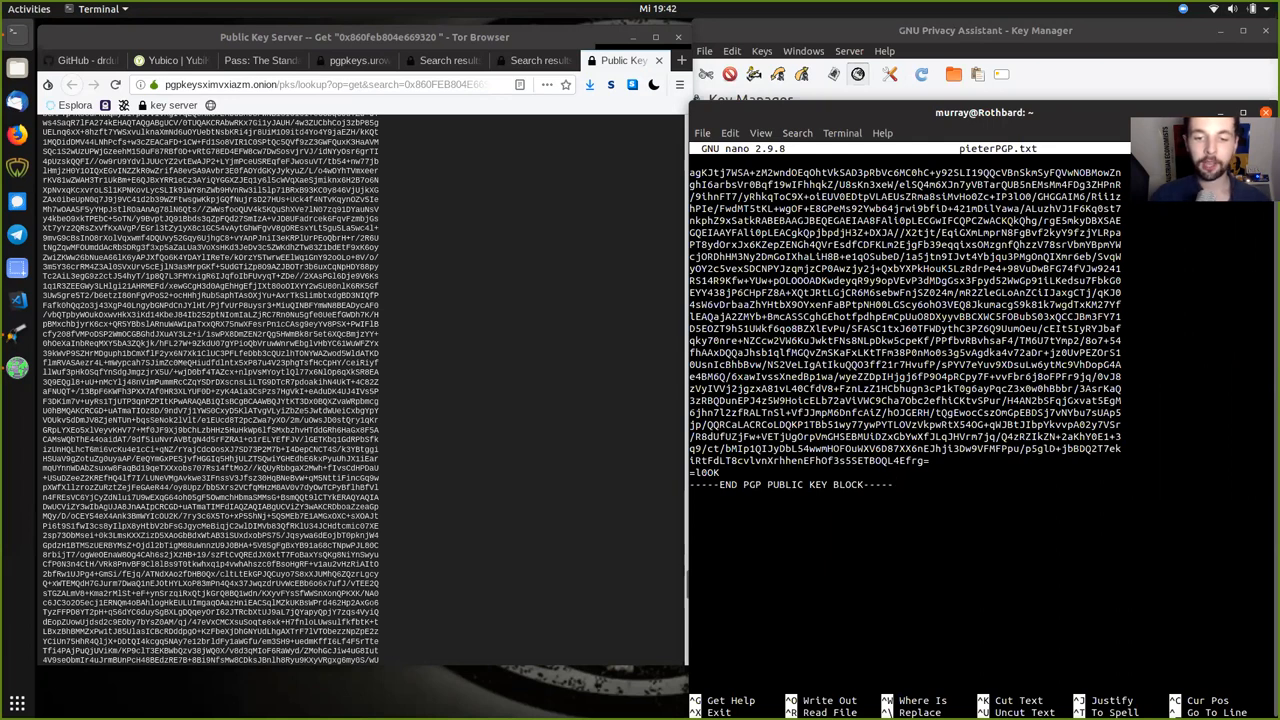
pyautogui.press('ctrl+o')
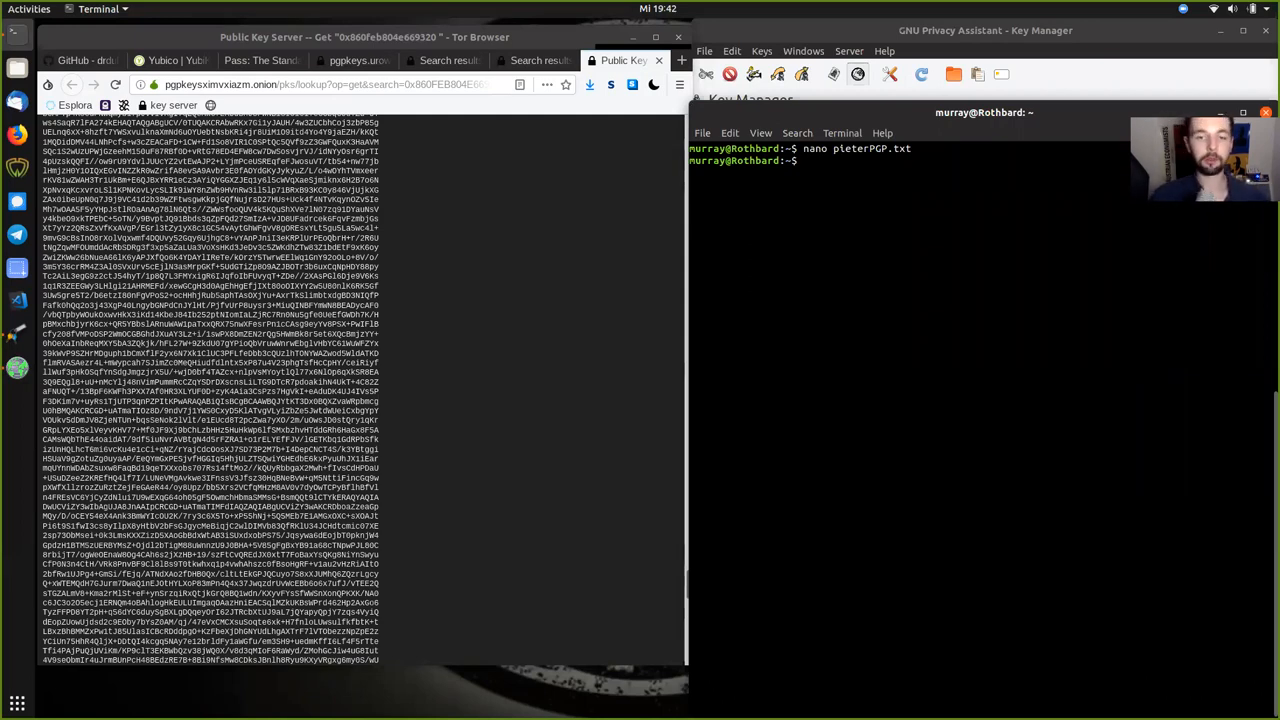
# Import pieterPGP.txt into the keyring with gpg --import.
pyautogui.write('gpg')
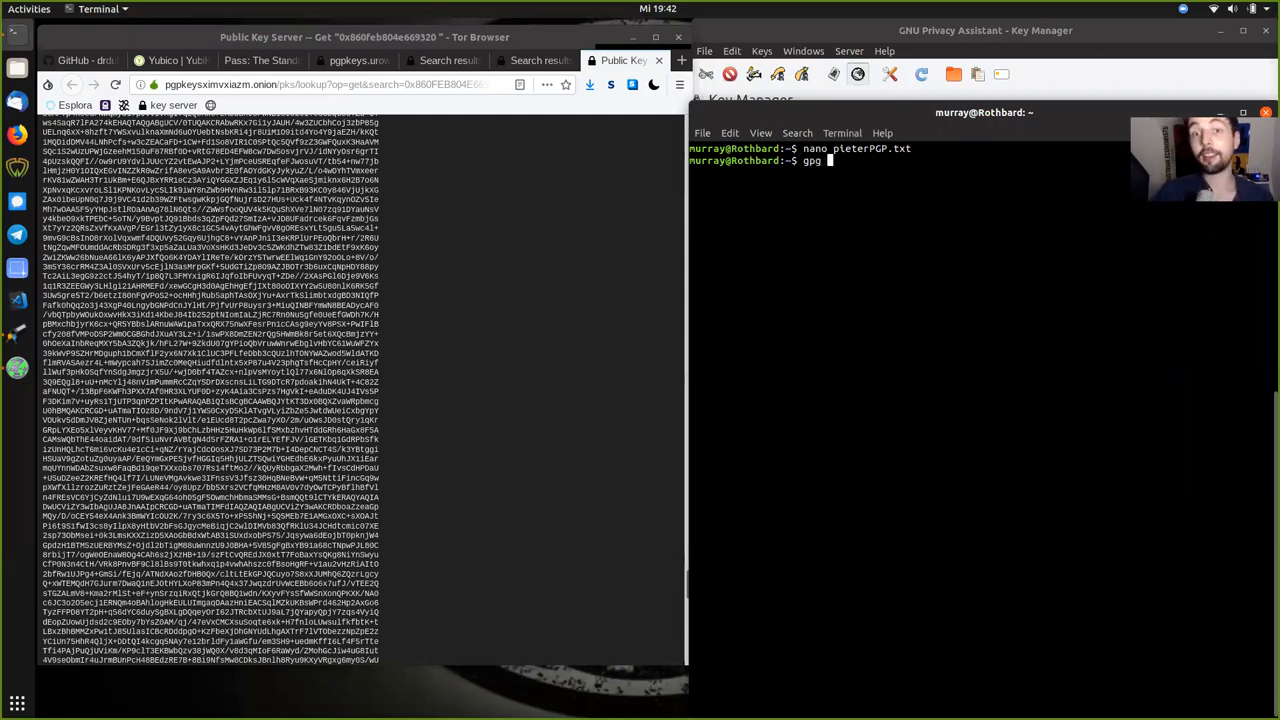
pyautogui.write('--import')
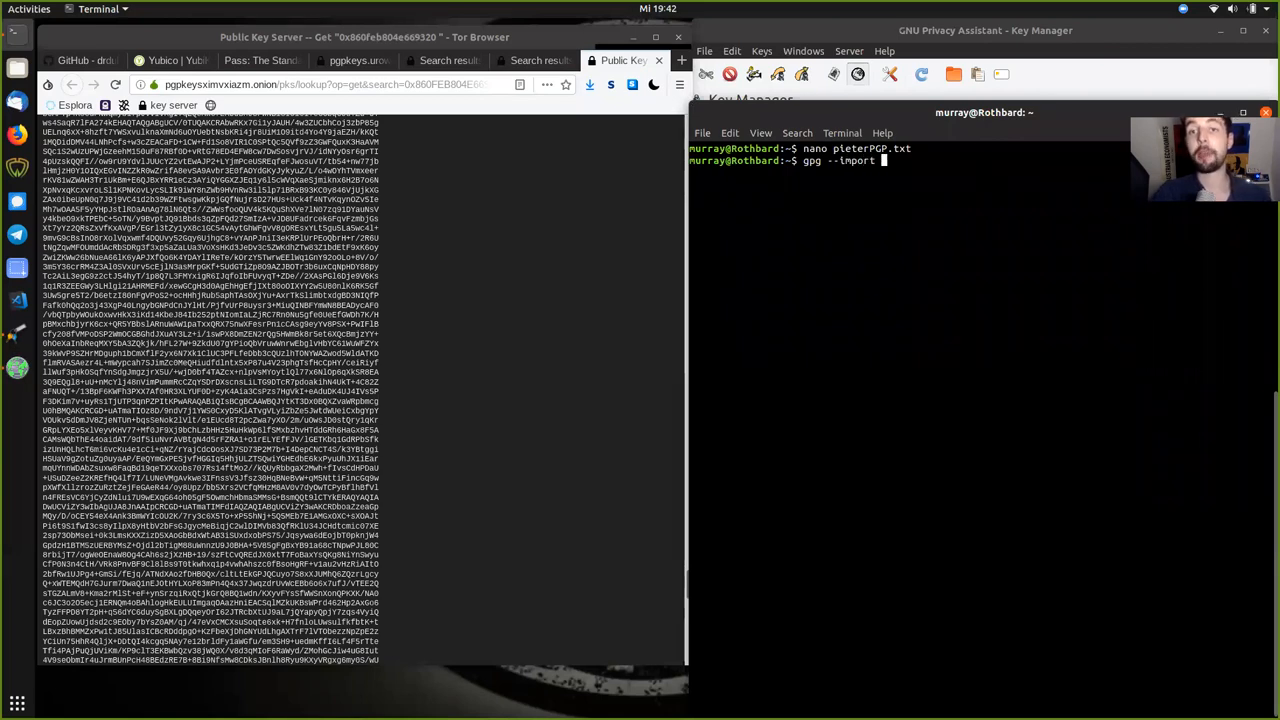
pyautogui.write('pleterPGP.txt')
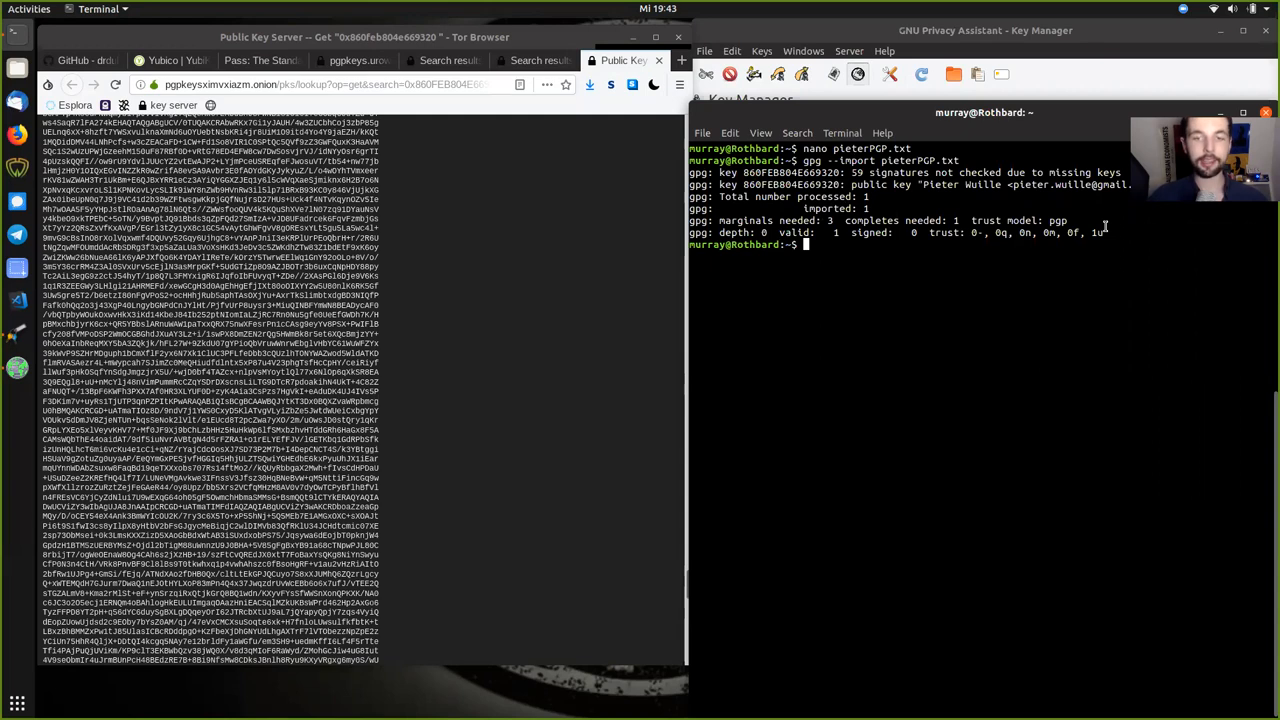
pyautogui.write('gpg -k')
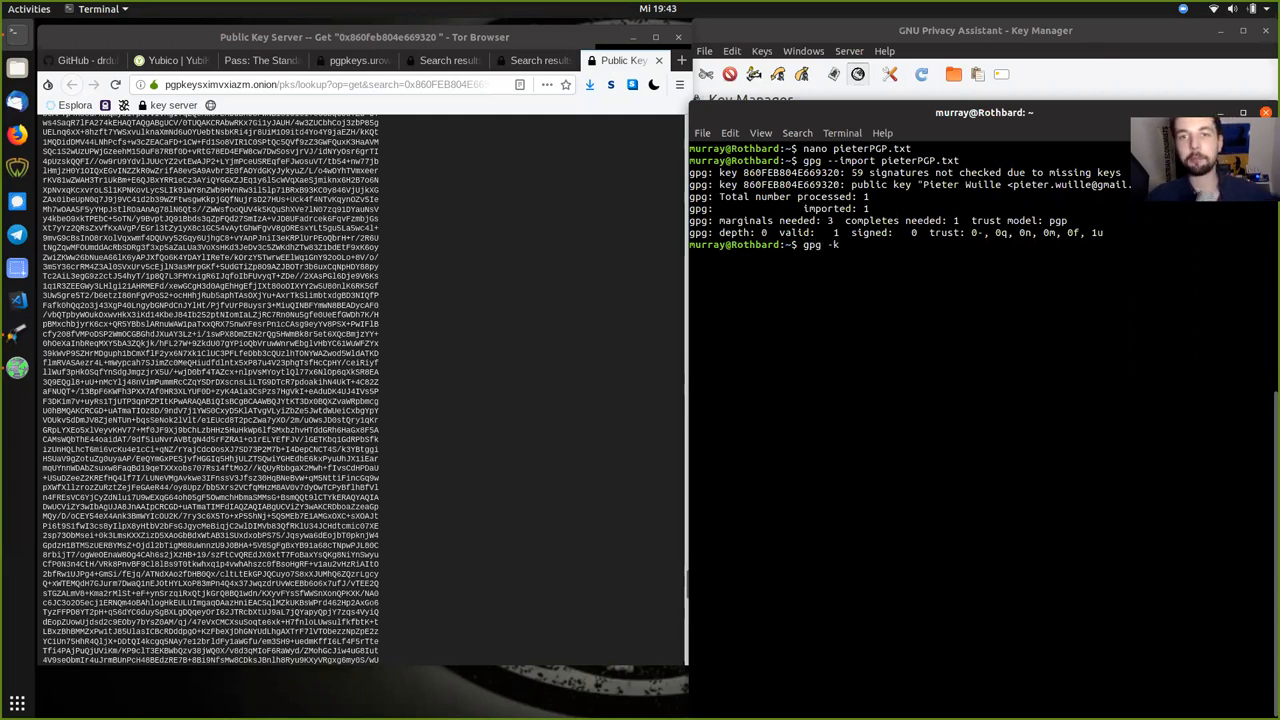
# List public keys with gpg -k and scroll to imported key 860FEB804E669320.
pyautogui.write('k')
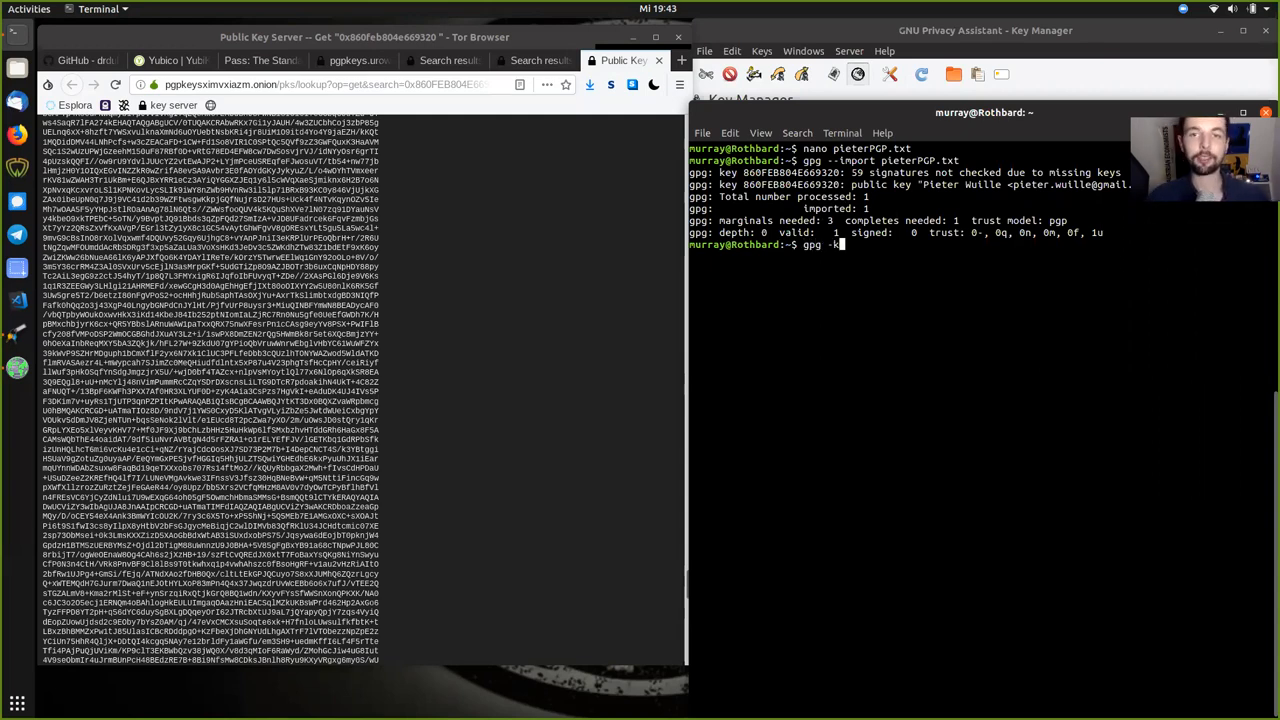
pyautogui.press('Return')
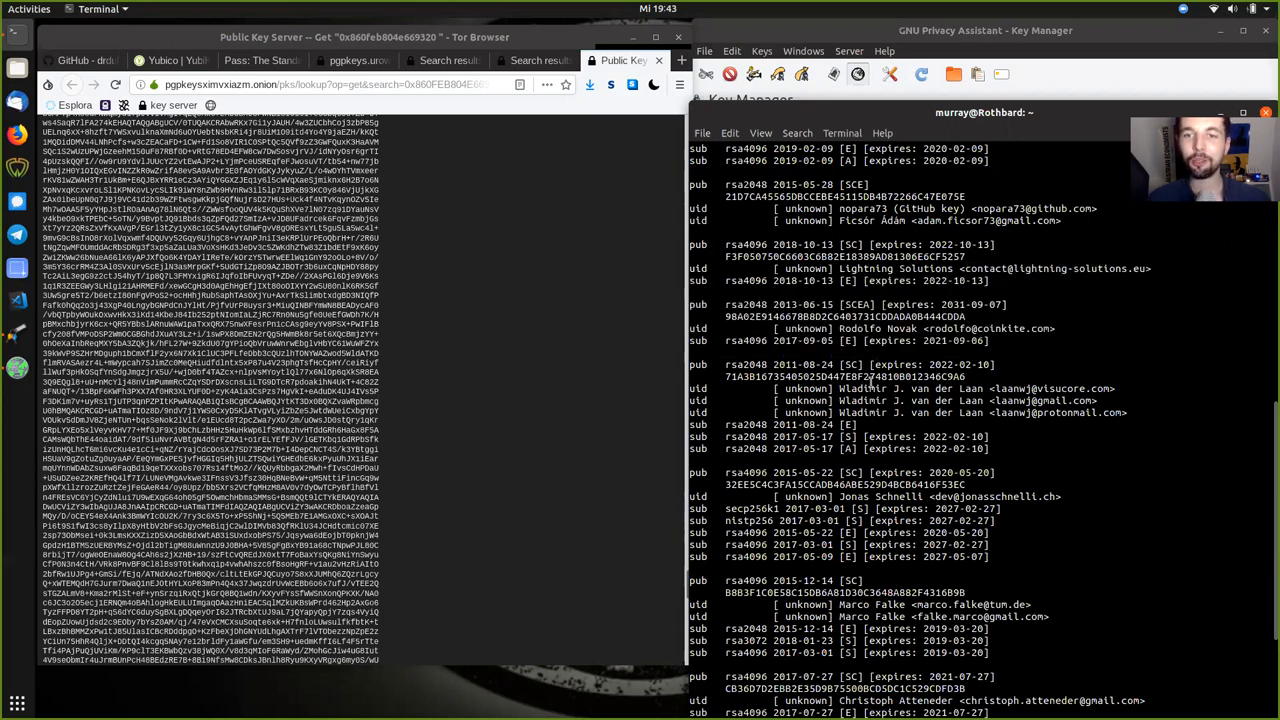
pyautogui.scroll(-3)
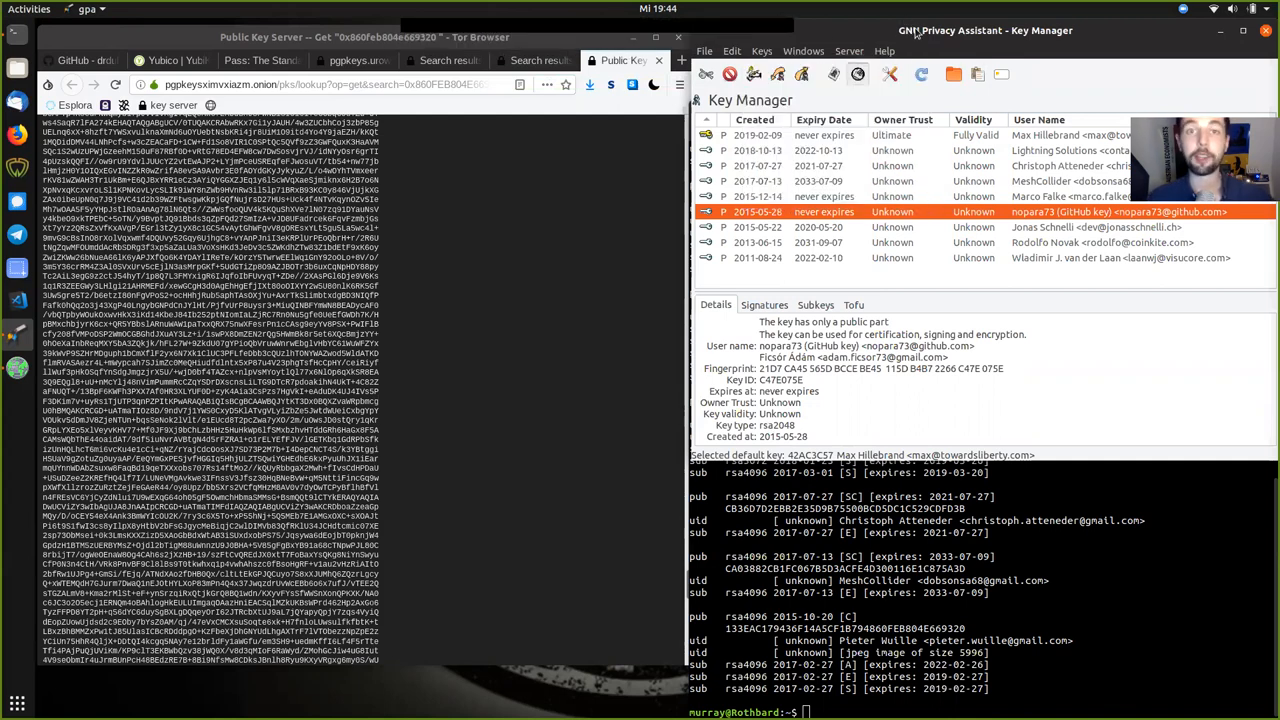
pyautogui.moveTo(800, 225)
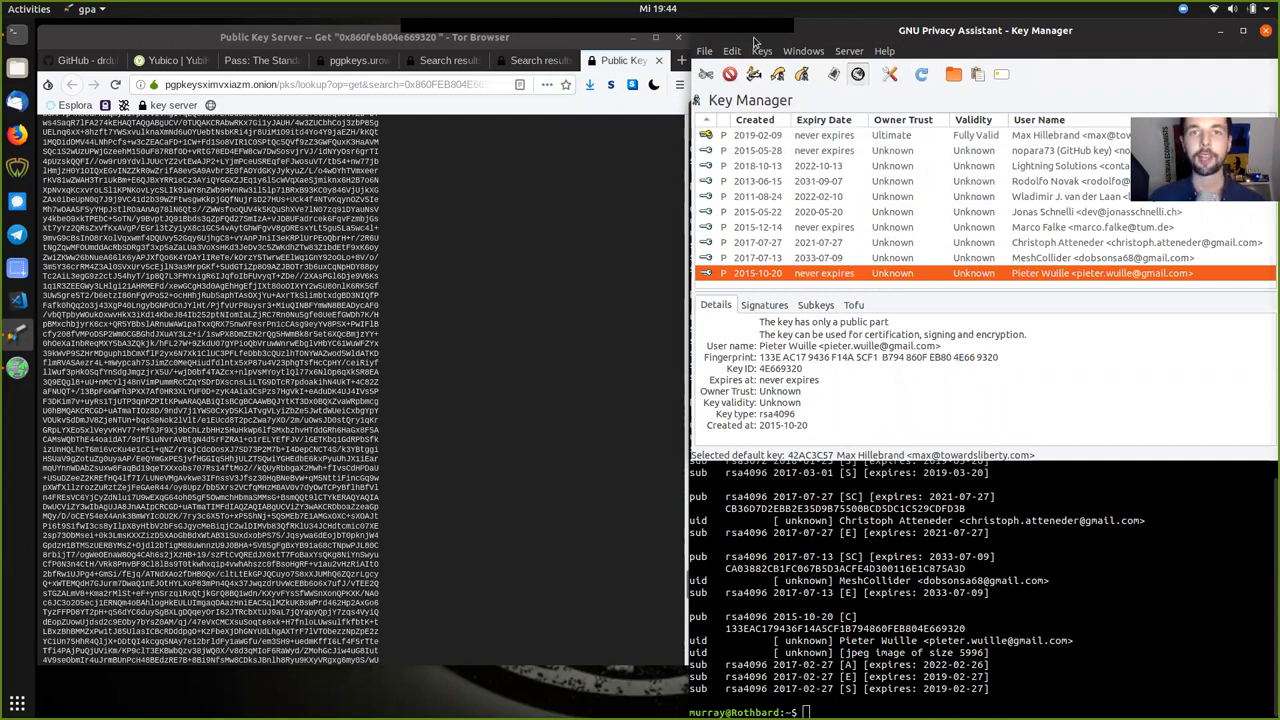
# Show key 4E669320's fingerprint, trust and validity in the GPA Key Manager.
pyautogui.click(732, 50)
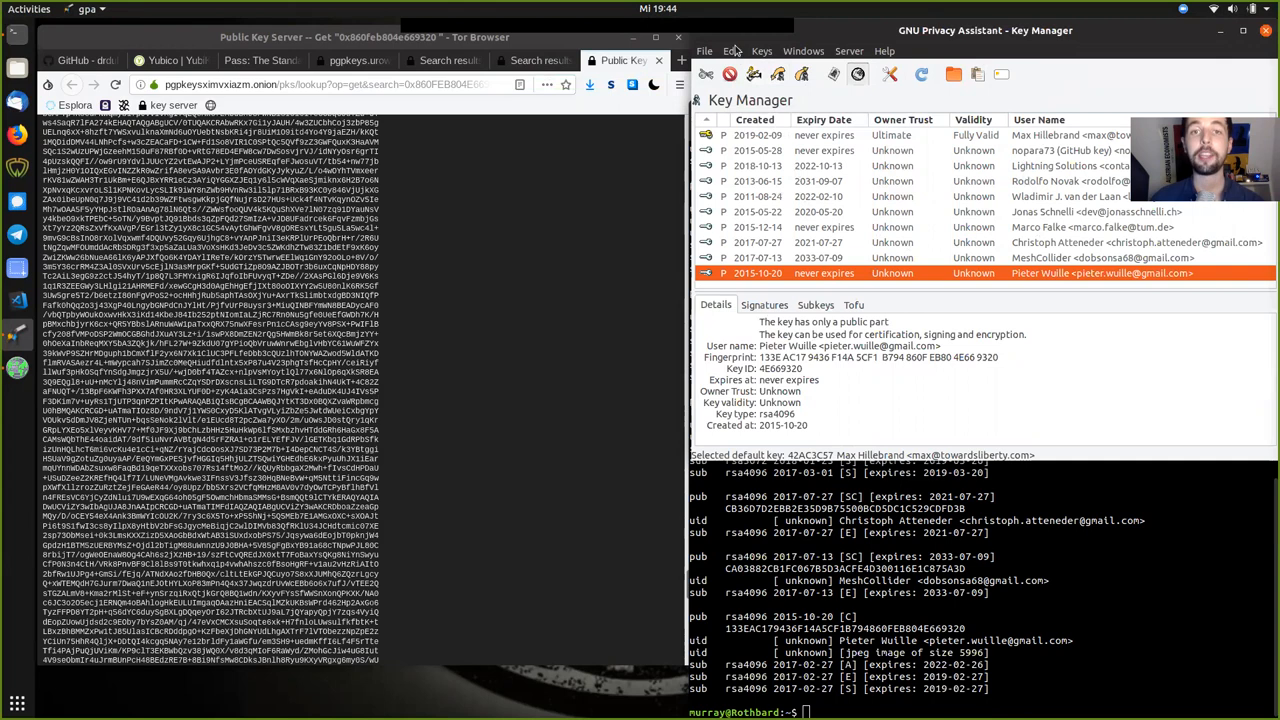
pyautogui.click(761, 51)
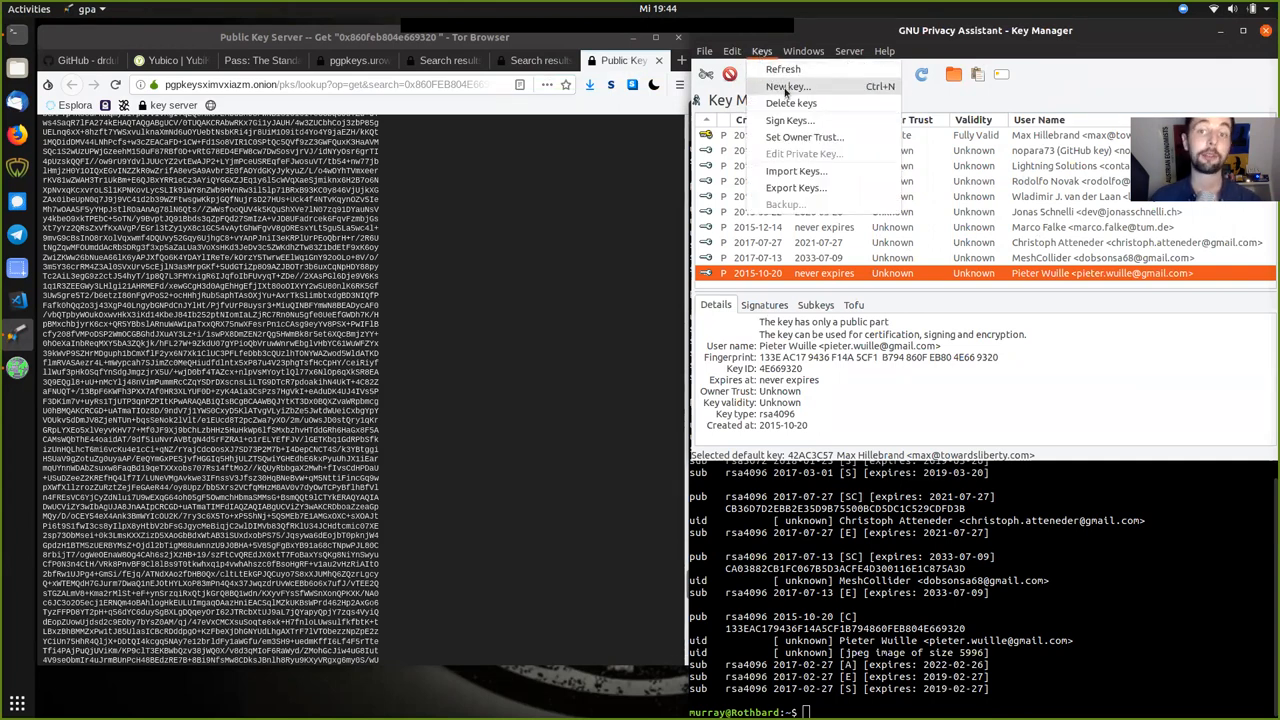
pyautogui.click(788, 86)
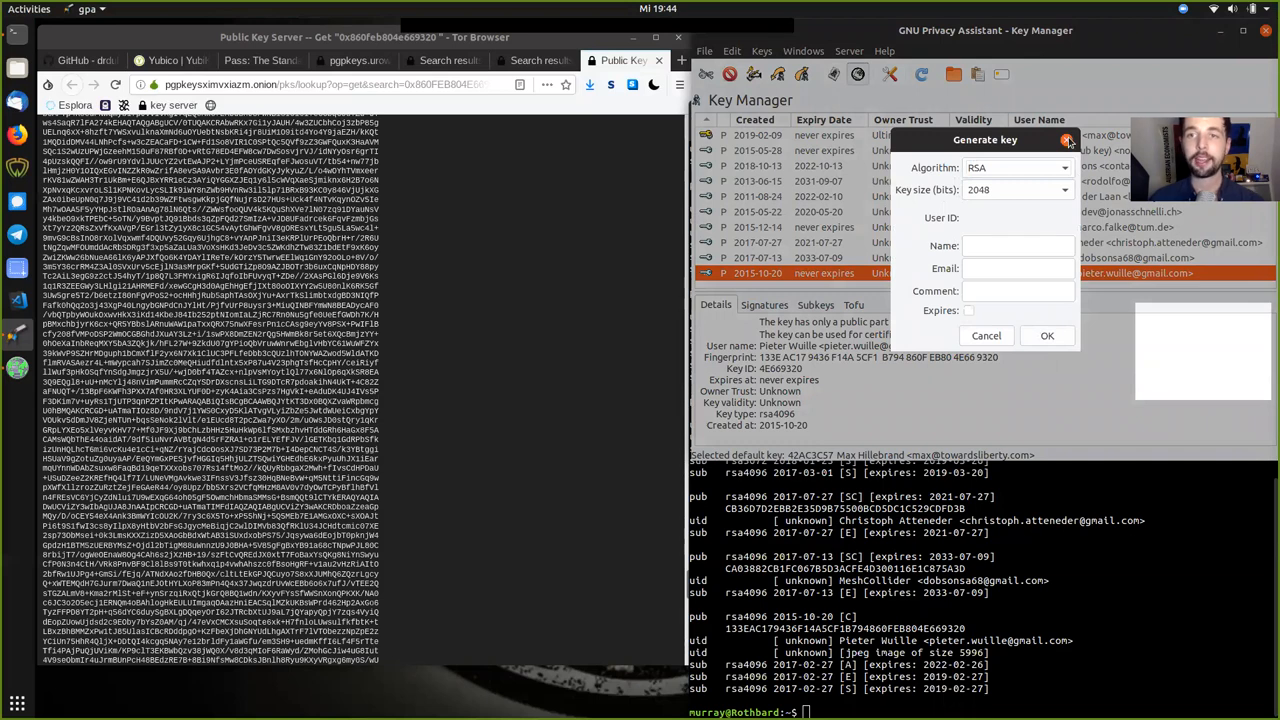
pyautogui.click(986, 335)
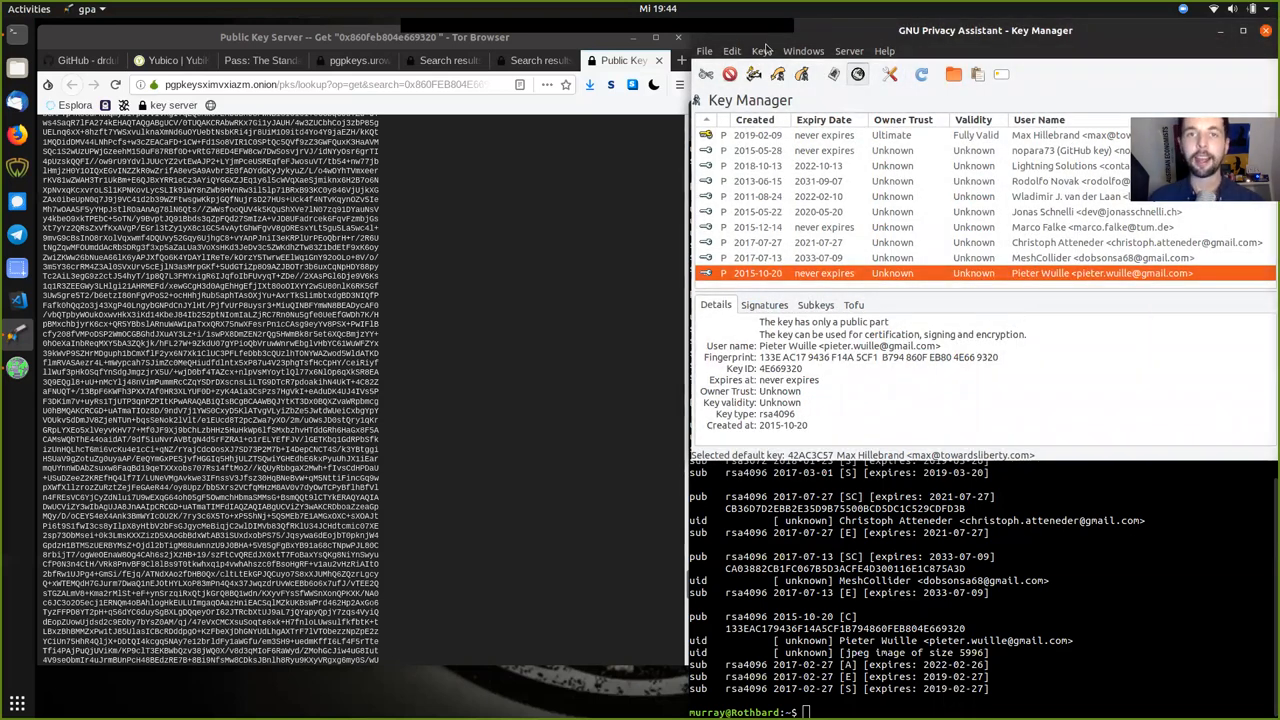
pyautogui.click(762, 50)
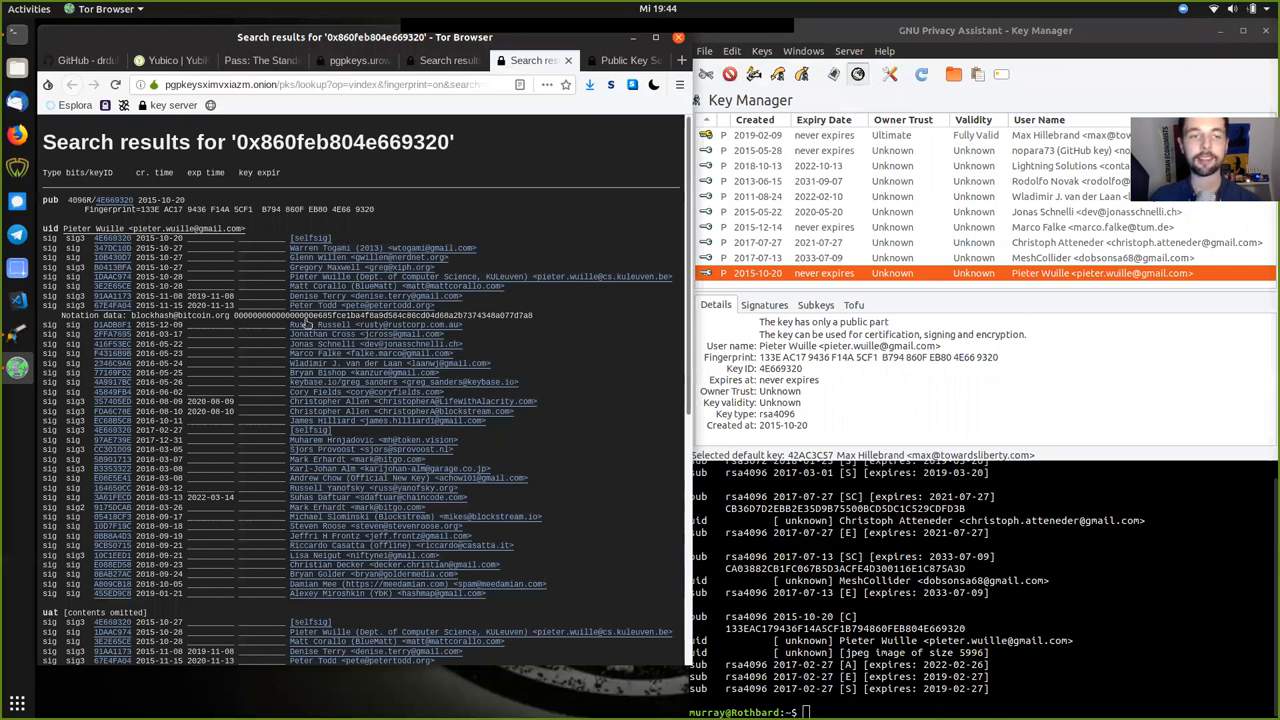
pyautogui.moveTo(898, 290)
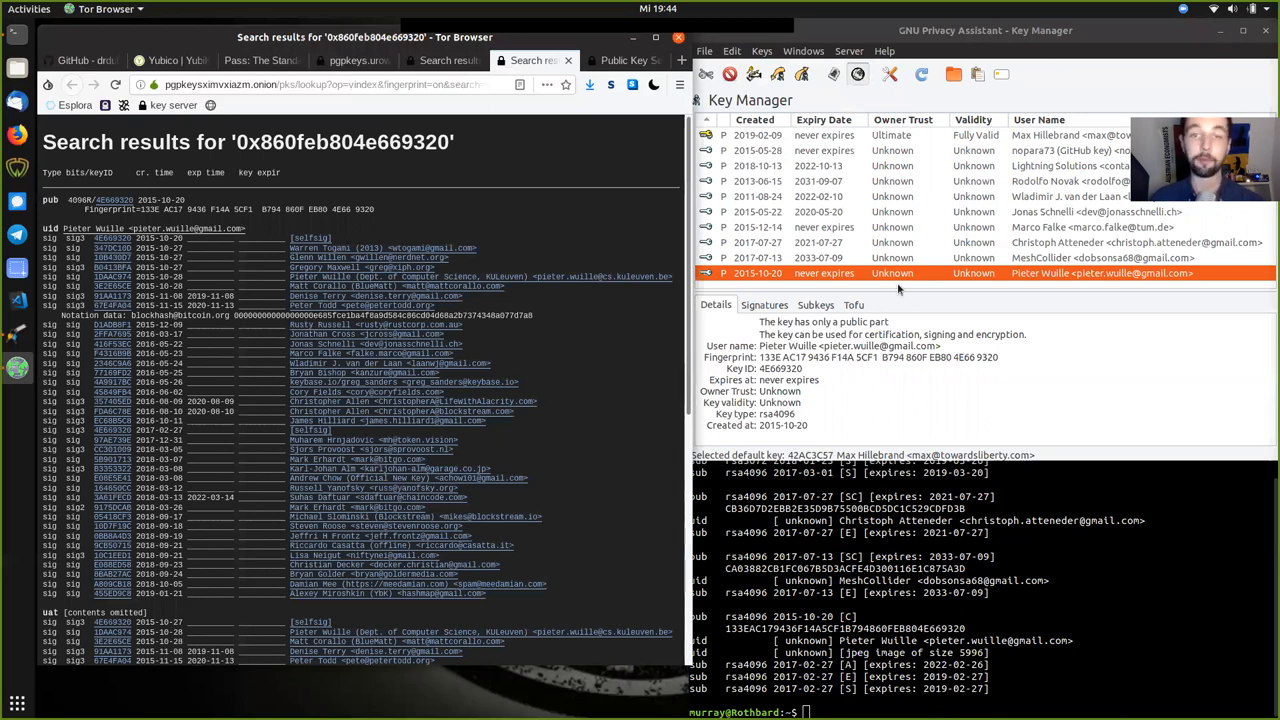
pyautogui.click(761, 51)
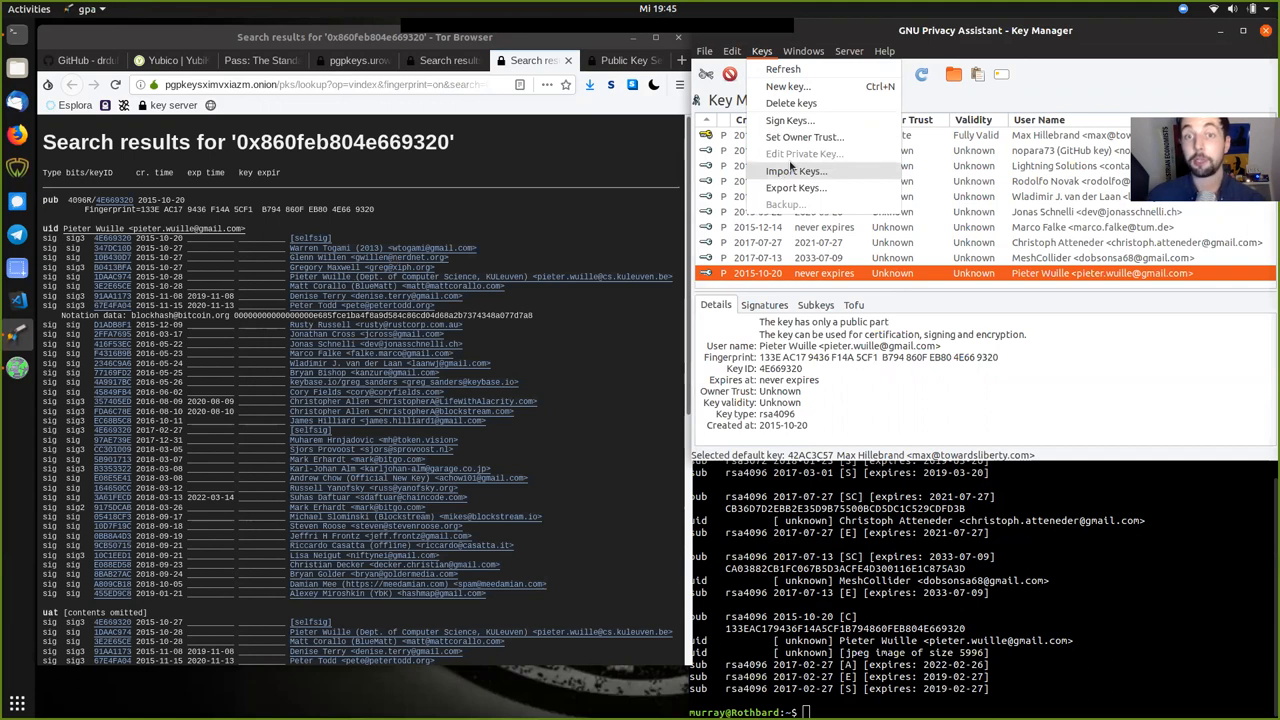
pyautogui.click(795, 170)
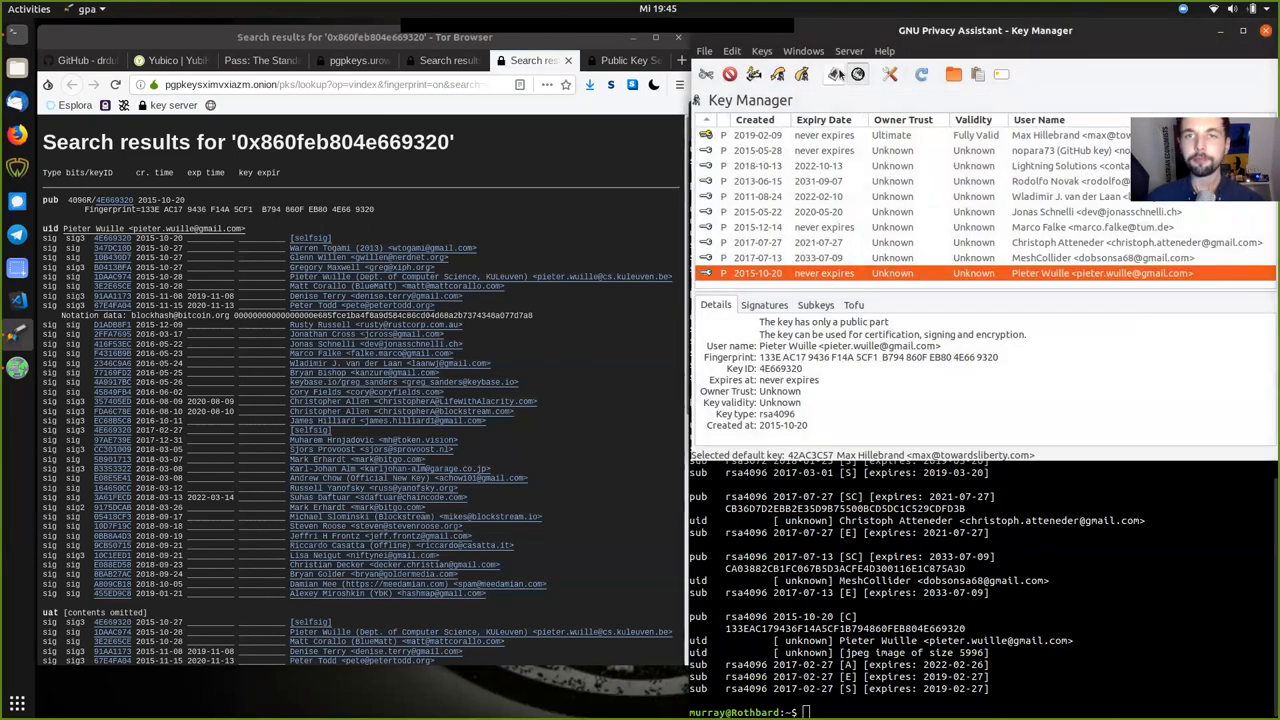
pyautogui.click(803, 51)
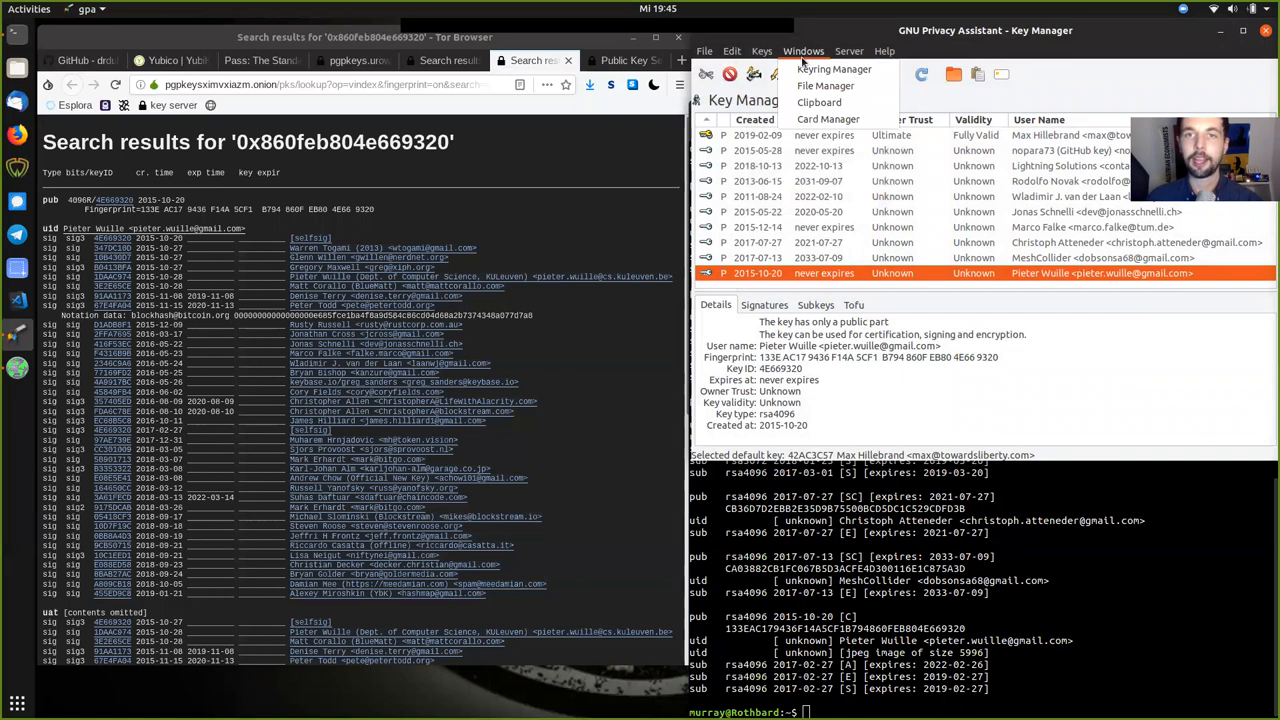
pyautogui.click(803, 51)
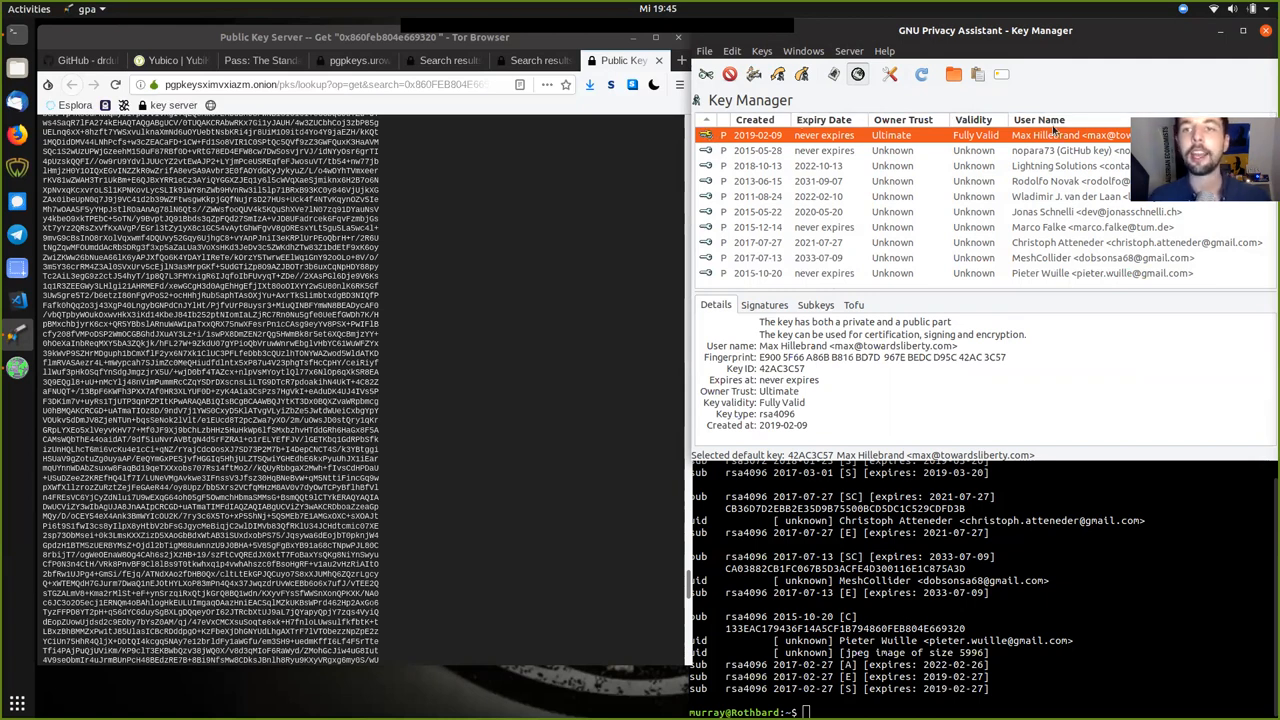
pyautogui.moveTo(857, 149)
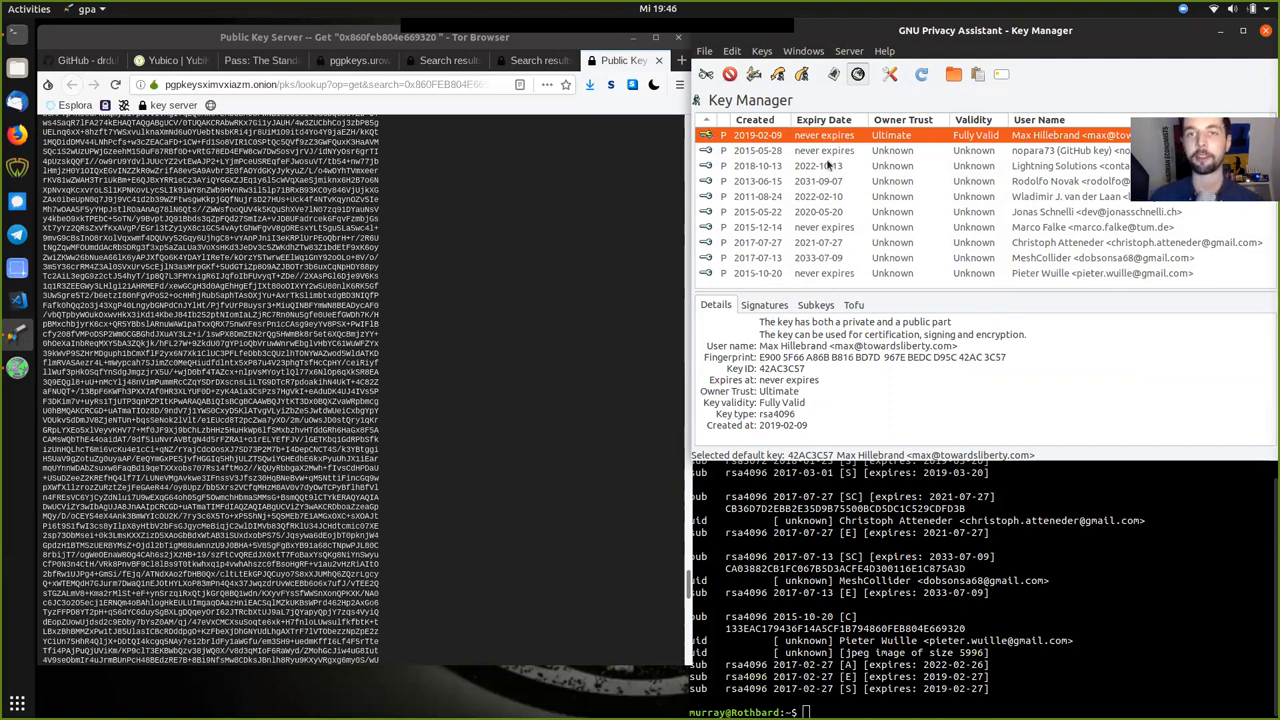
pyautogui.moveTo(928, 168)
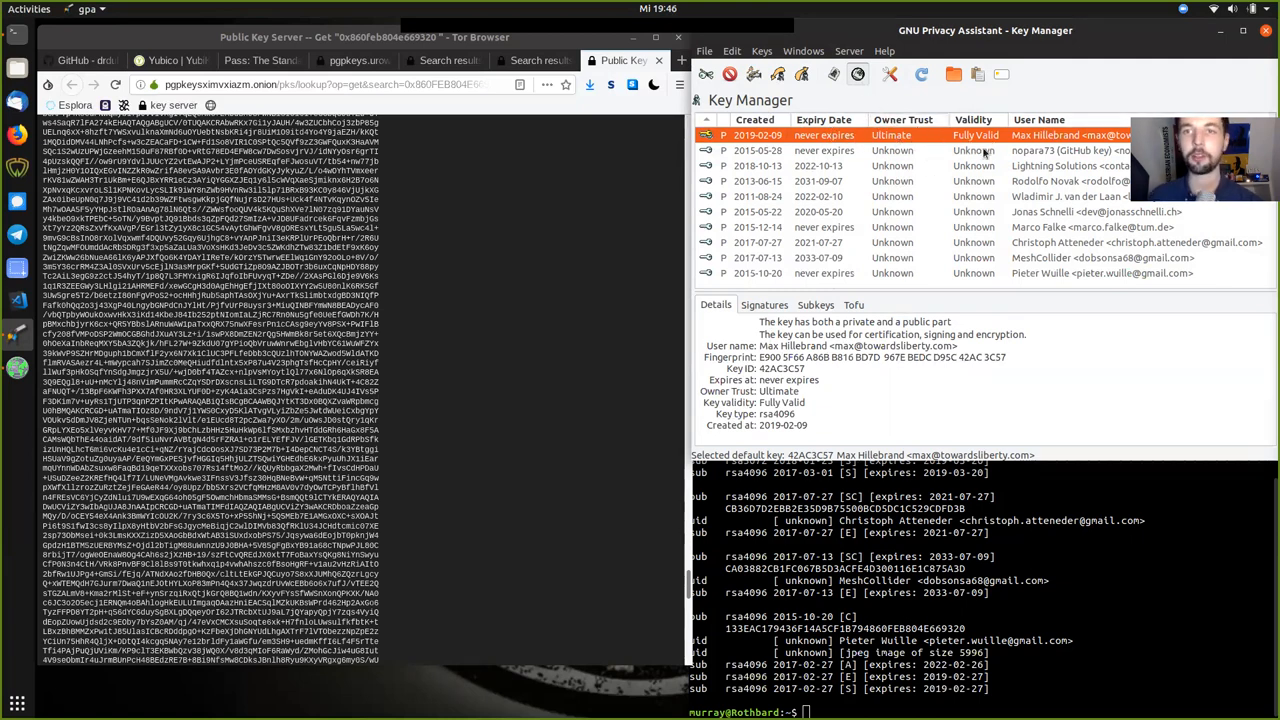
pyautogui.moveTo(982, 287)
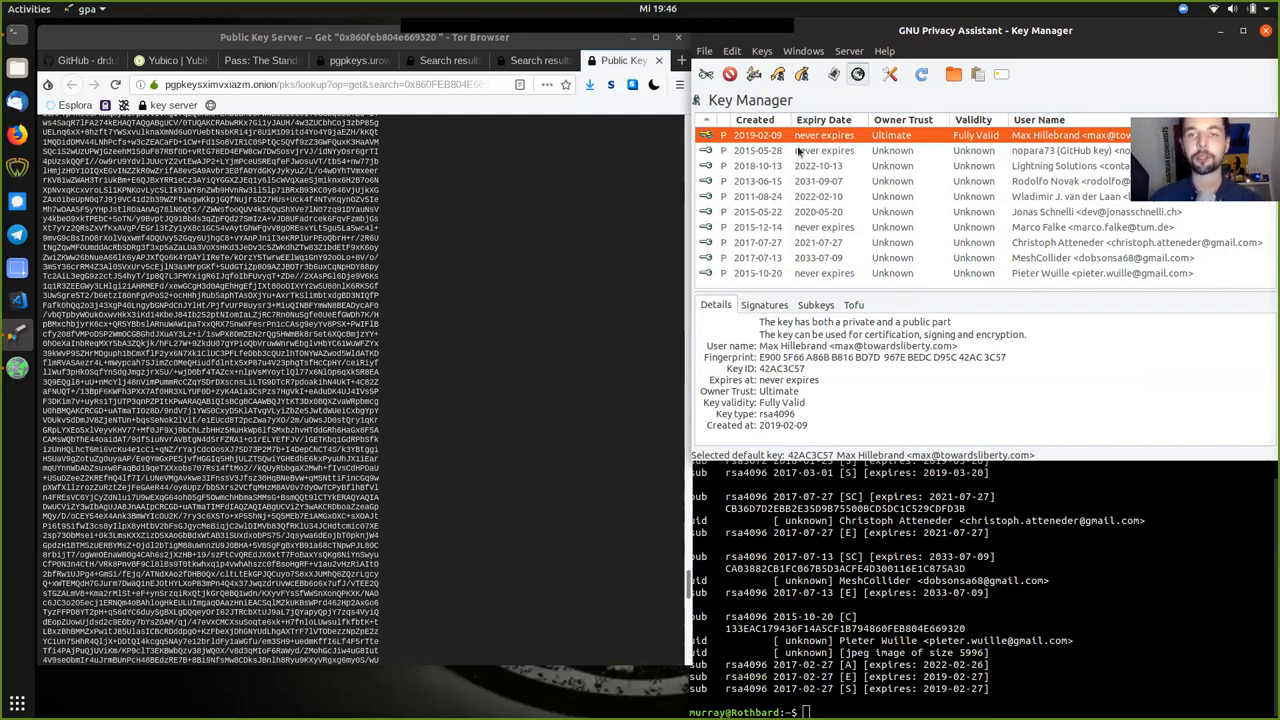
# Sort the key list by expiry date in reverse so Max Hillebrand's key is first.
pyautogui.click(824, 119)
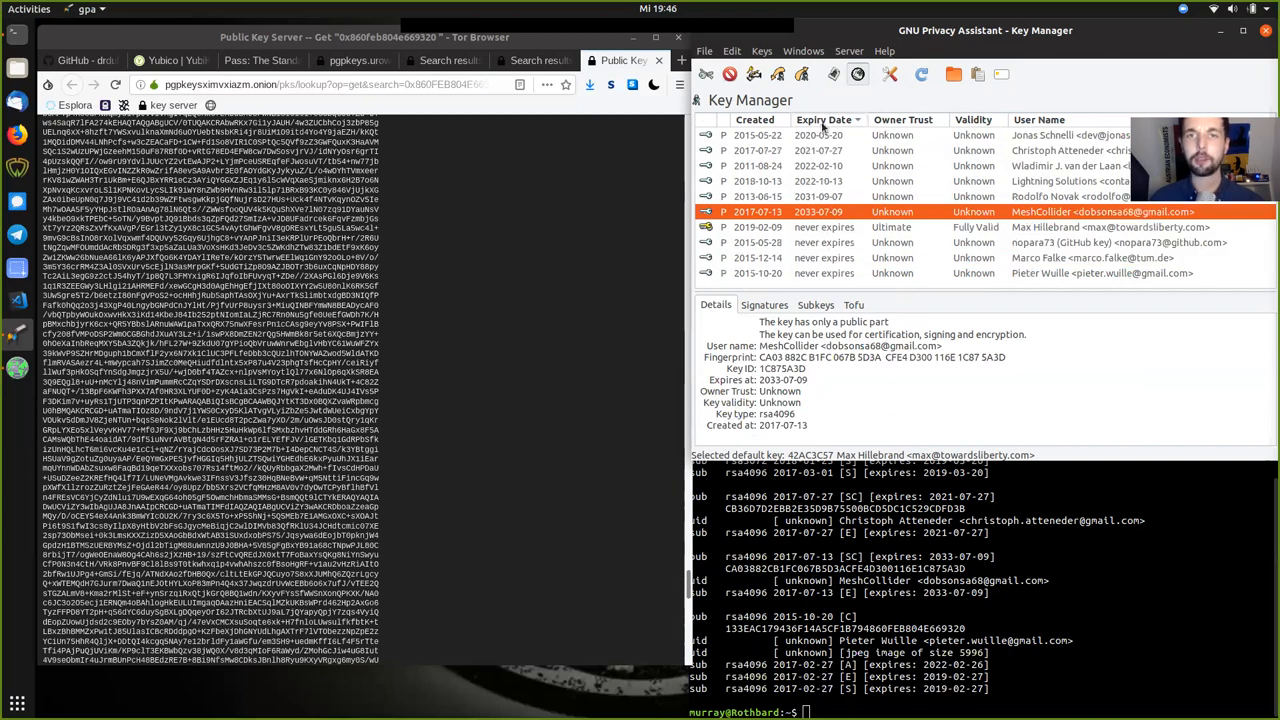
pyautogui.click(824, 119)
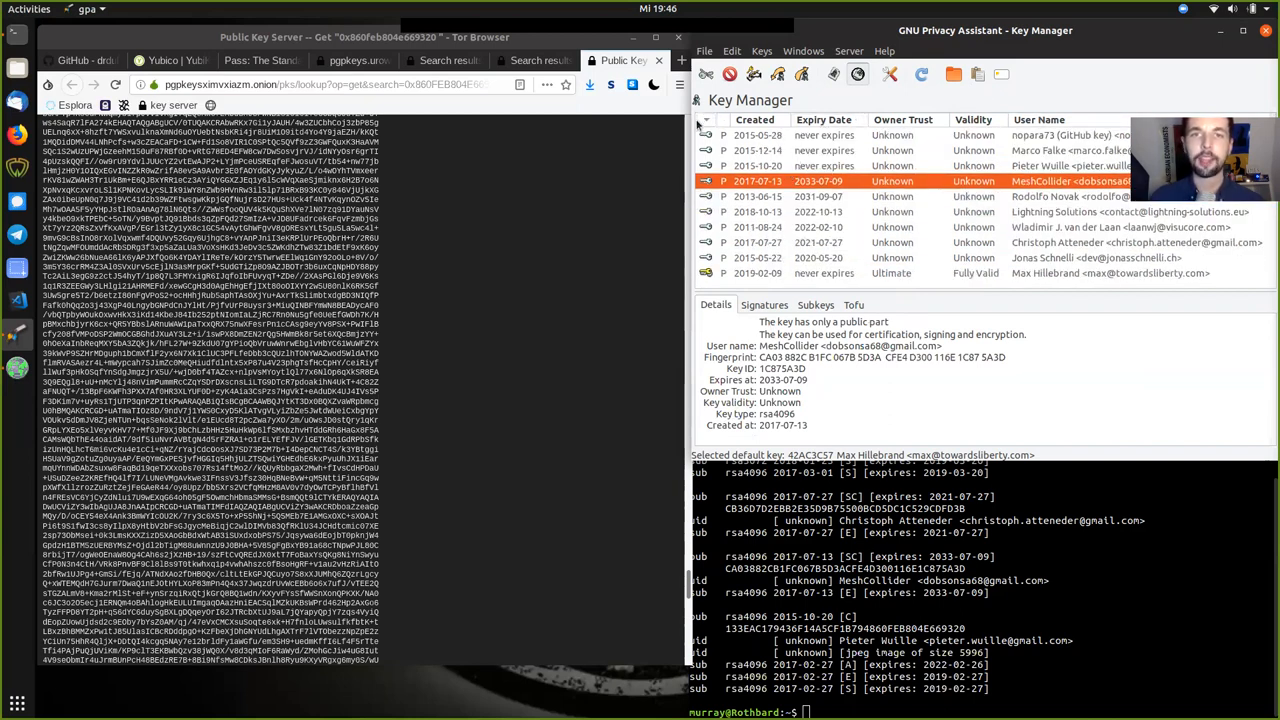
pyautogui.click(835, 74)
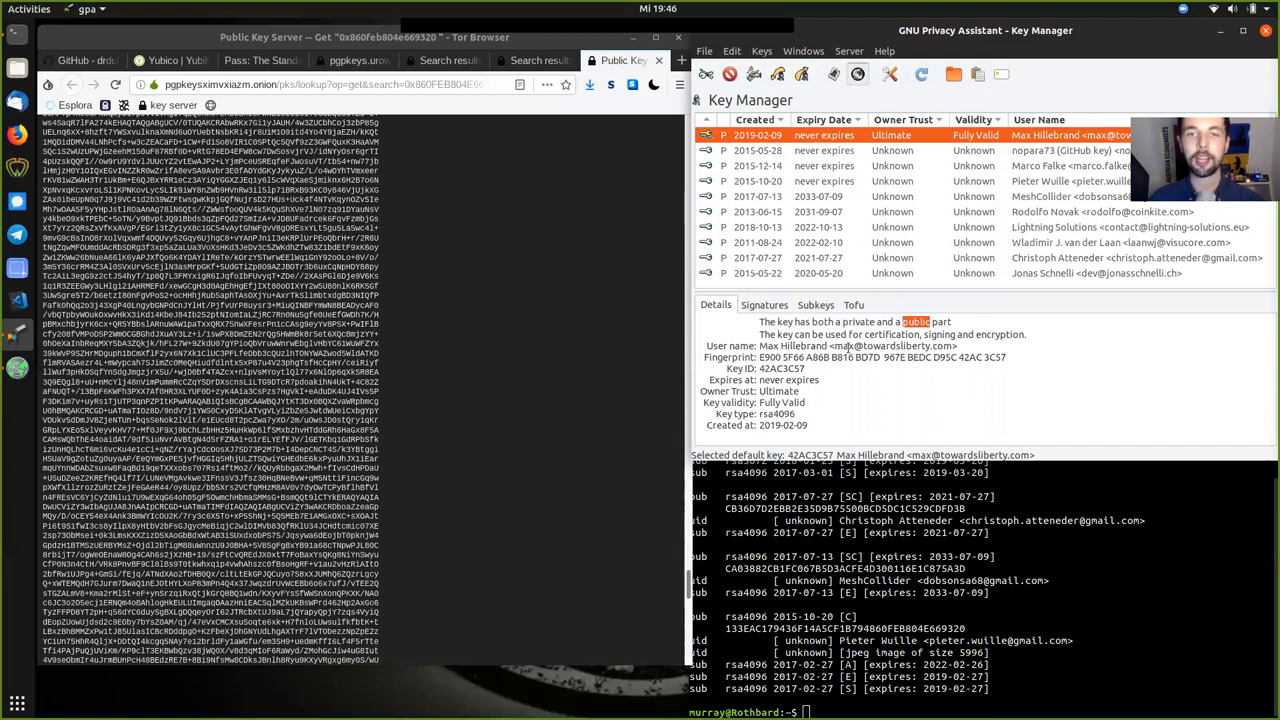
pyautogui.doubleClick(890, 334)
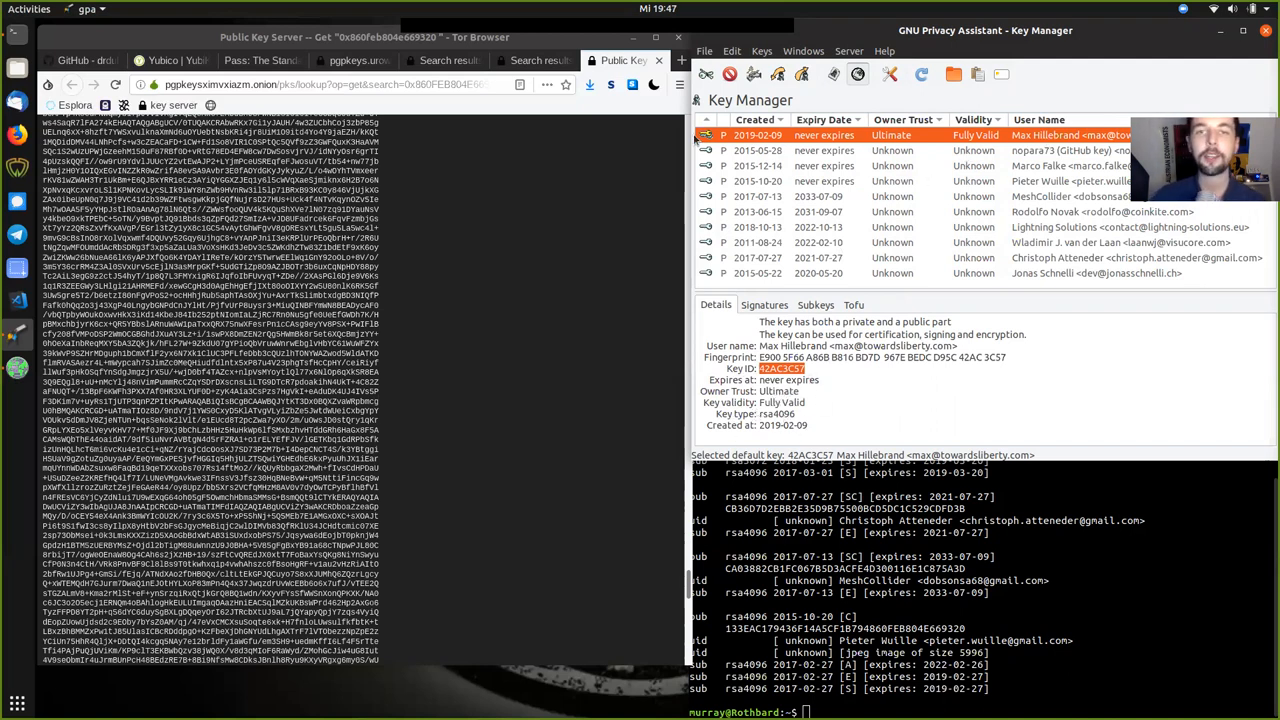
pyautogui.moveTo(800, 175)
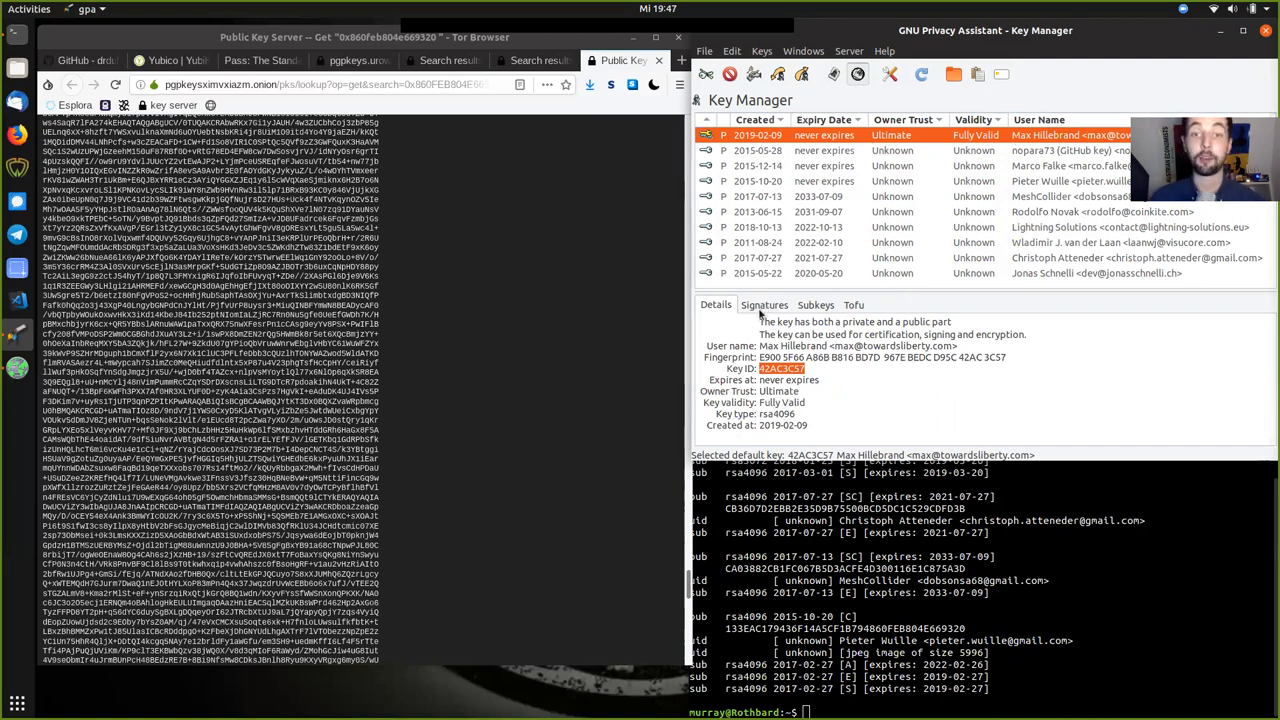
# Show the signatures on Max Hillebrand's key and select an unknown user's signature.
pyautogui.click(764, 305)
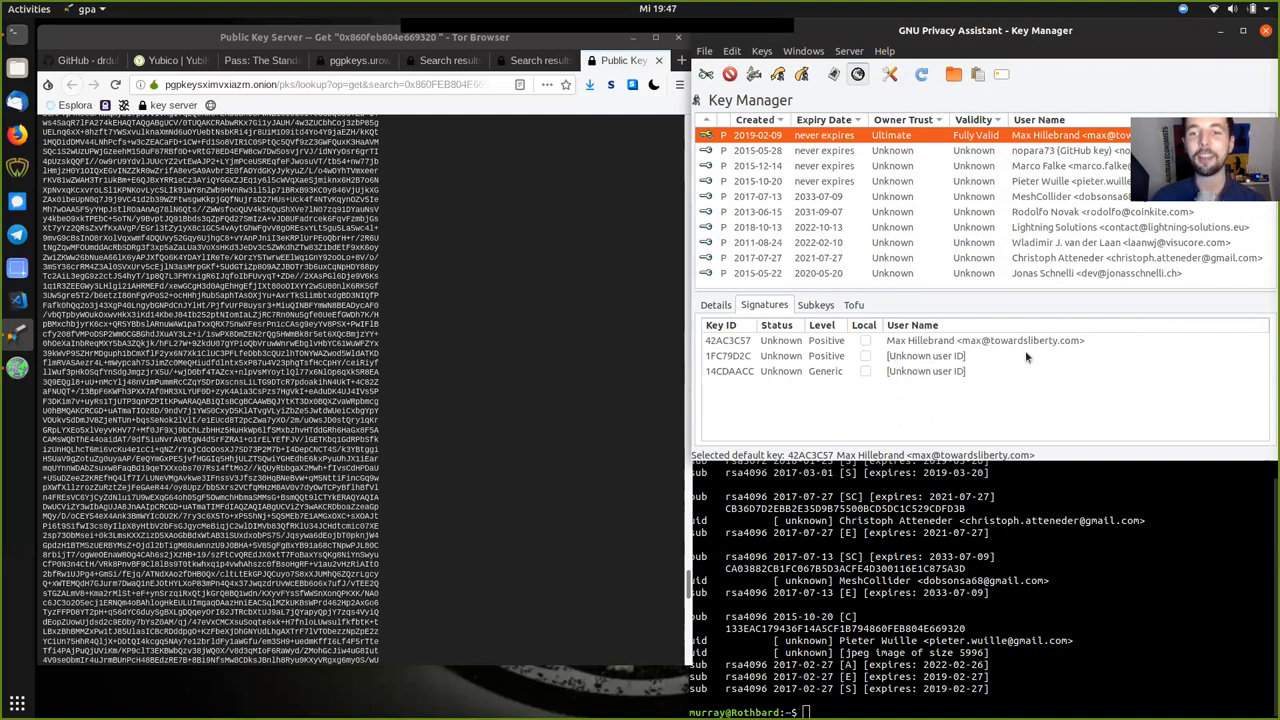
pyautogui.moveTo(963, 378)
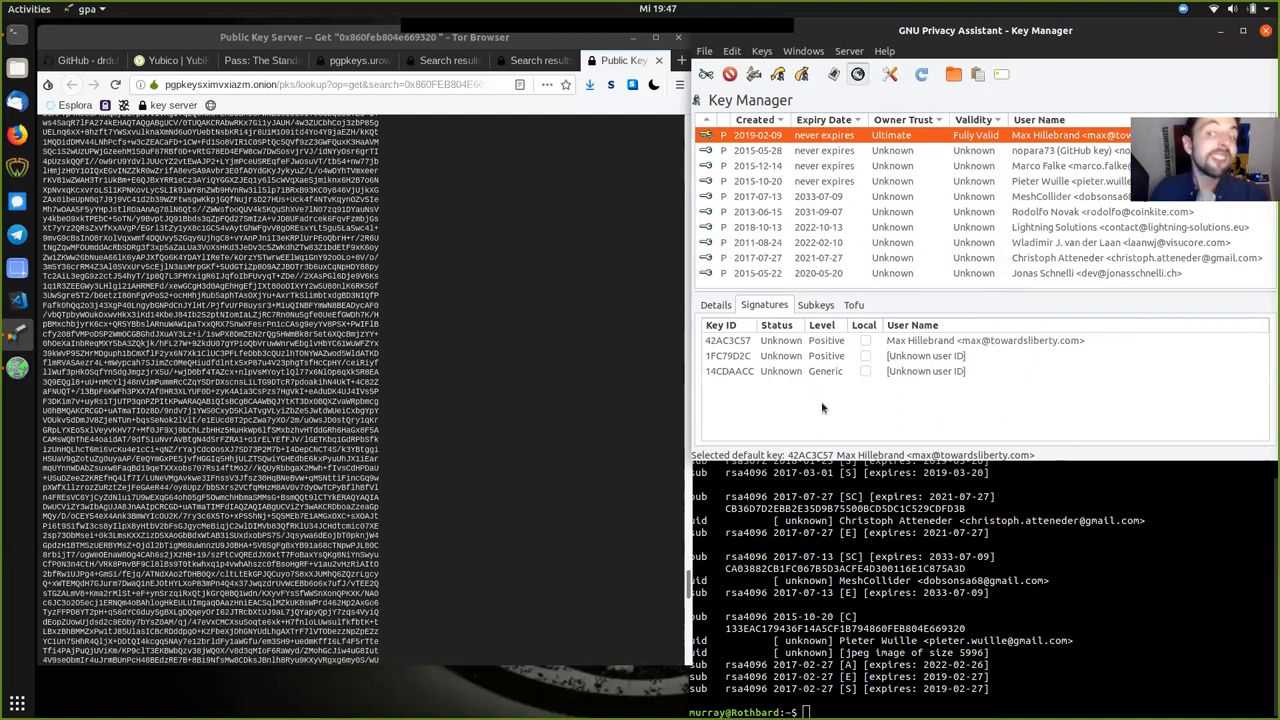
pyautogui.moveTo(946, 340)
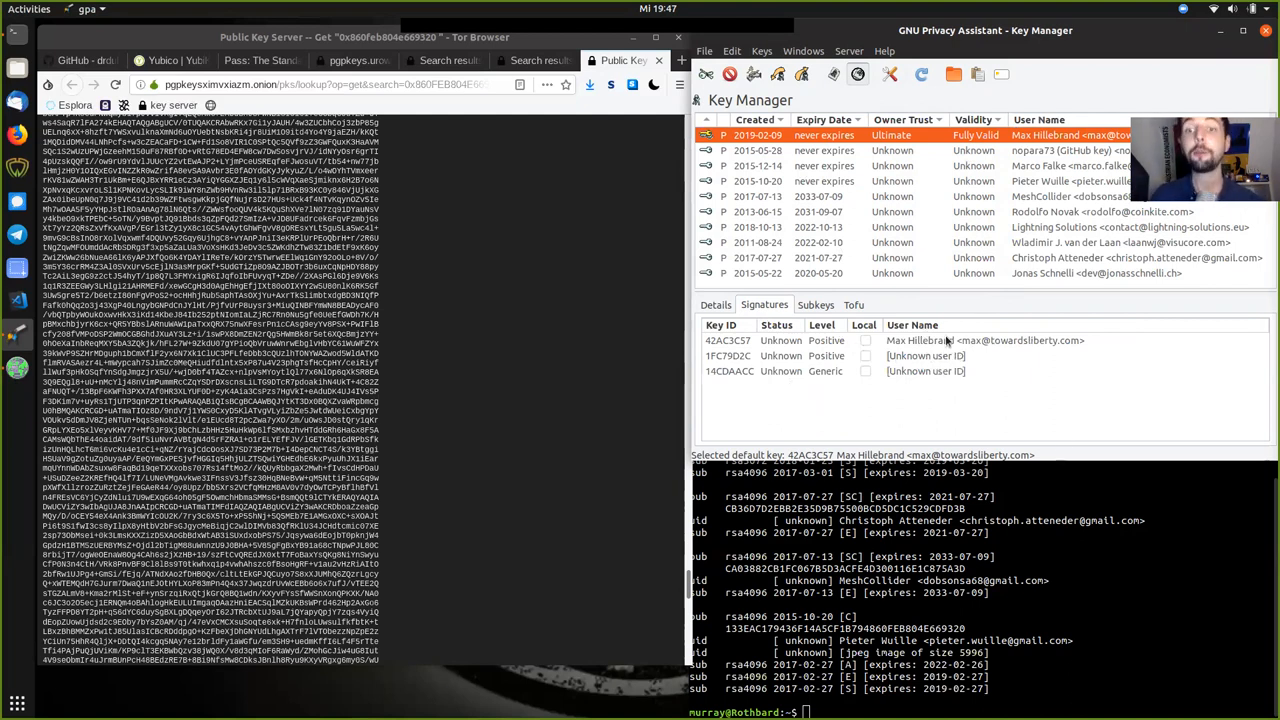
pyautogui.click(900, 371)
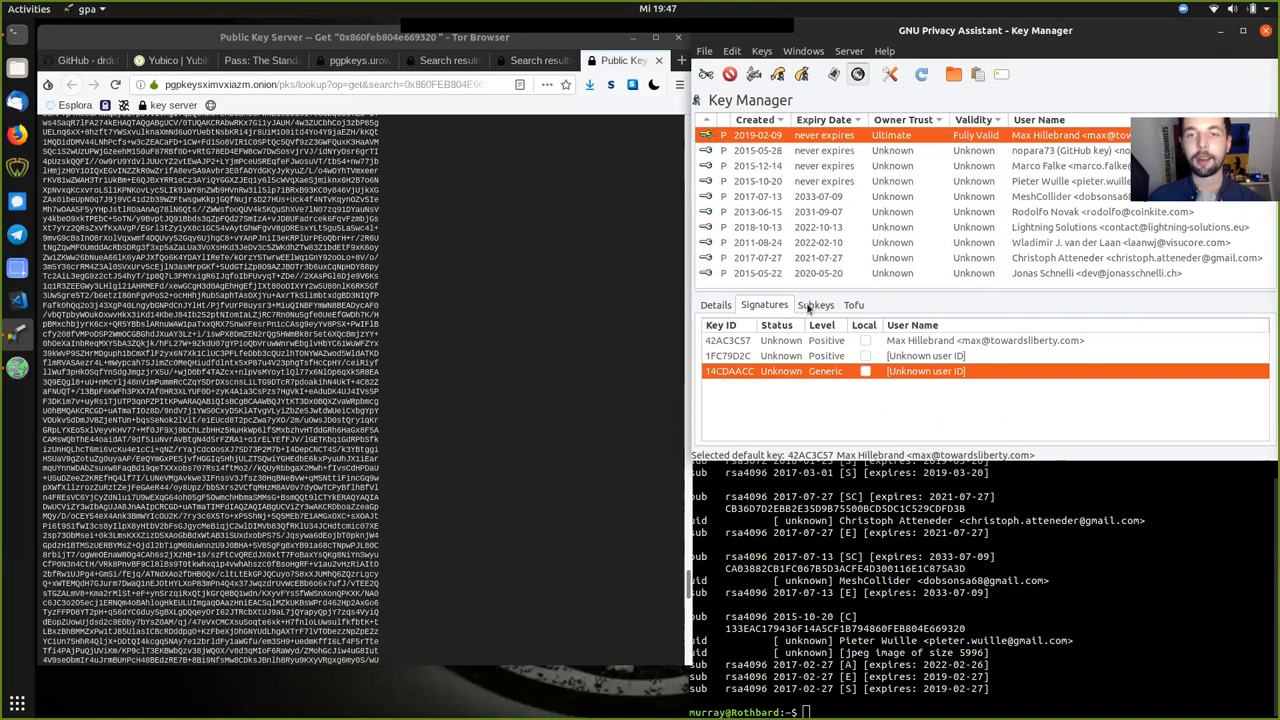
# Show the owner's subkeys and select primary key 42AC3C57.
pyautogui.click(817, 305)
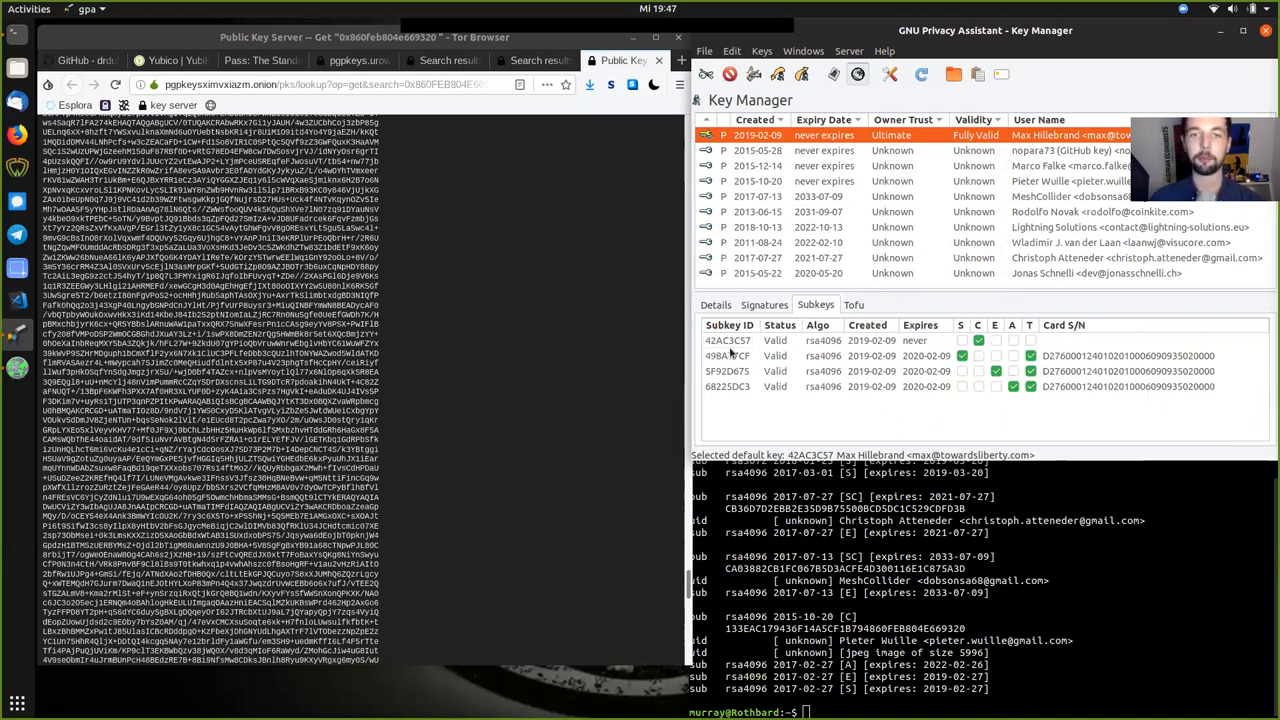
pyautogui.click(730, 340)
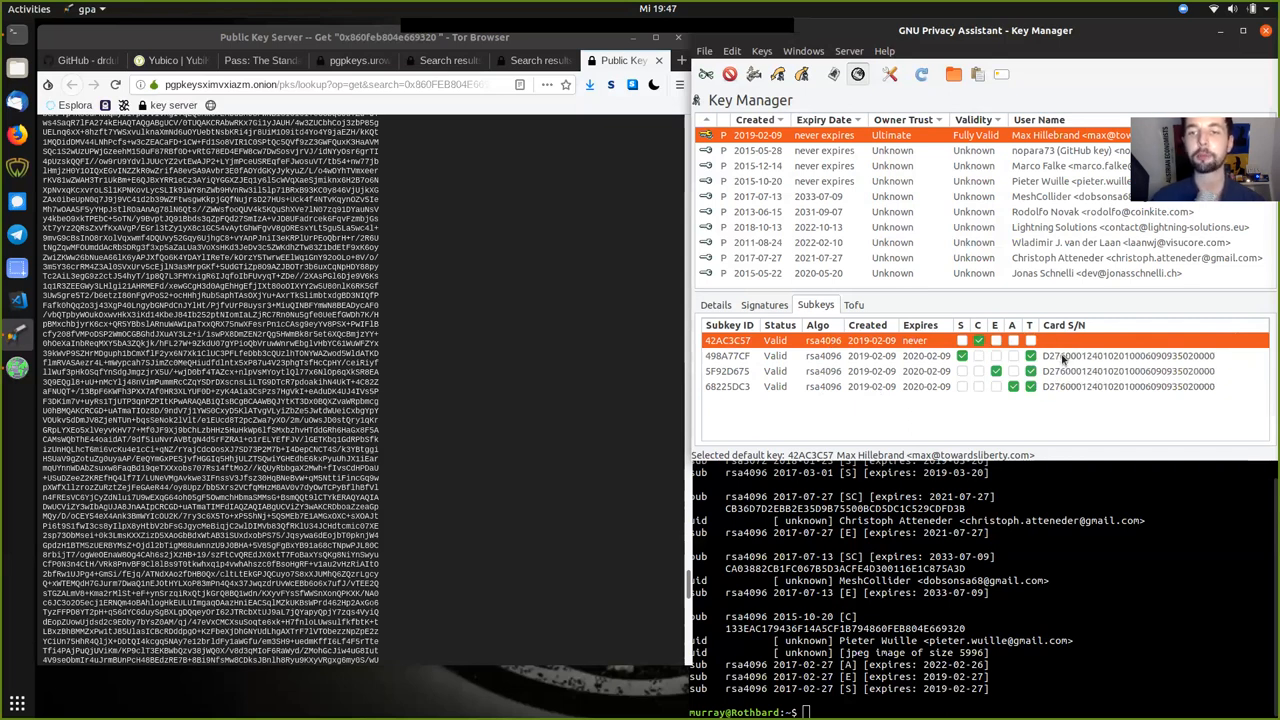
pyautogui.moveTo(1065, 340)
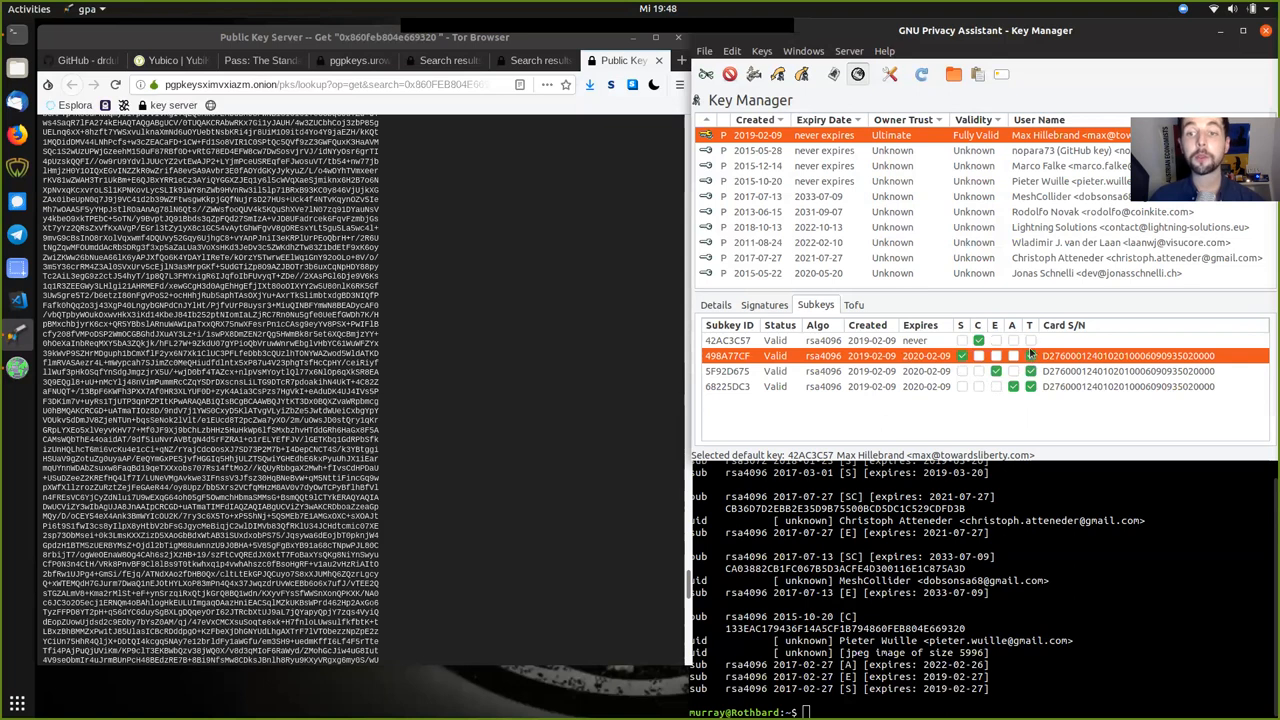
pyautogui.moveTo(1030, 340)
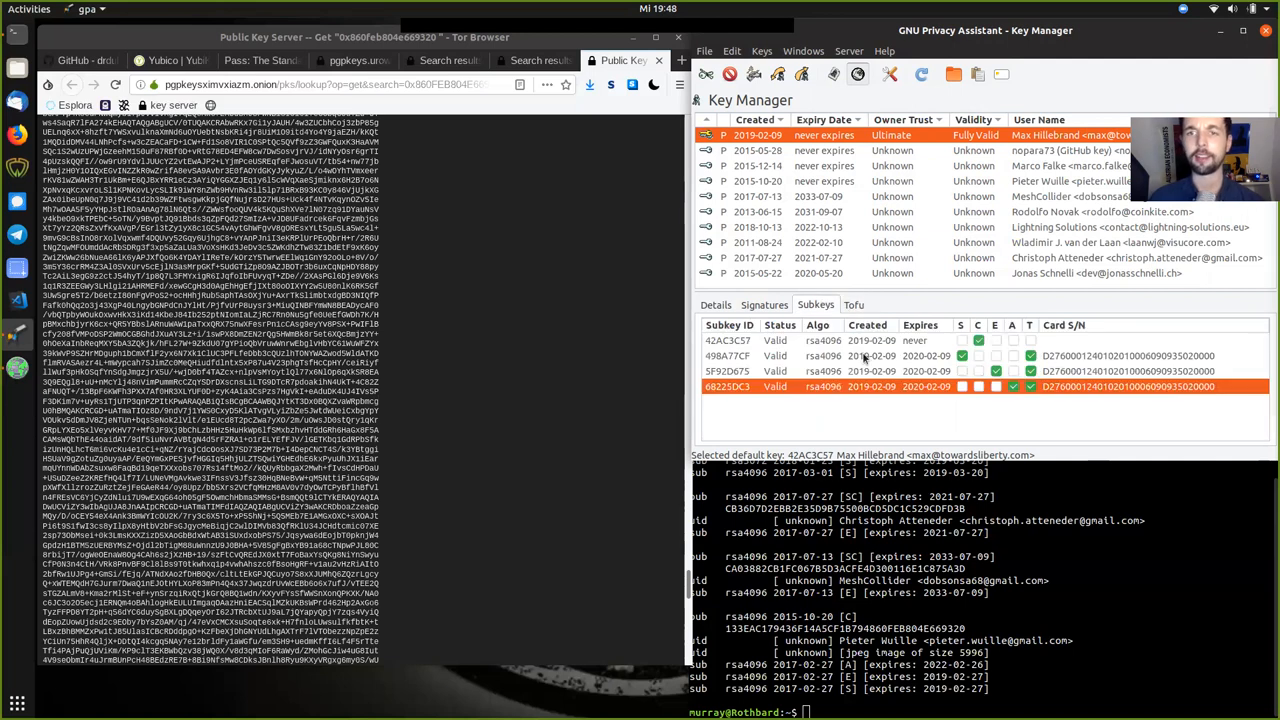
pyautogui.moveTo(1055, 250)
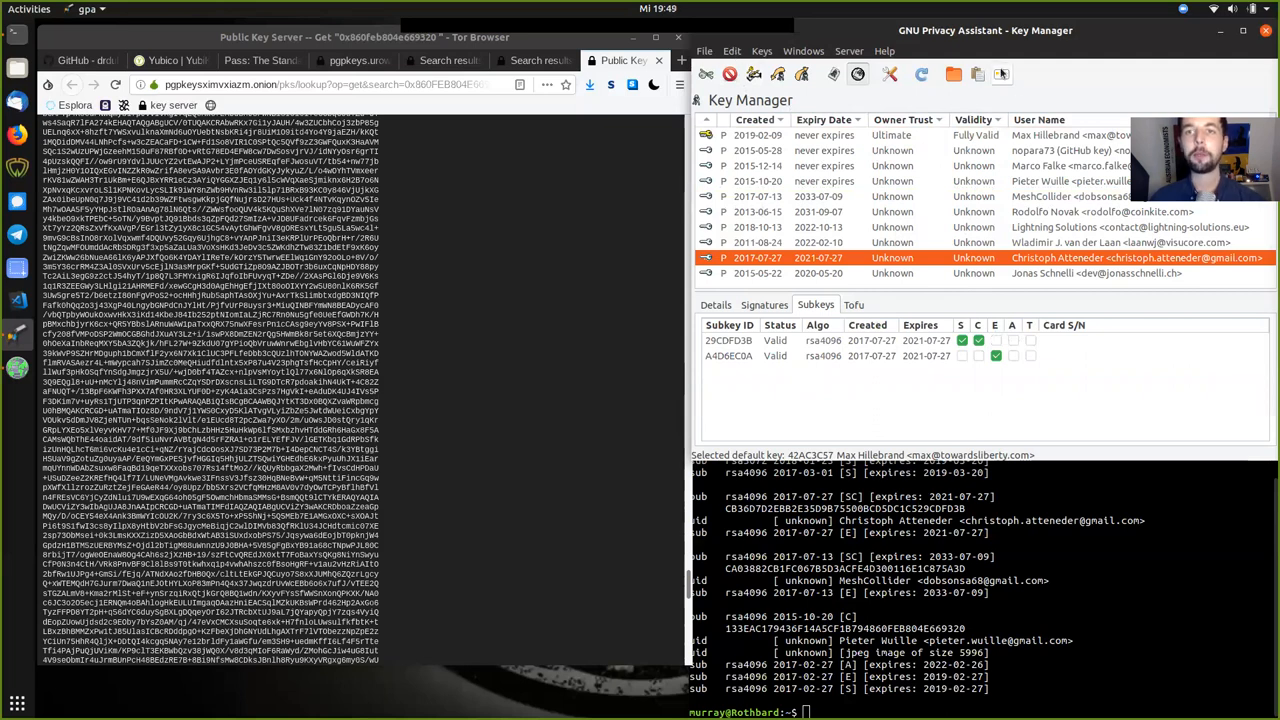
pyautogui.moveTo(1002, 74)
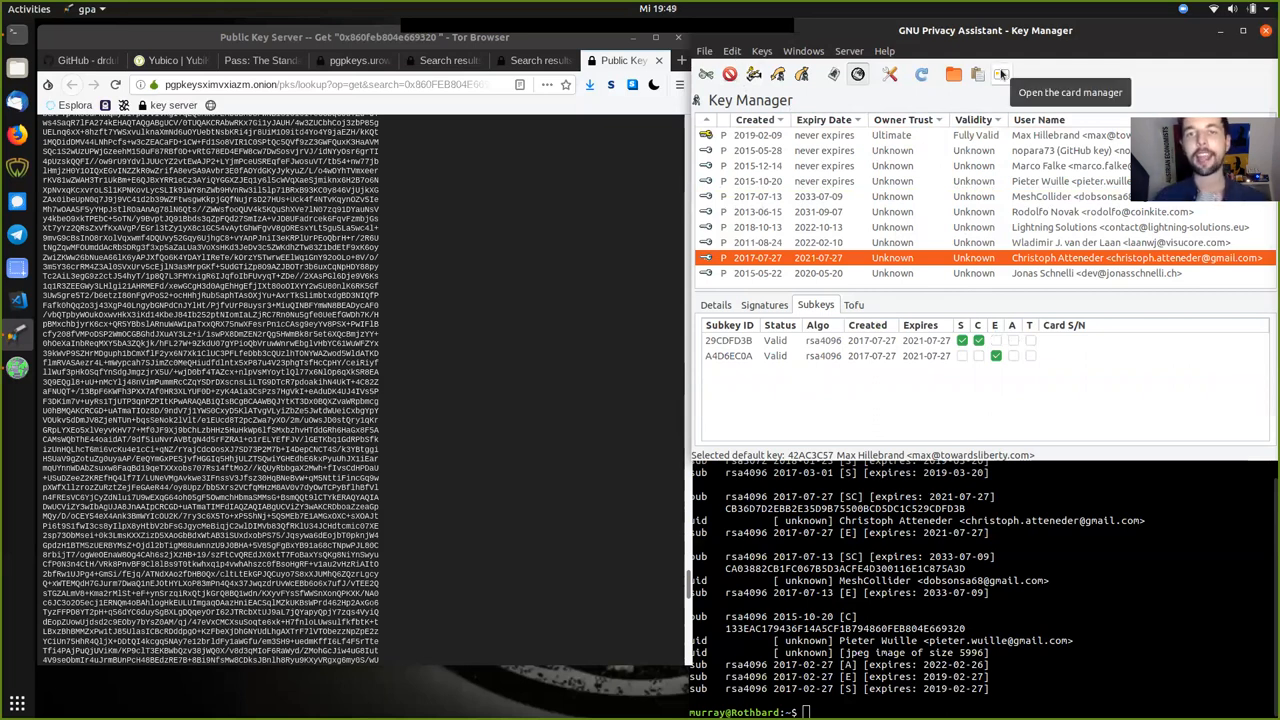
pyautogui.moveTo(1095, 160)
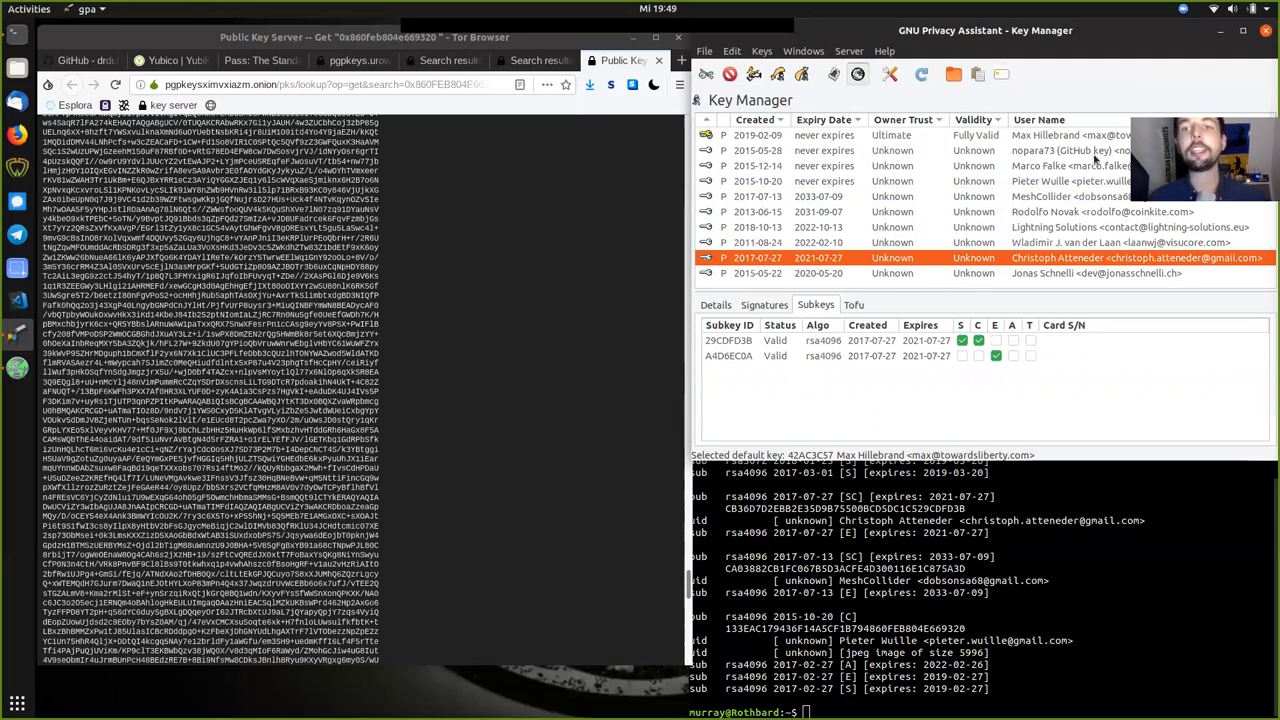
pyautogui.moveTo(1033, 90)
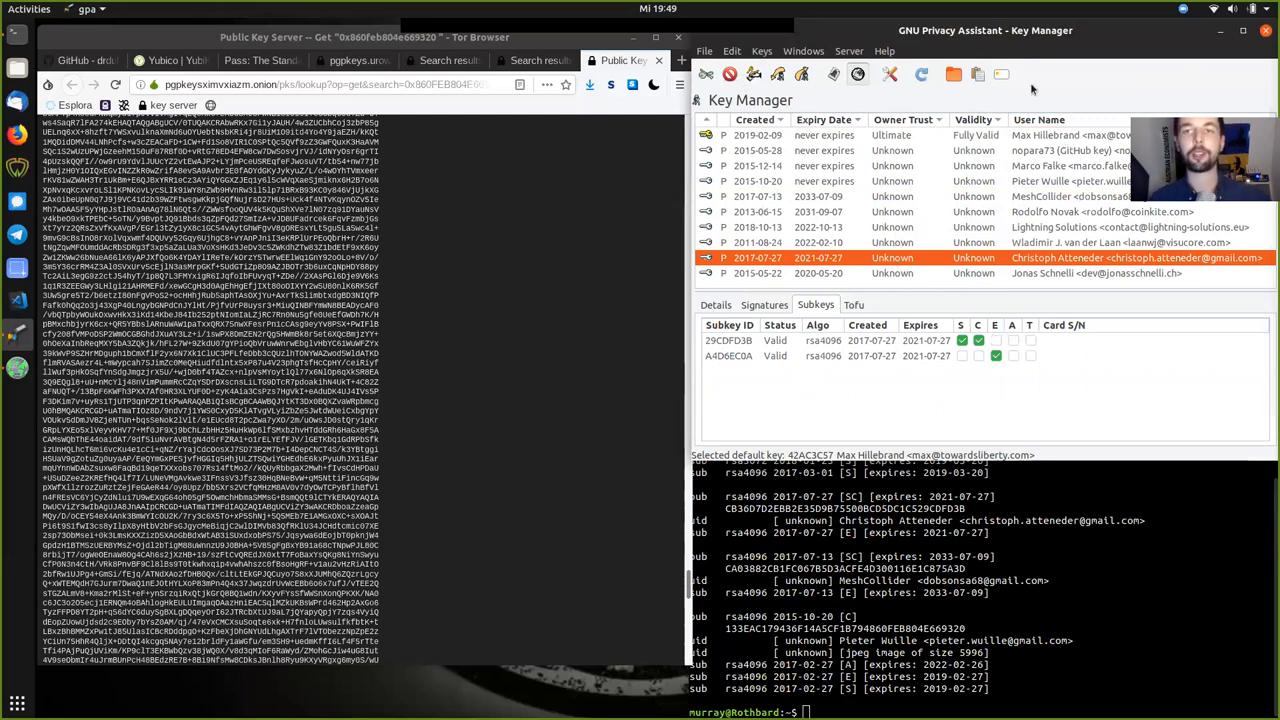
pyautogui.moveTo(978, 74)
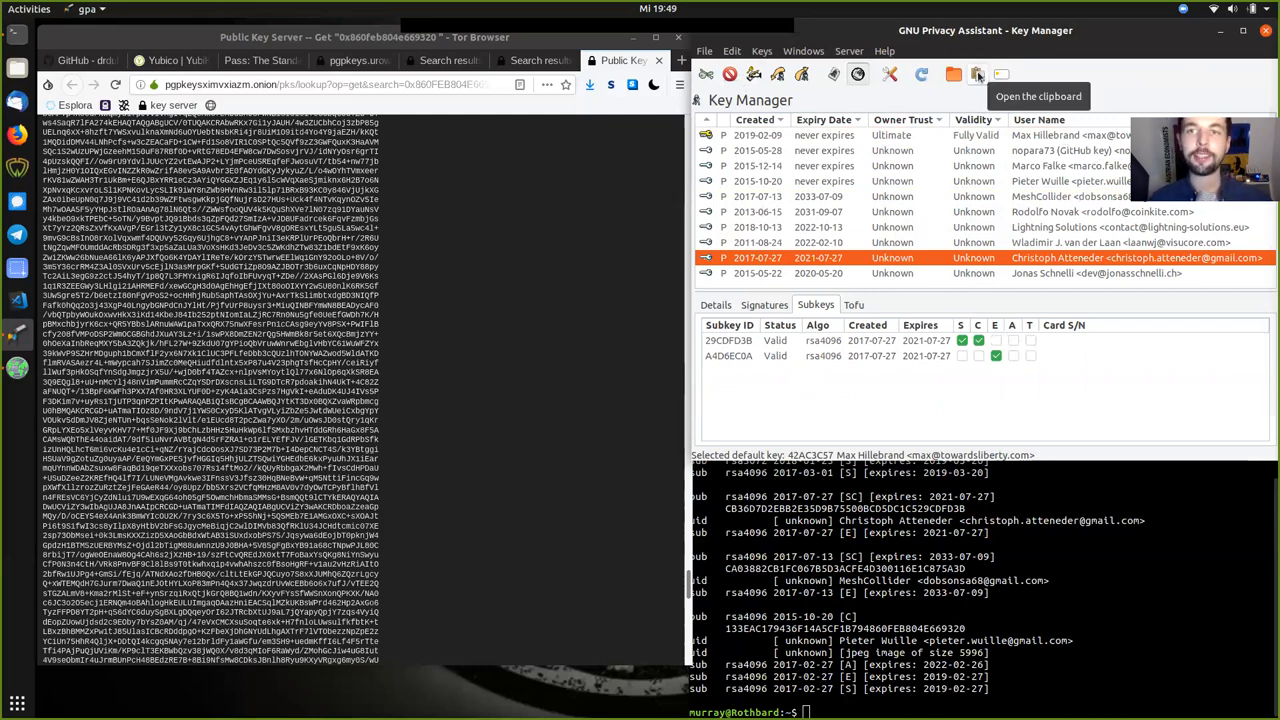
# Open the empty Clipboard window from the toolbar.
pyautogui.click(978, 74)
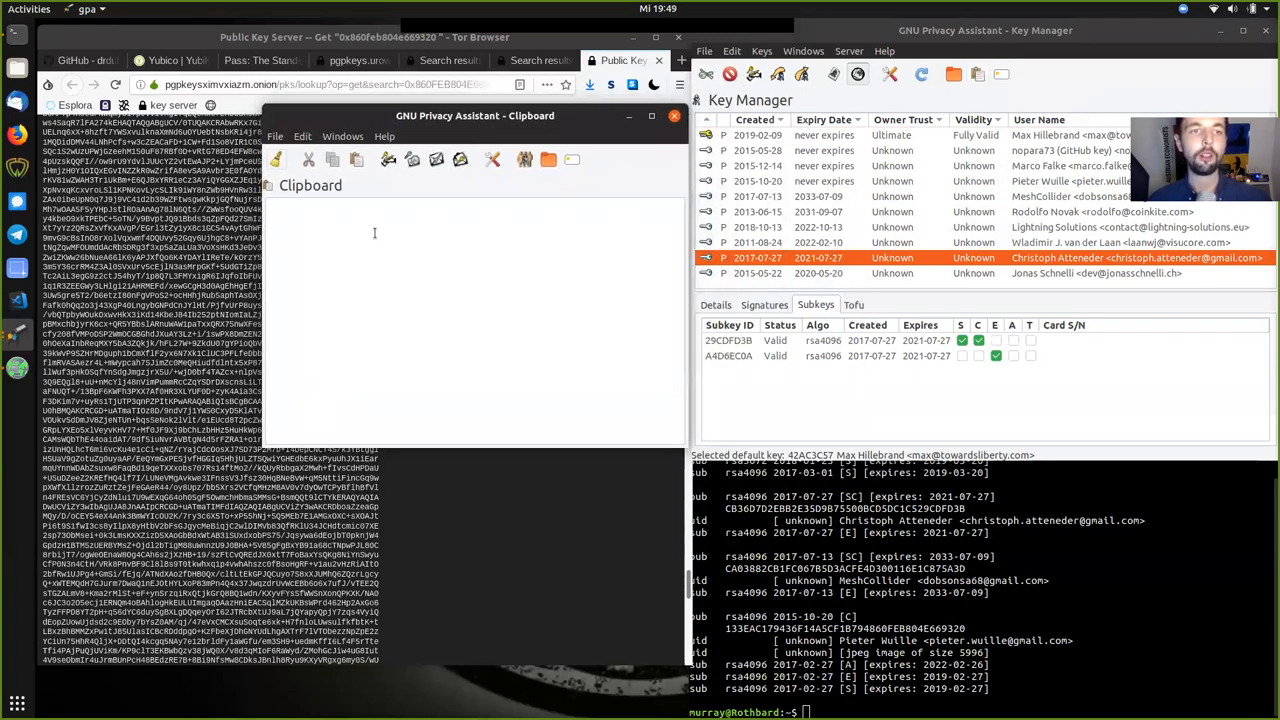
pyautogui.moveTo(438, 280)
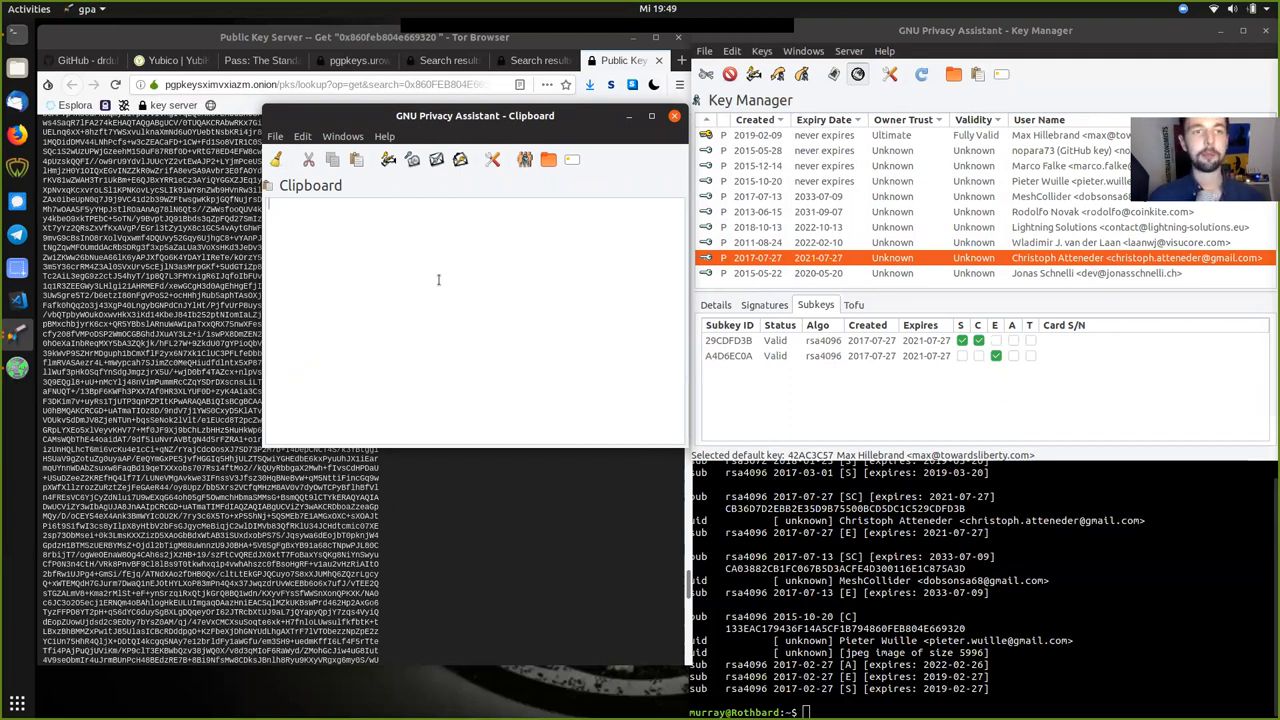
# Type 'Your keys – Your bitcoin' and 'Your node – Your rules' into the clipboard.
pyautogui.write('Your keys -')
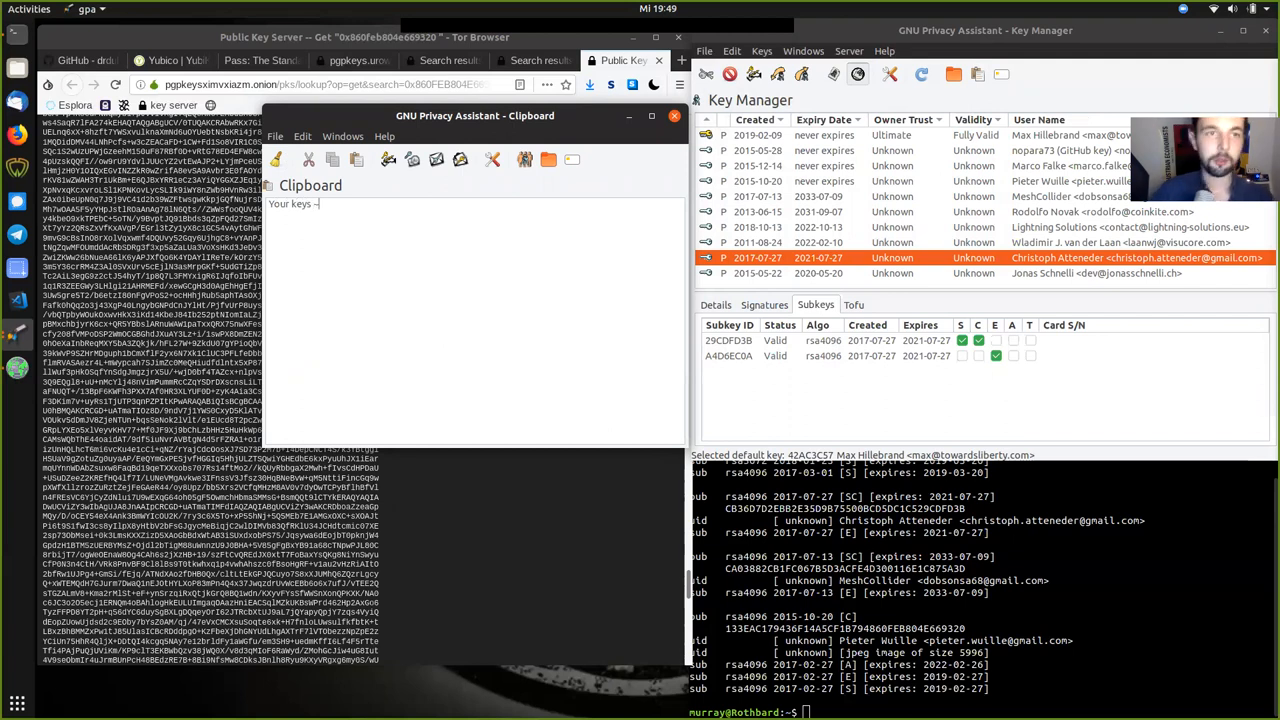
pyautogui.write('Your')
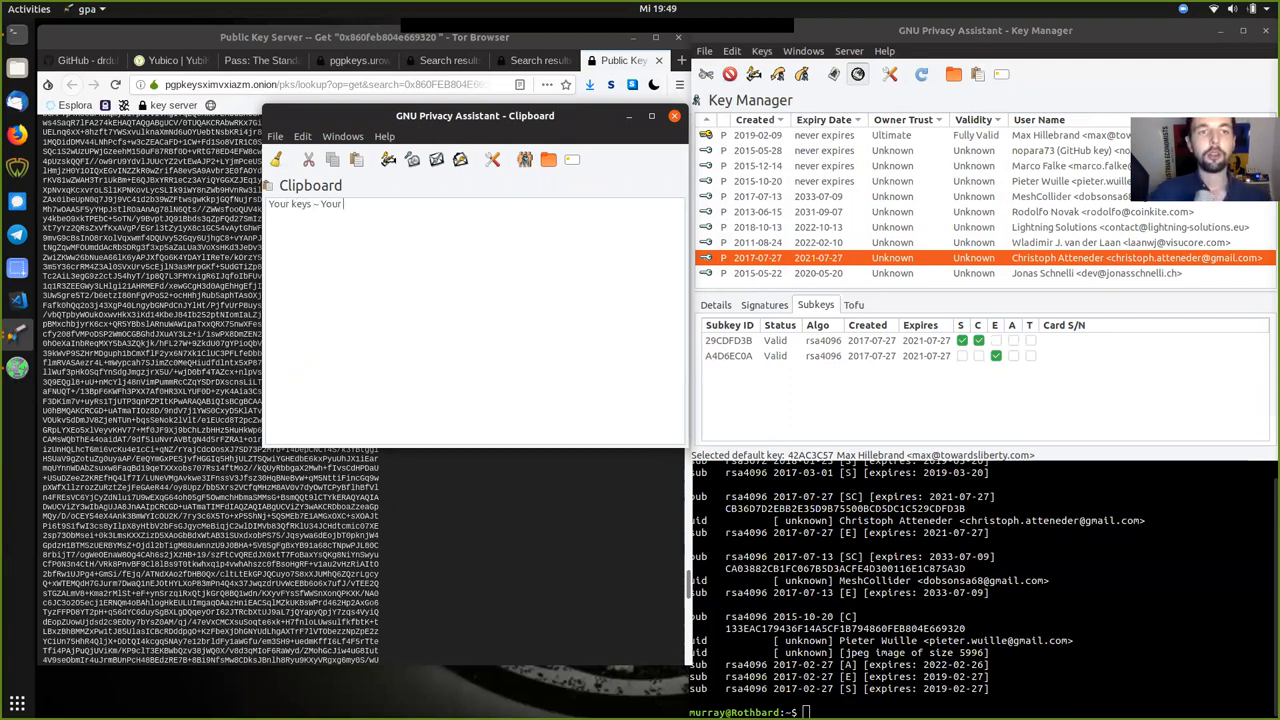
pyautogui.write('bitcoin')
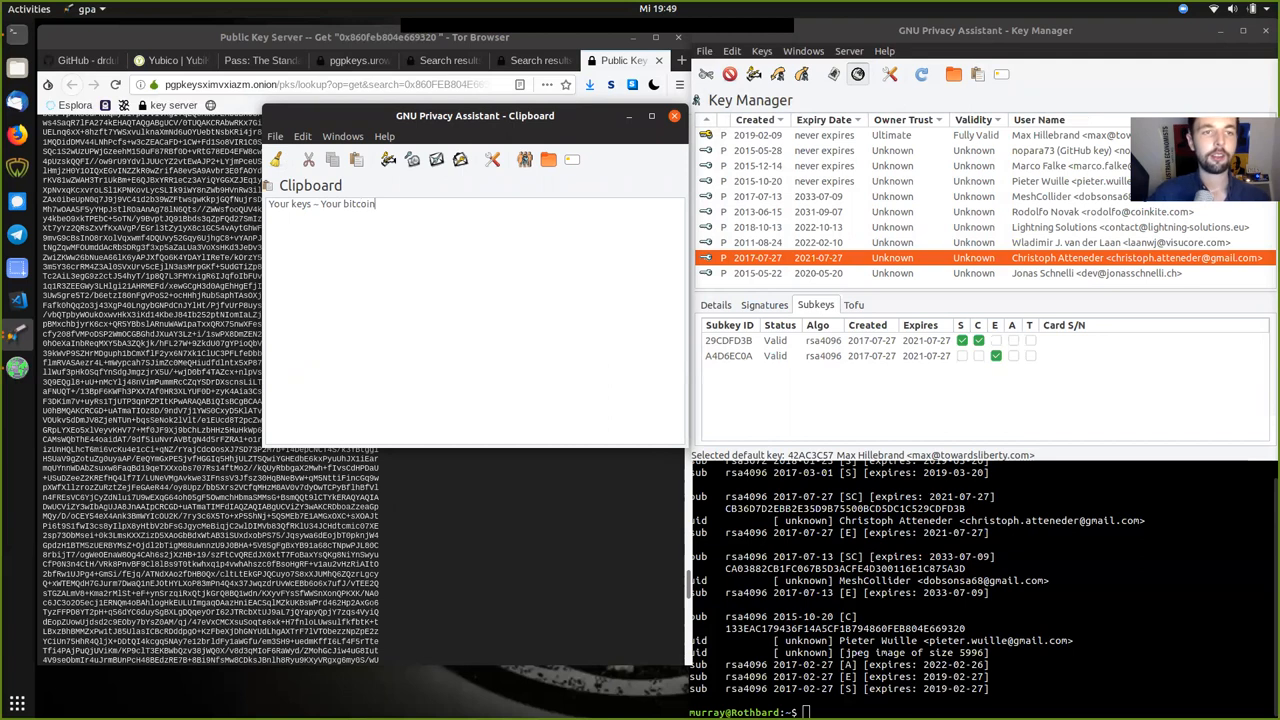
pyautogui.write('Your node – You')
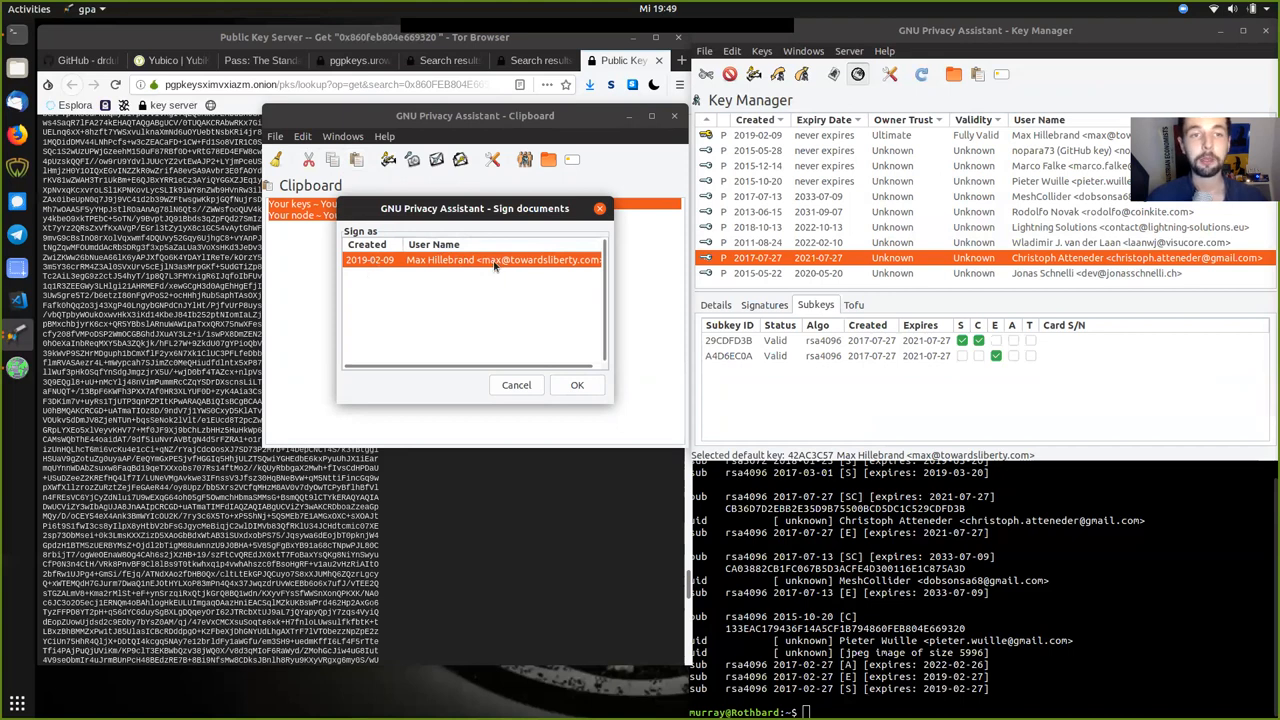
# Clear-sign the clipboard message with Max Hillebrand's key.
pyautogui.click(577, 385)
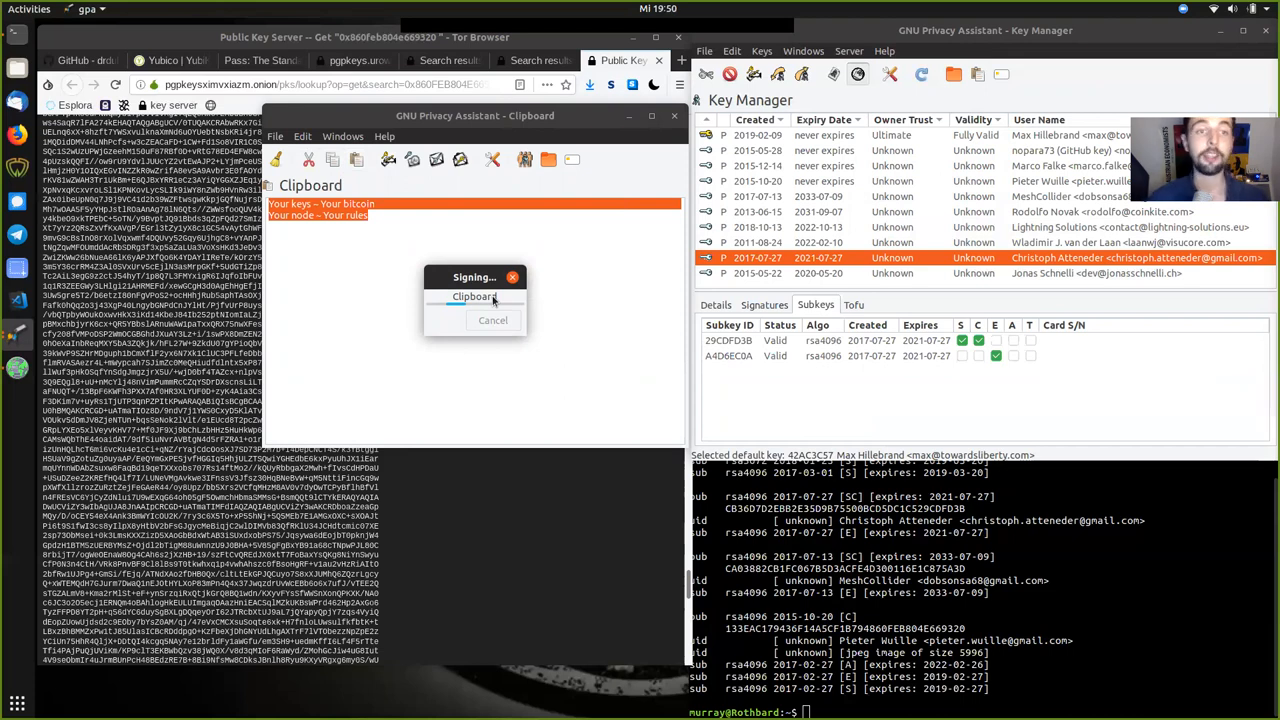
pyautogui.click(472, 296)
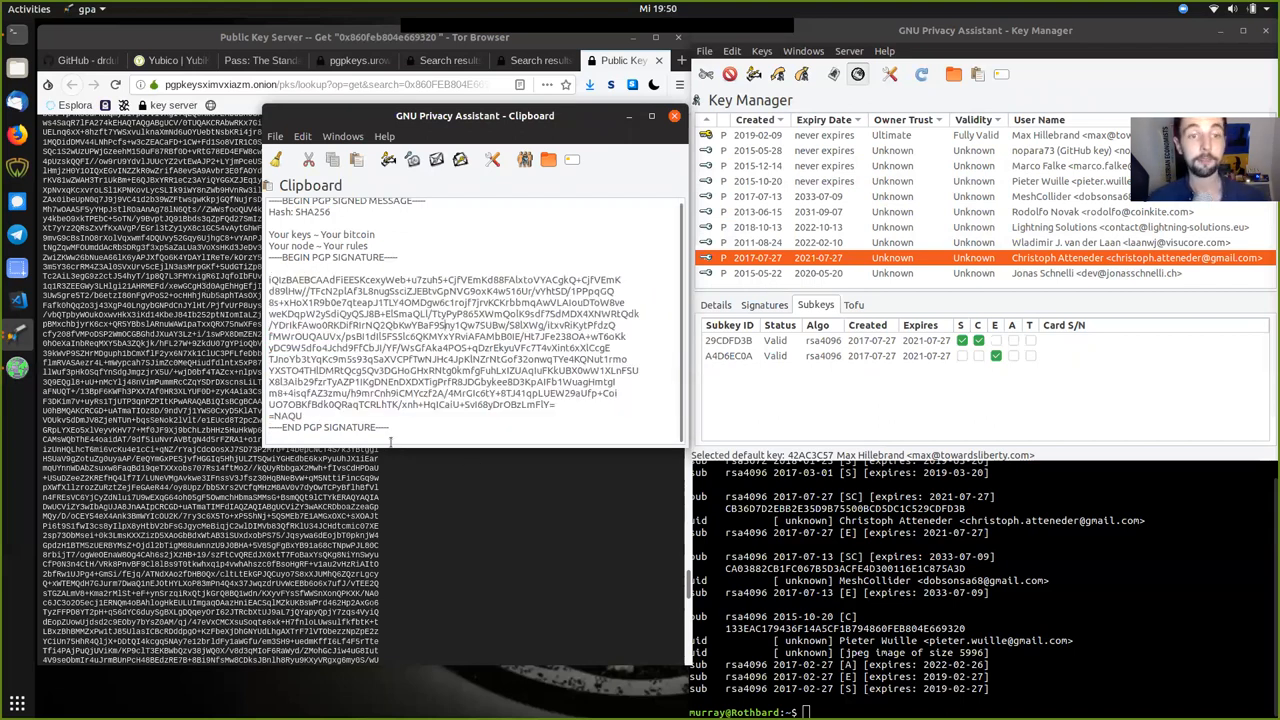
pyautogui.click(412, 160)
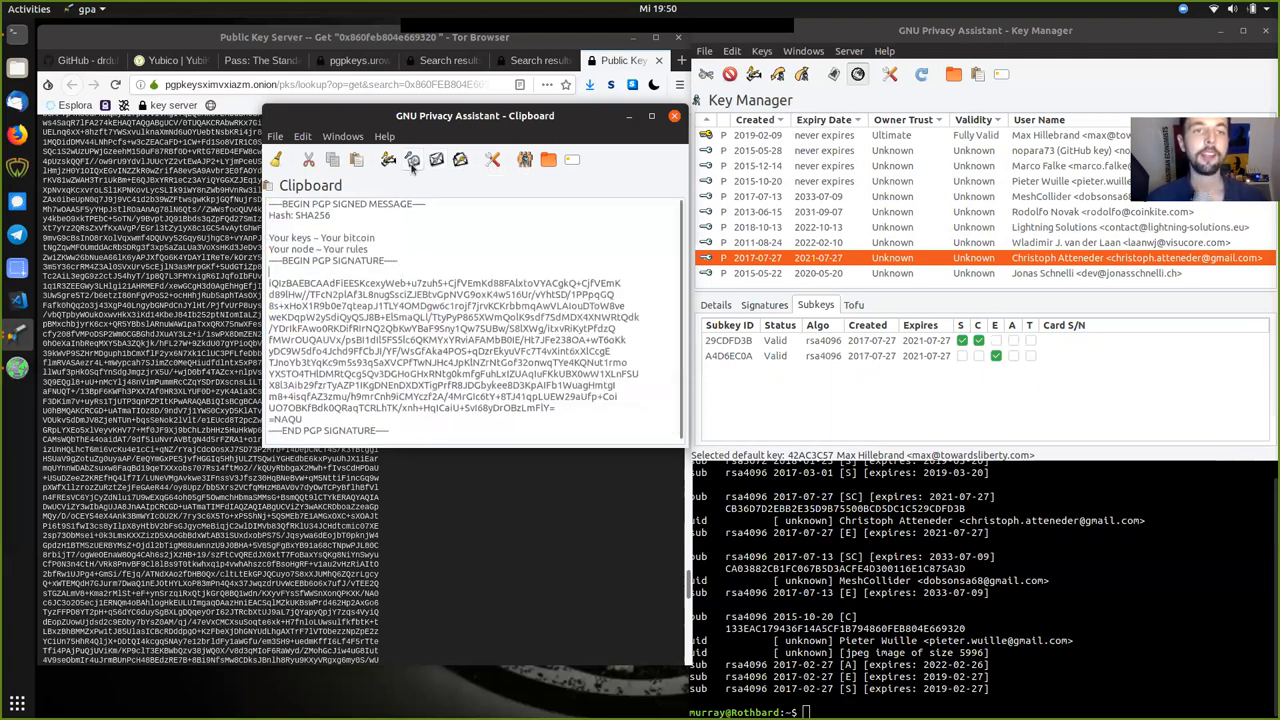
pyautogui.moveTo(411, 160)
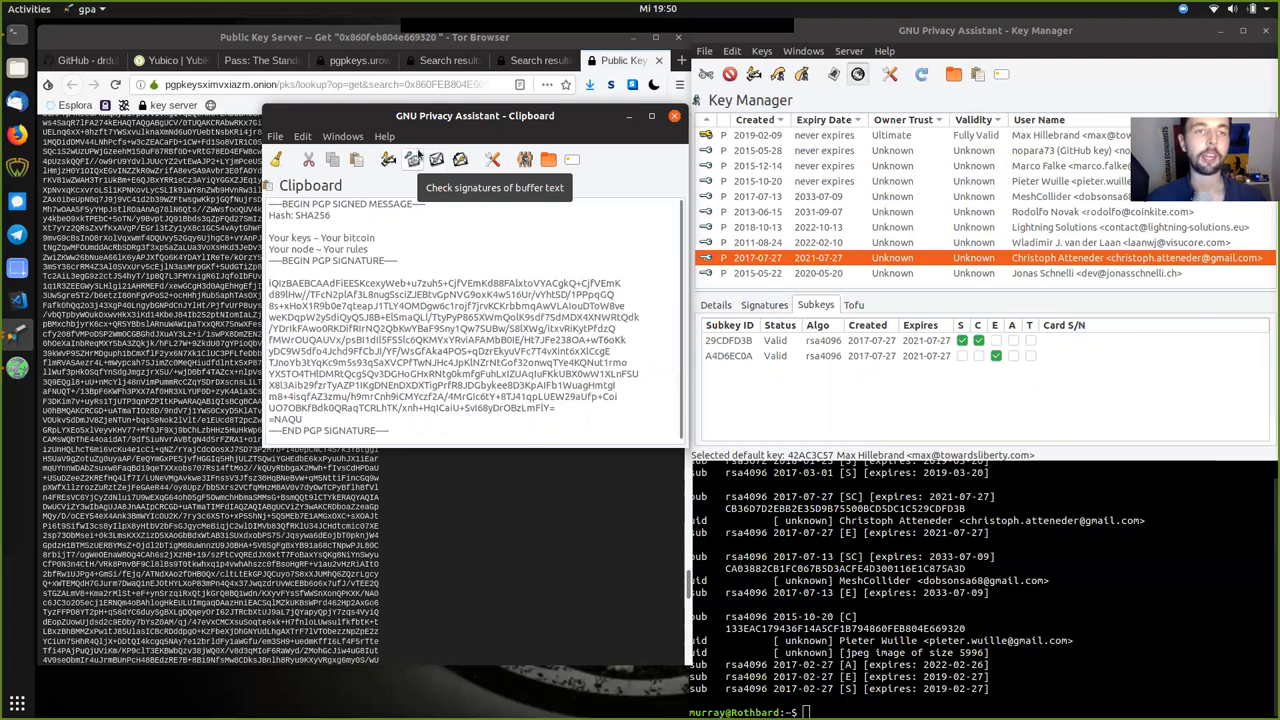
# Verify the signed message and dismiss the Good signature result.
pyautogui.click(413, 160)
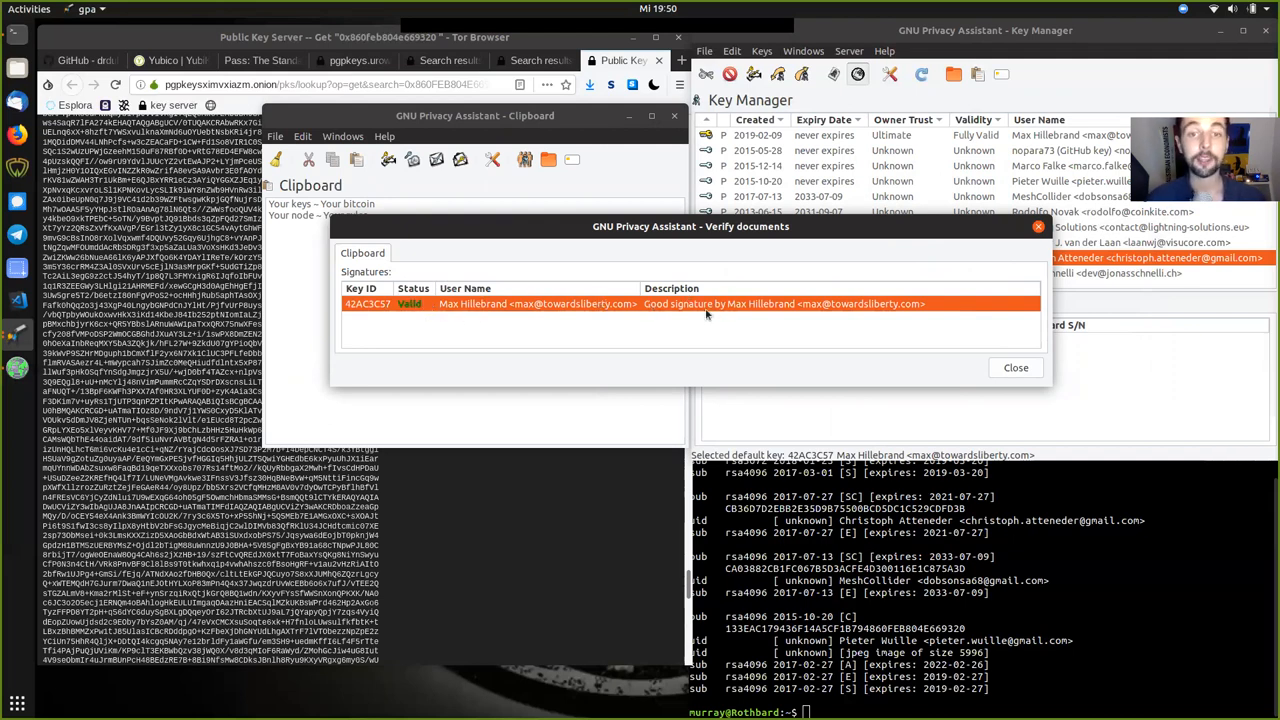
pyautogui.moveTo(808, 335)
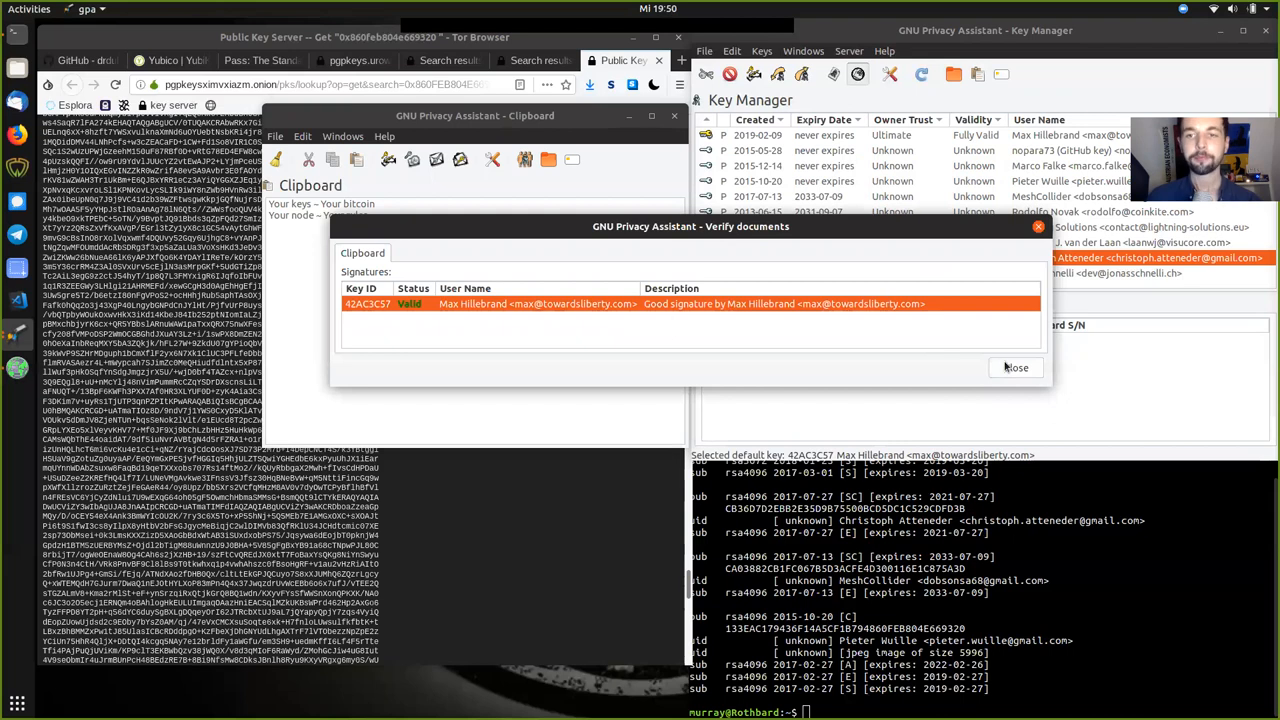
pyautogui.click(1015, 367)
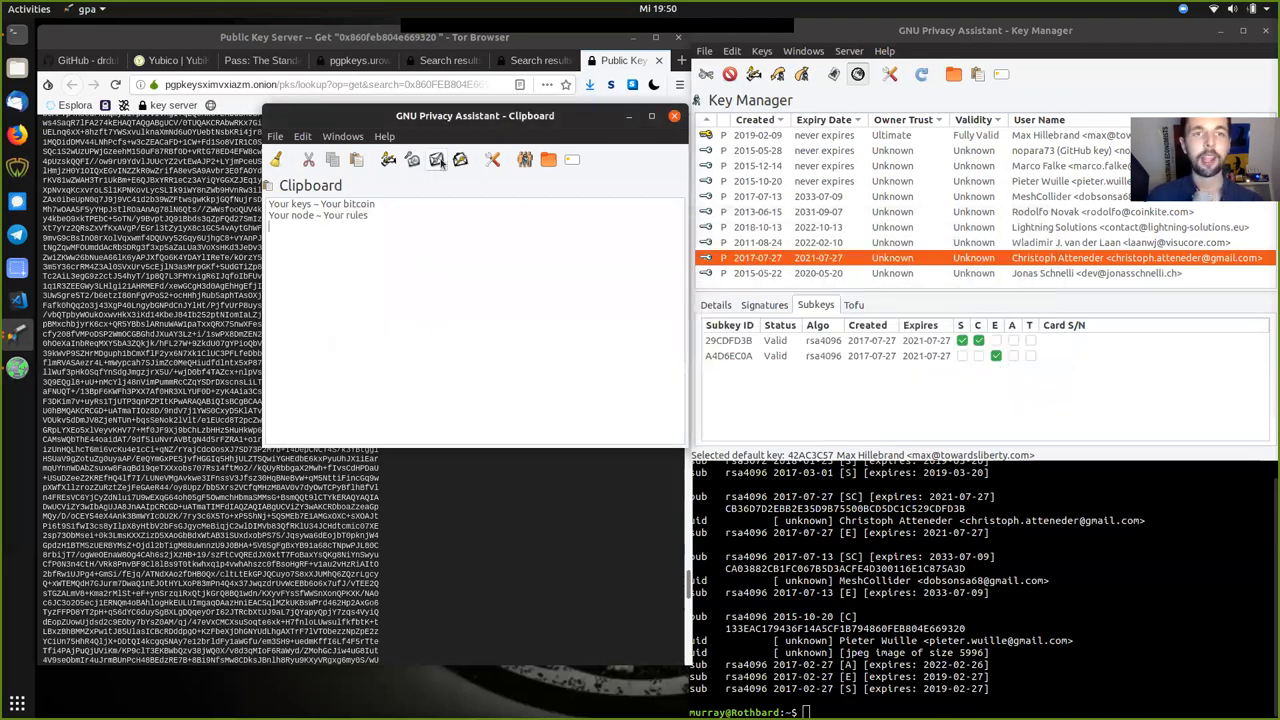
pyautogui.moveTo(437, 160)
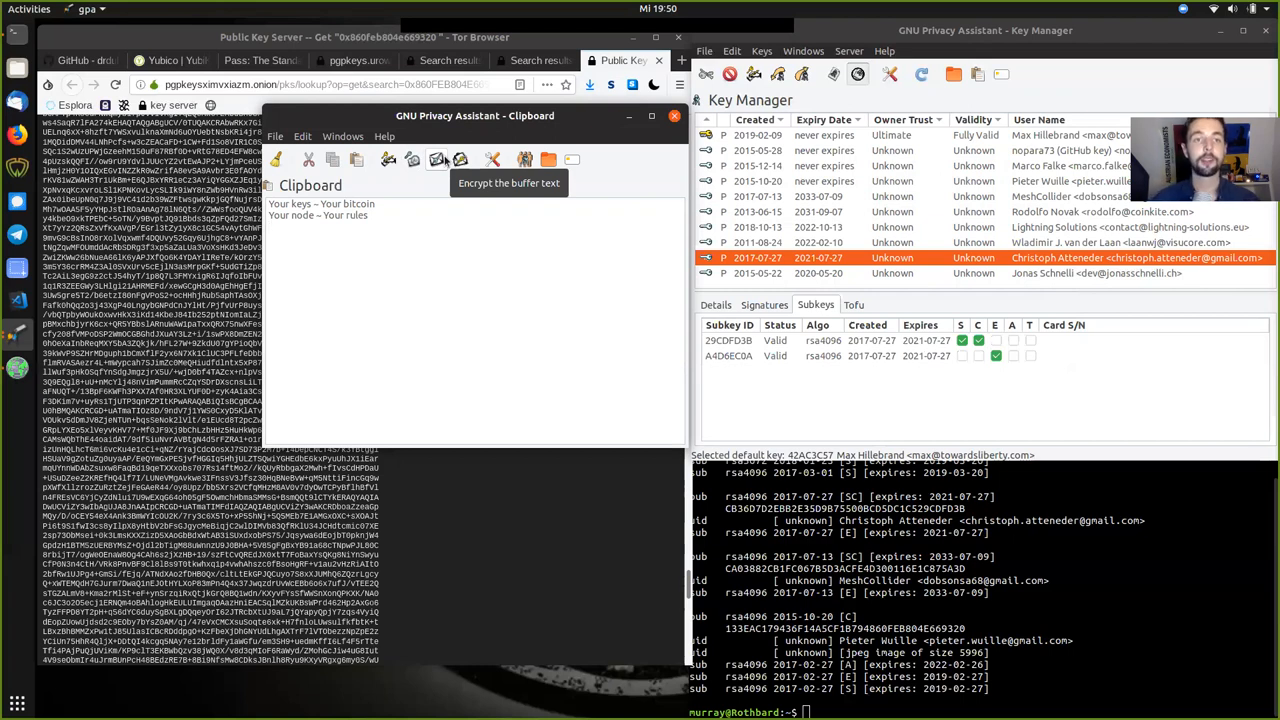
pyautogui.moveTo(460, 160)
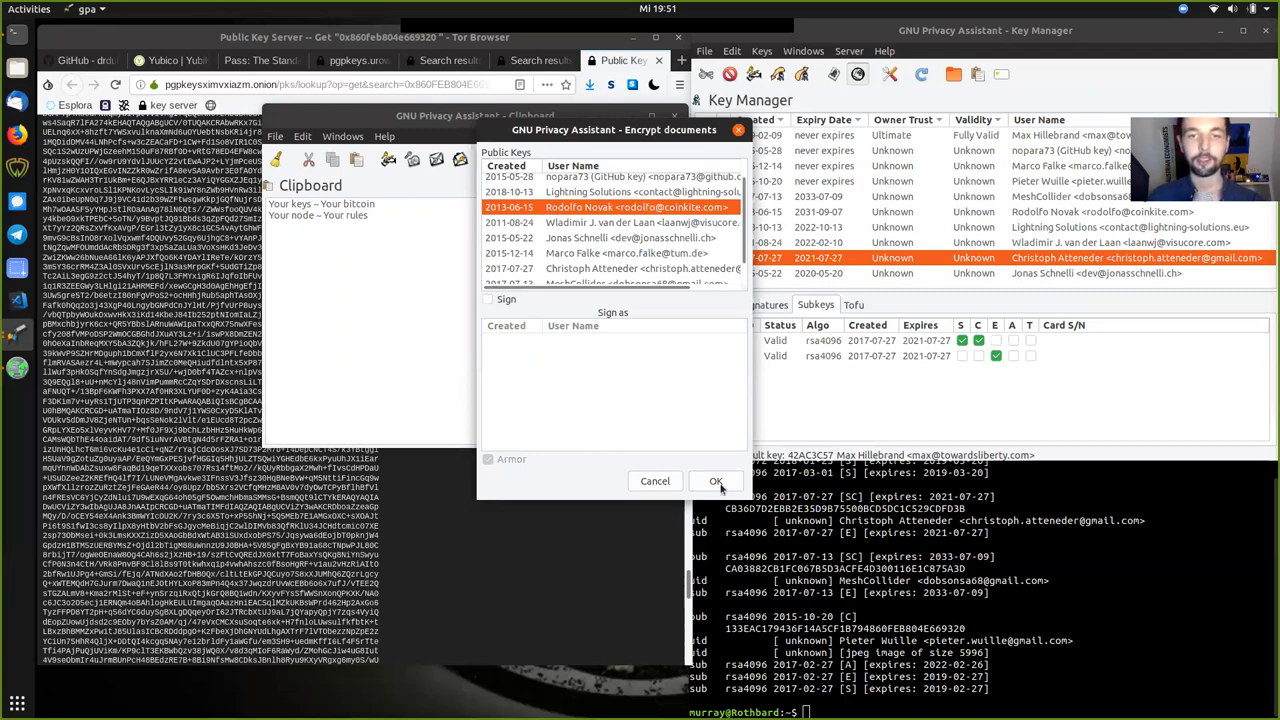
# Encrypt the message to Rodolfo Novak's key, accepting the unknown-key warning.
pyautogui.click(715, 481)
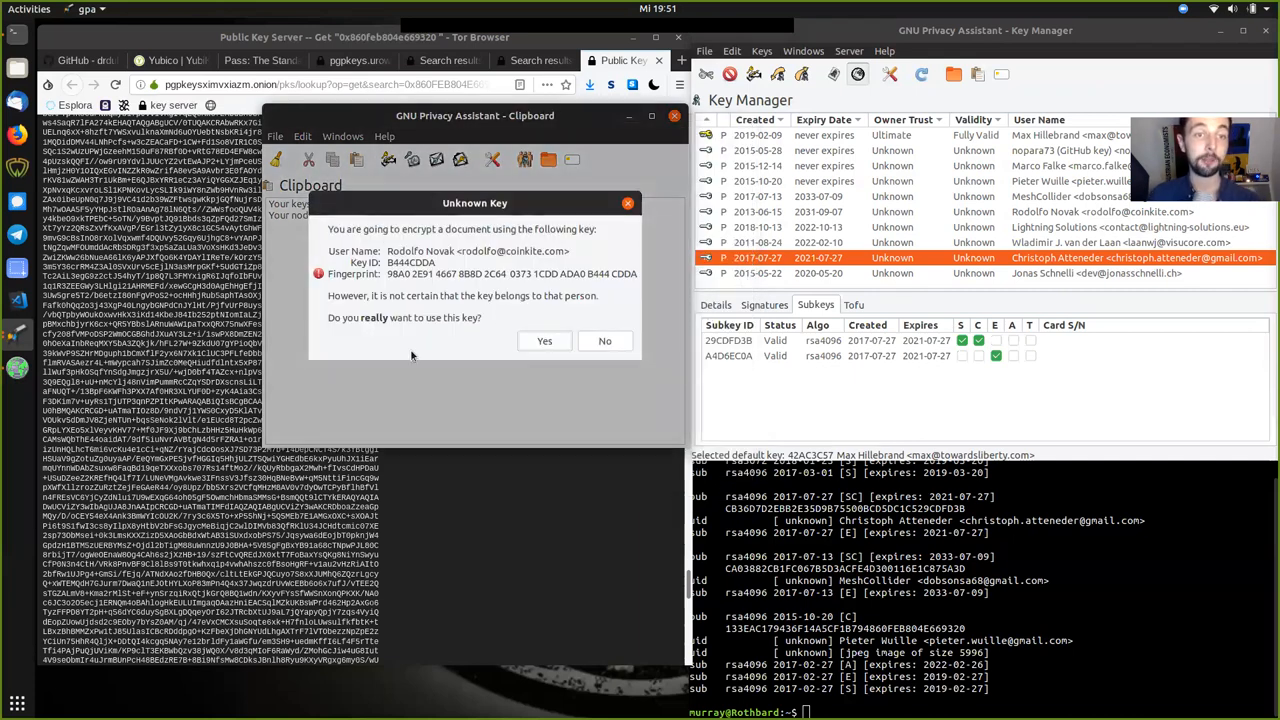
pyautogui.moveTo(520, 328)
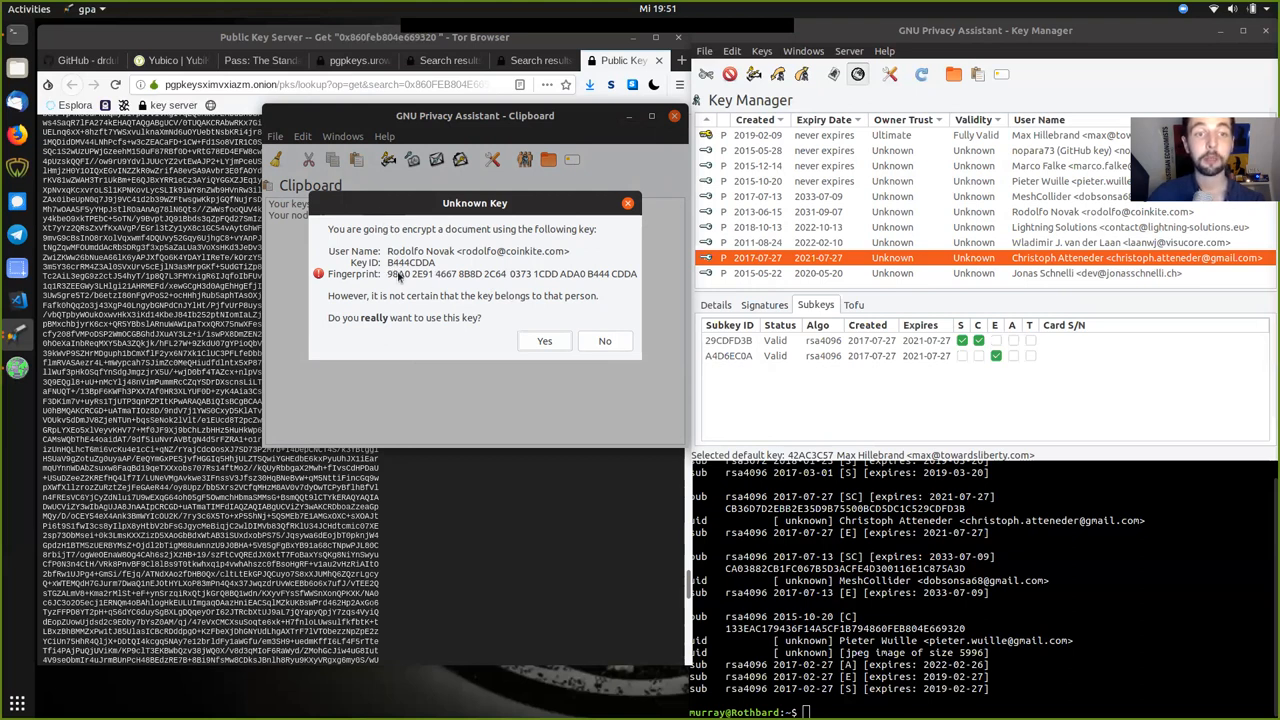
pyautogui.moveTo(524, 240)
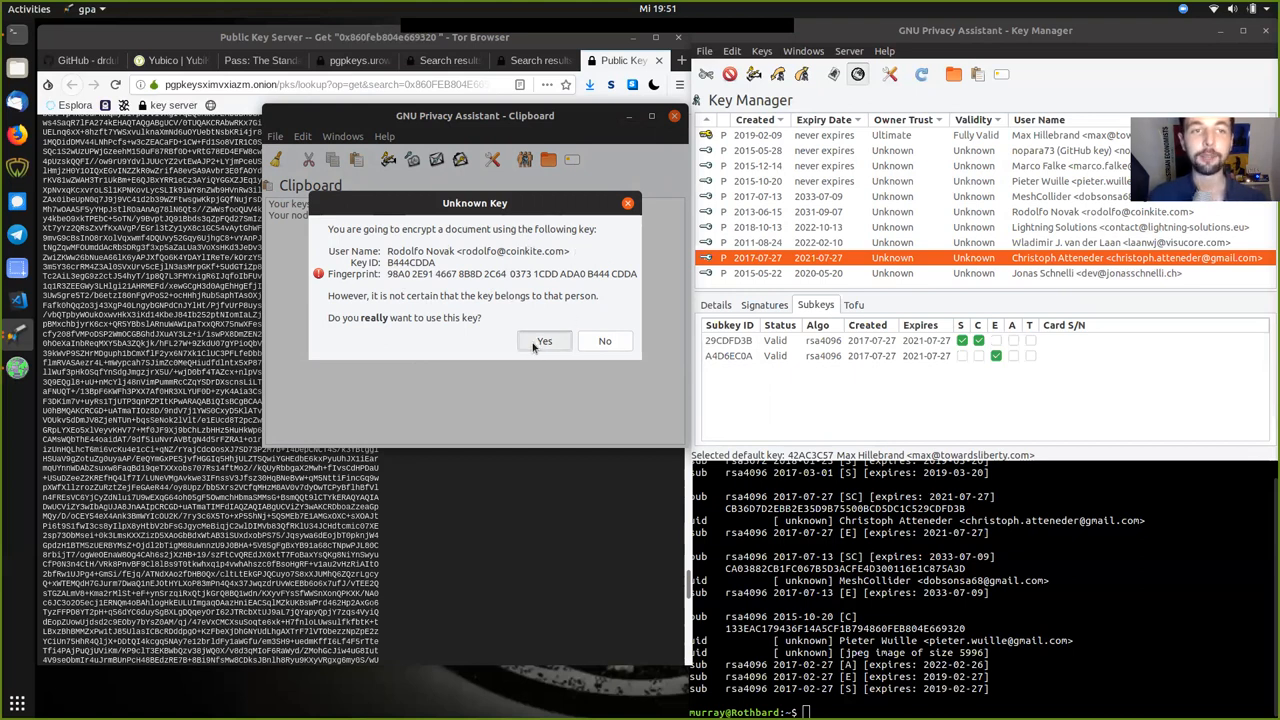
pyautogui.click(544, 341)
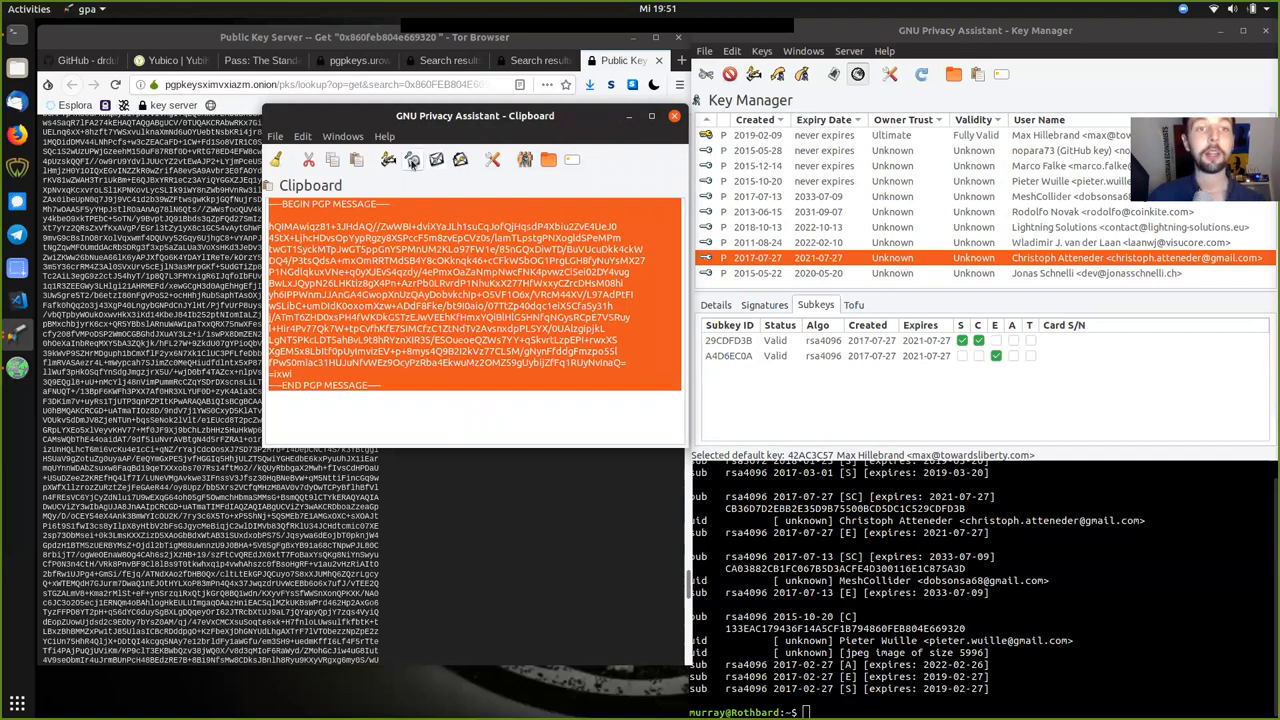
pyautogui.moveTo(412, 160)
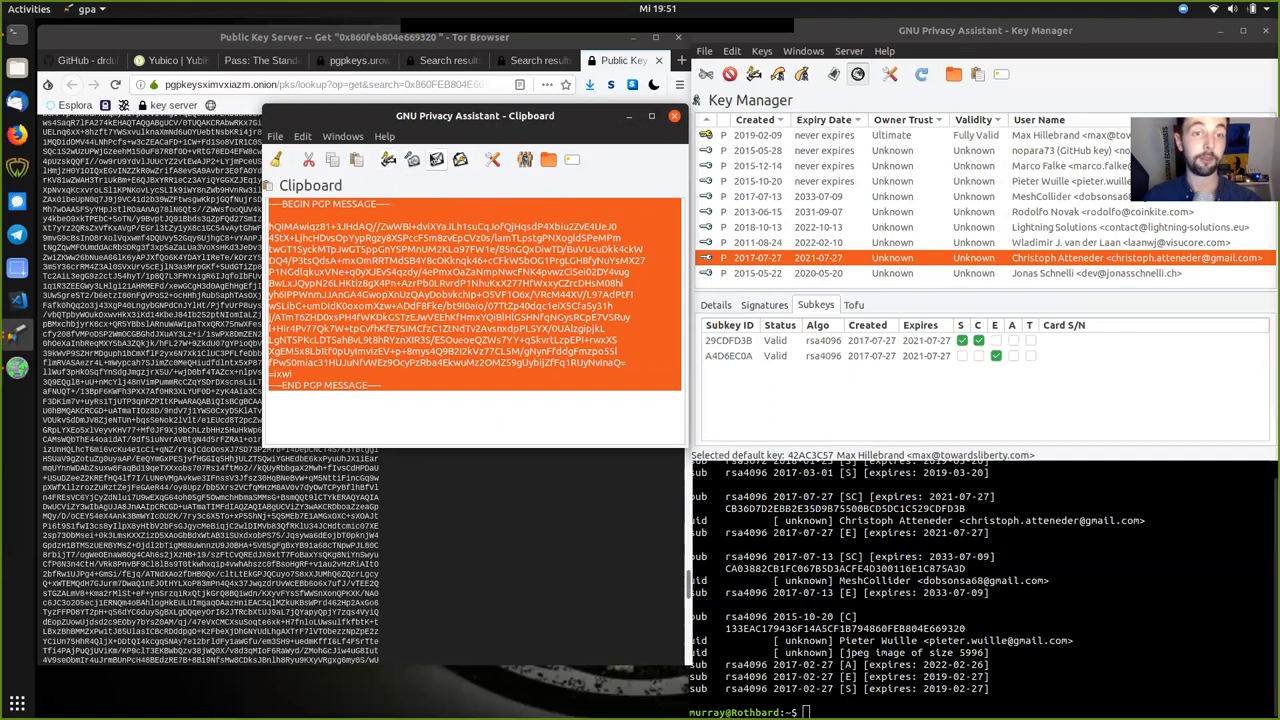
pyautogui.moveTo(460, 160)
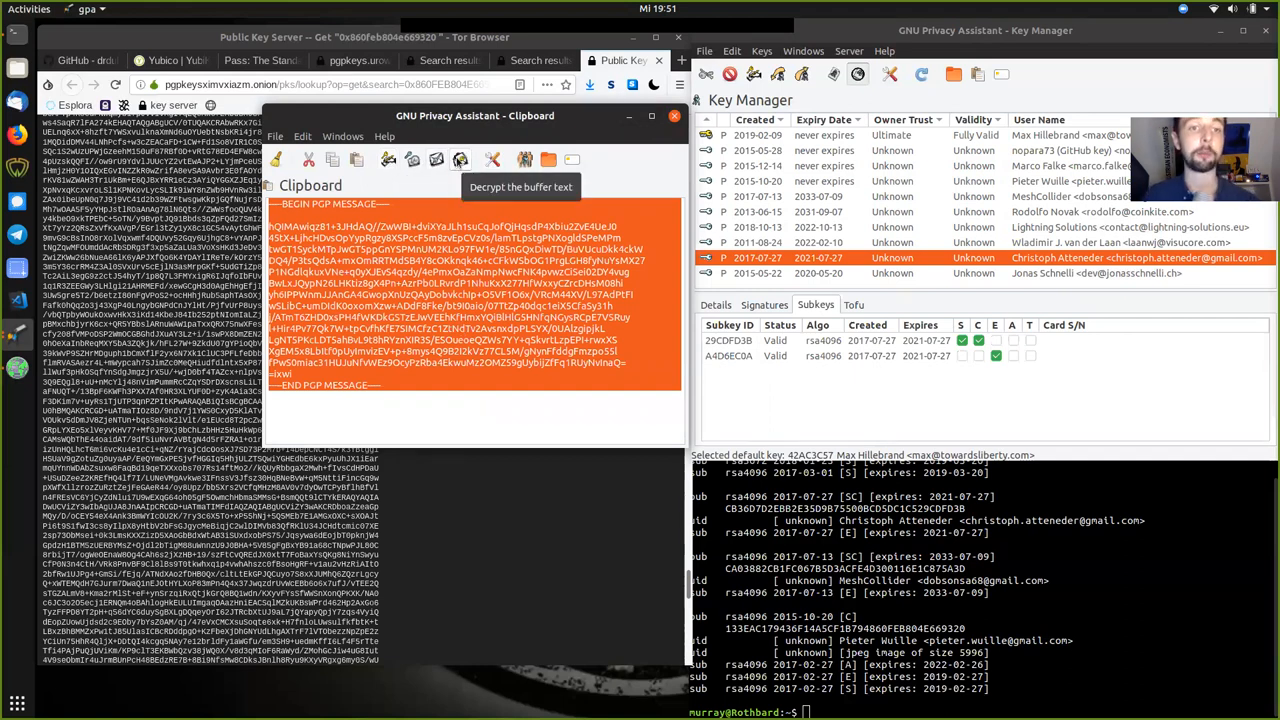
# Try decrypting the ciphertext and dismiss the 'No secret key' error.
pyautogui.click(461, 160)
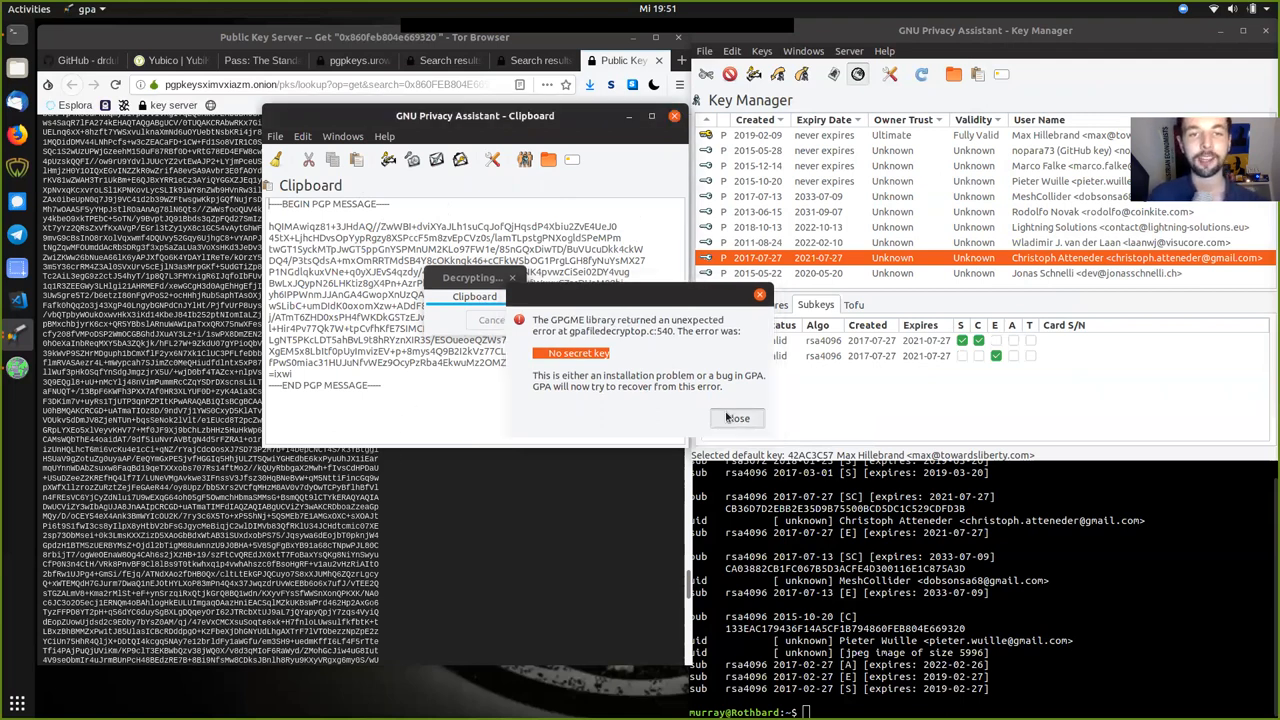
pyautogui.click(737, 418)
pyautogui.write('Your ky')
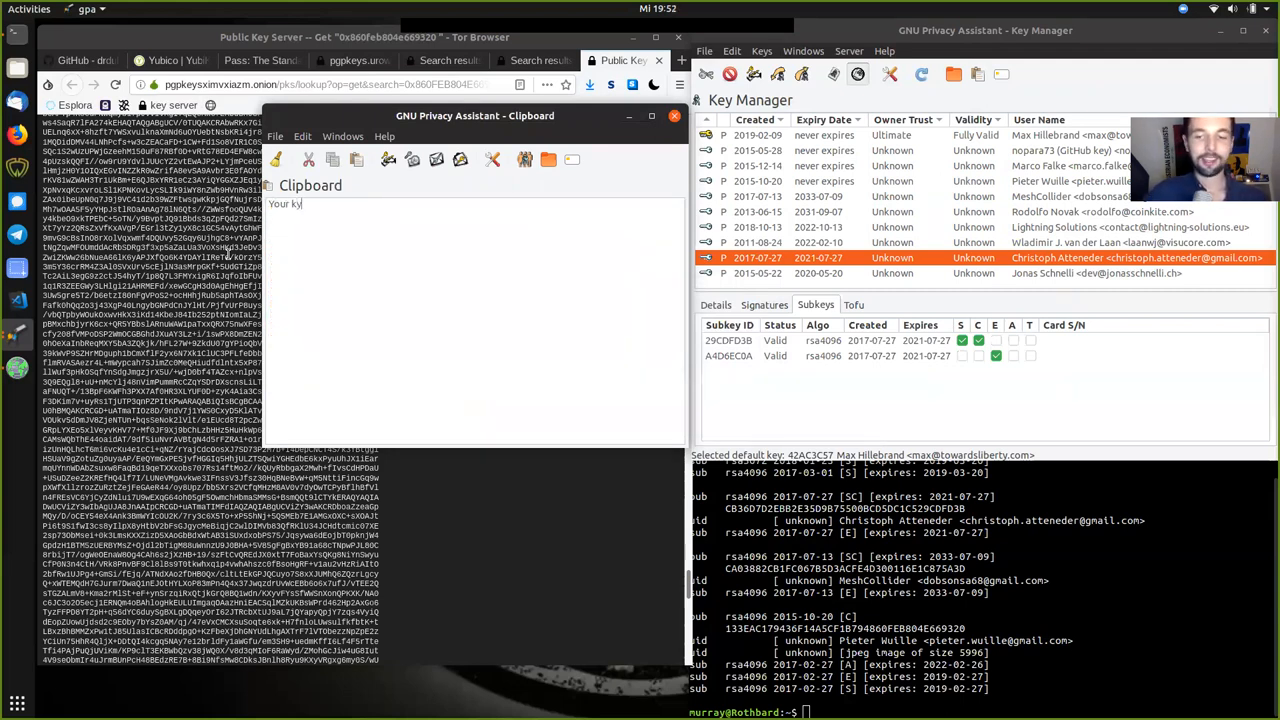
# Retype the 'Your key – Your bitcoin' / 'Your node' message.
pyautogui.write('- You')
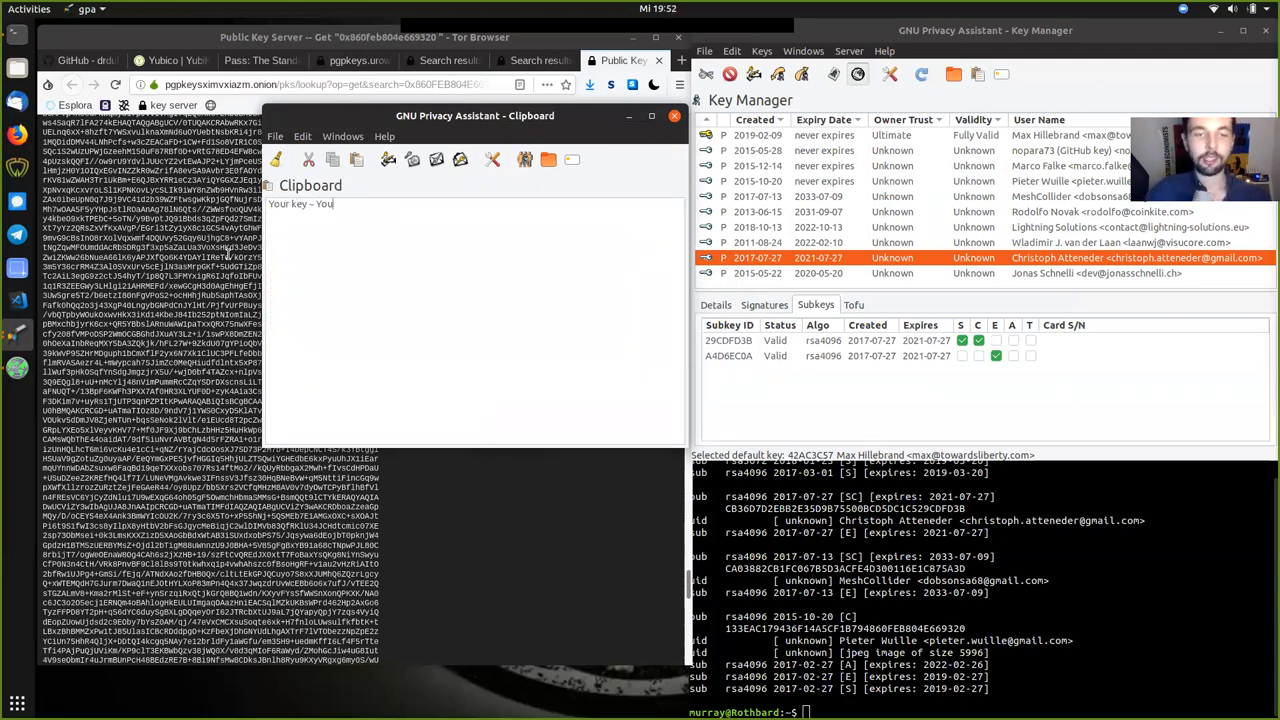
pyautogui.write('bitcoin')
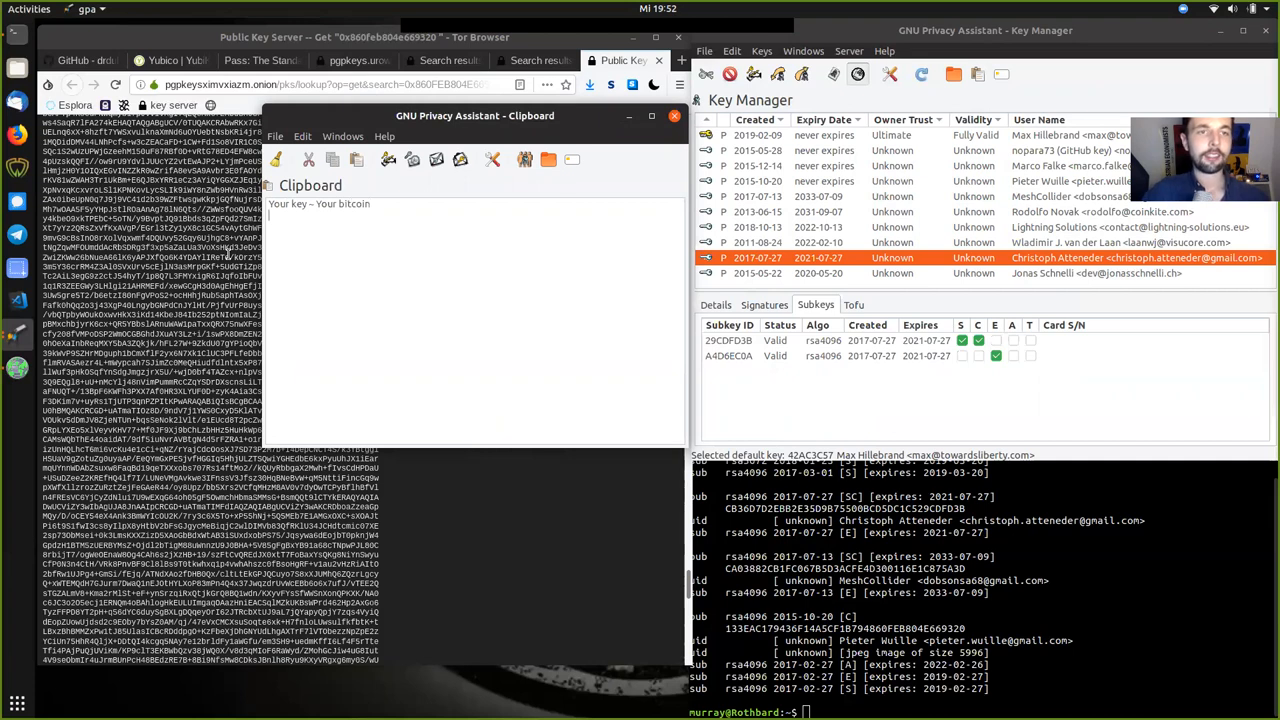
pyautogui.write('Your node ~ Your rules')
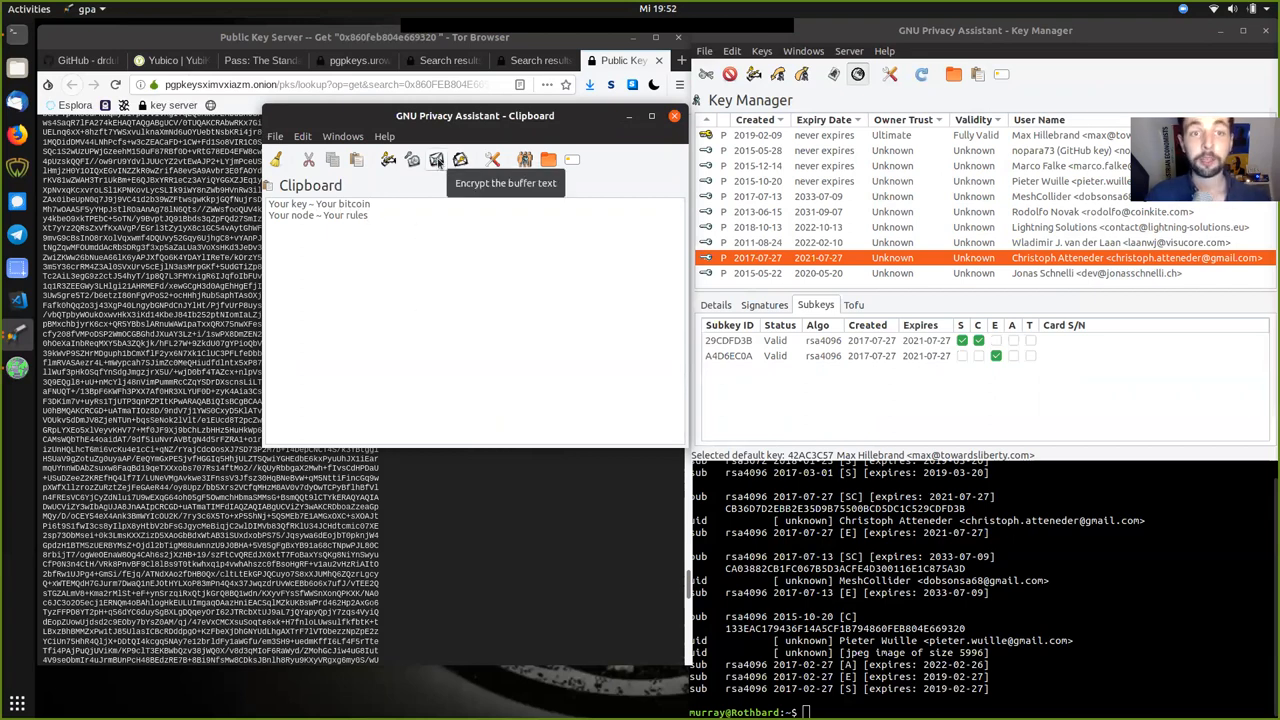
# Encrypt and sign the message, accepting the unverified recipient key.
pyautogui.click(435, 160)
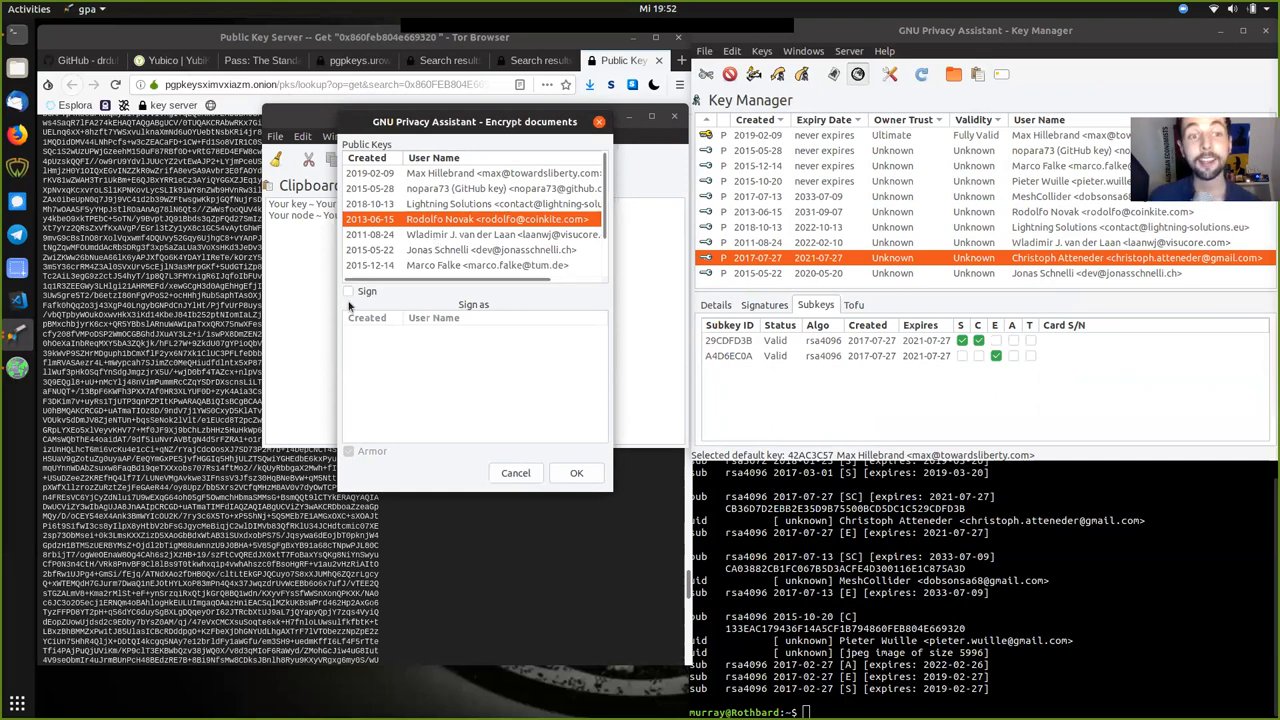
pyautogui.click(349, 291)
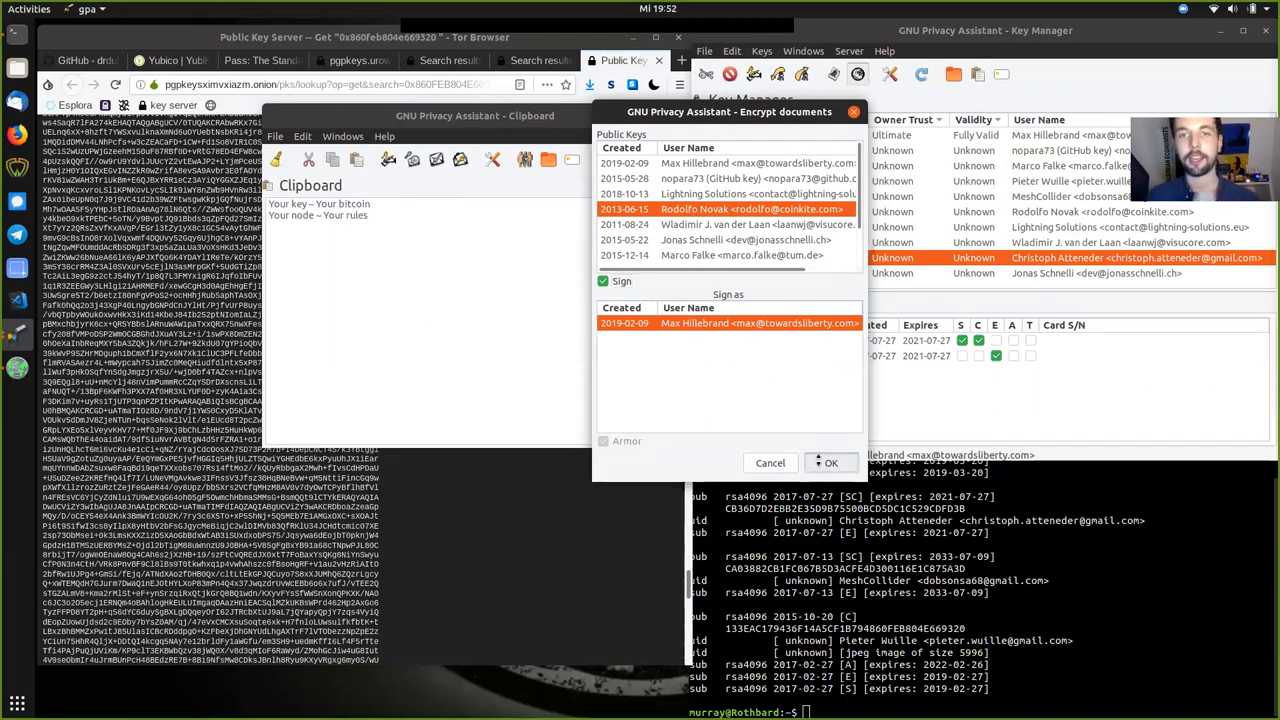
pyautogui.click(831, 462)
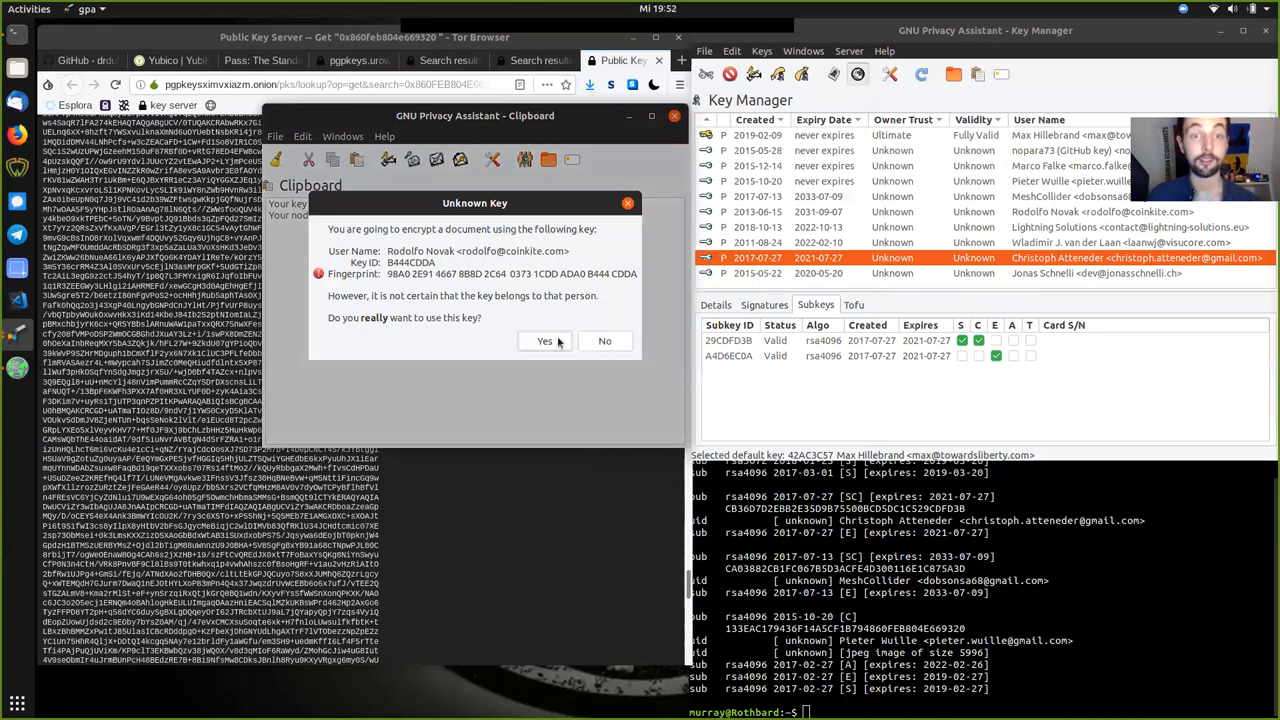
pyautogui.click(544, 341)
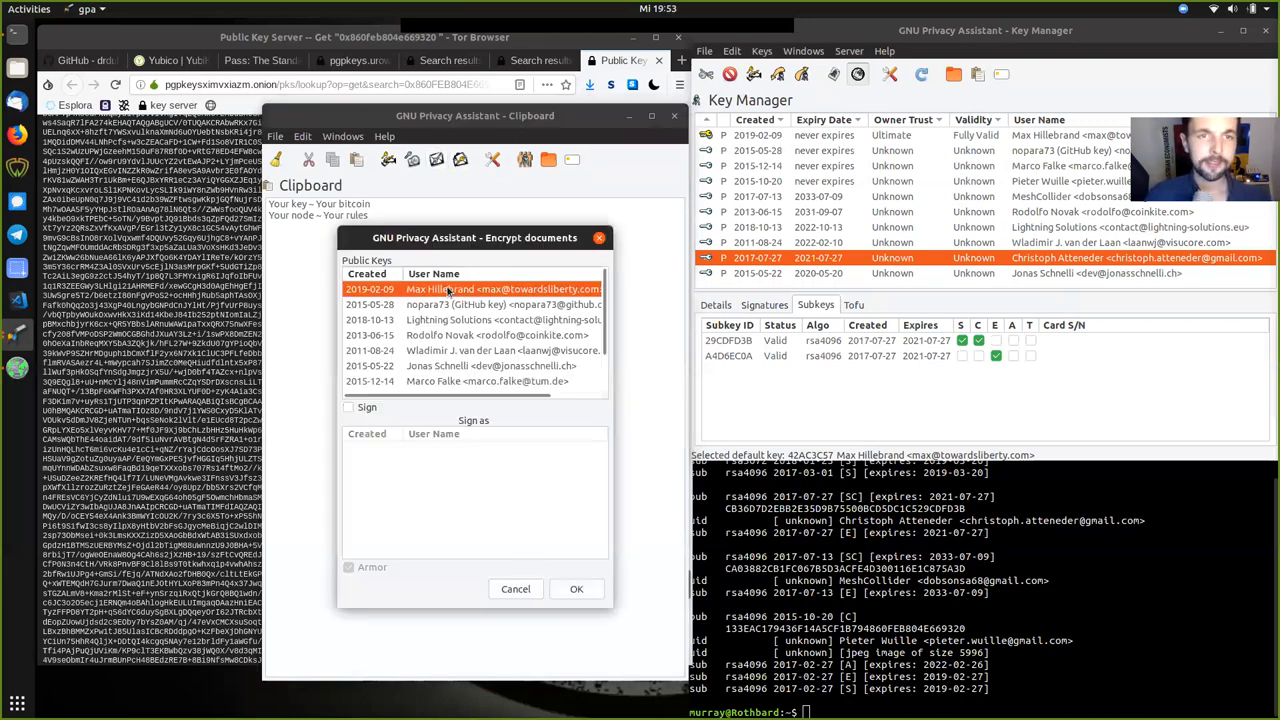
# Encrypt the message to Max Hillebrand's key, also signing with it.
pyautogui.moveTo(475, 237); pyautogui.dragTo(635, 212)
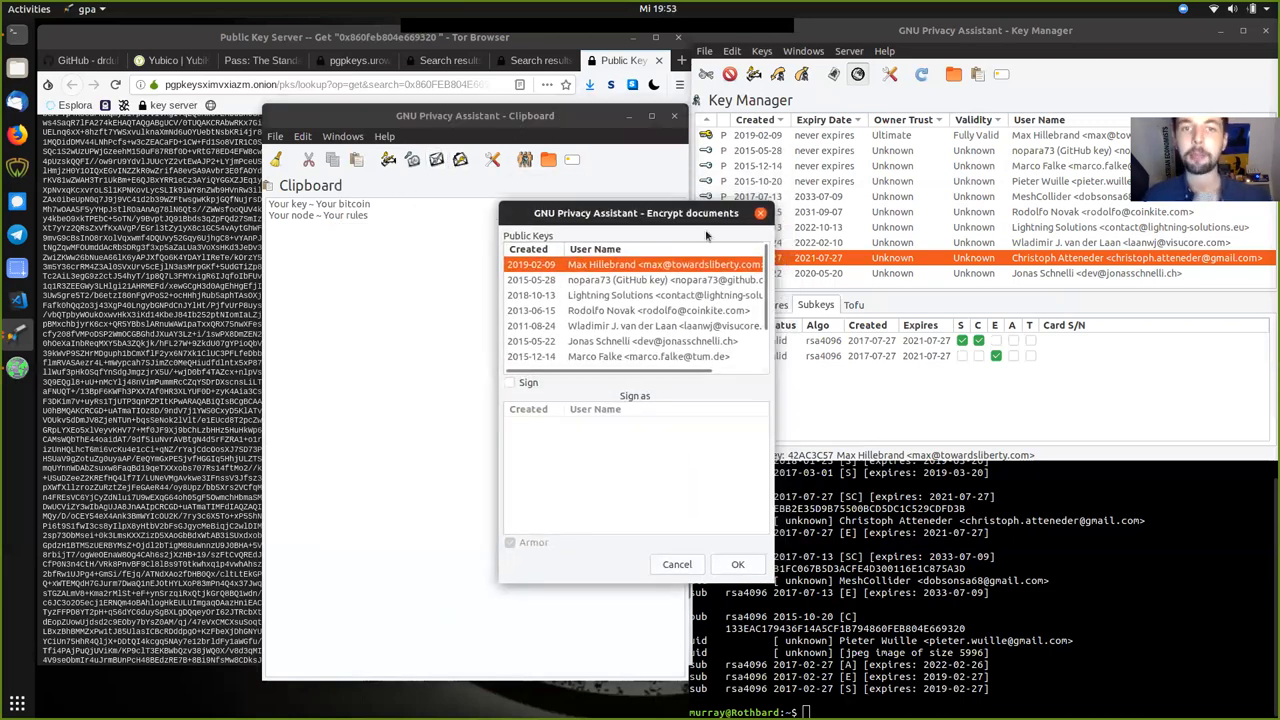
pyautogui.moveTo(636, 213); pyautogui.dragTo(820, 213)
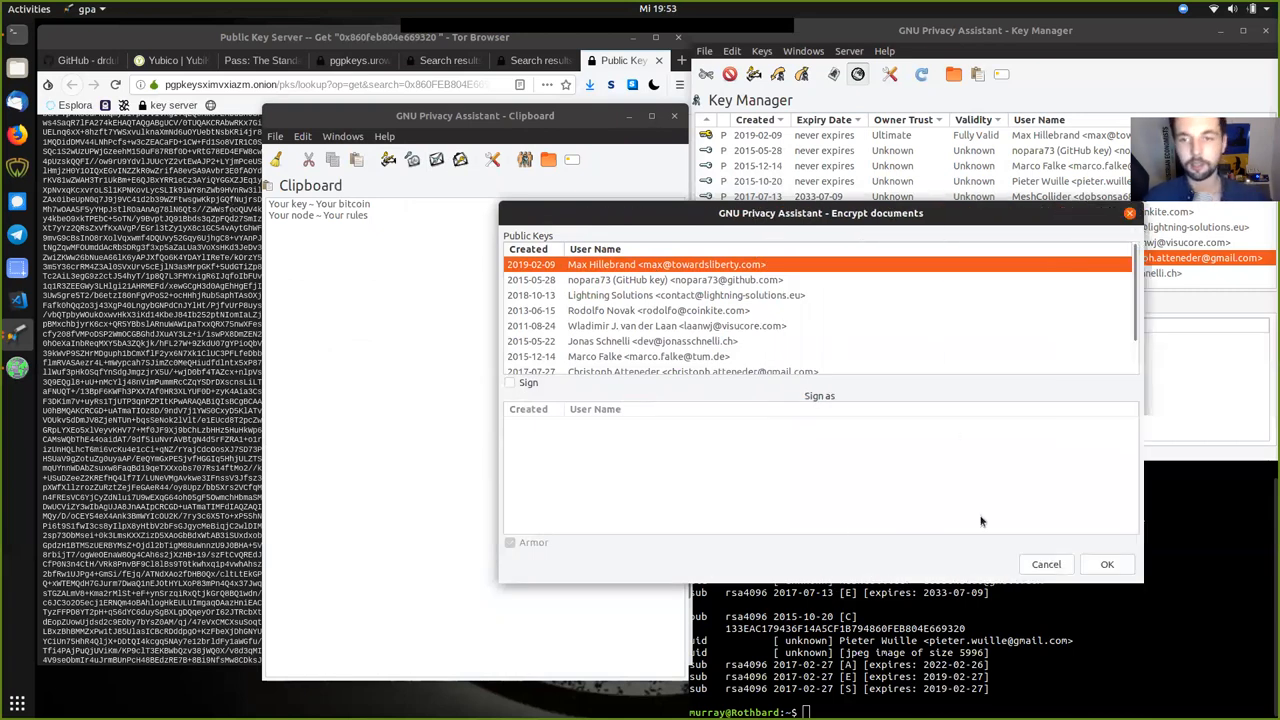
pyautogui.click(510, 382)
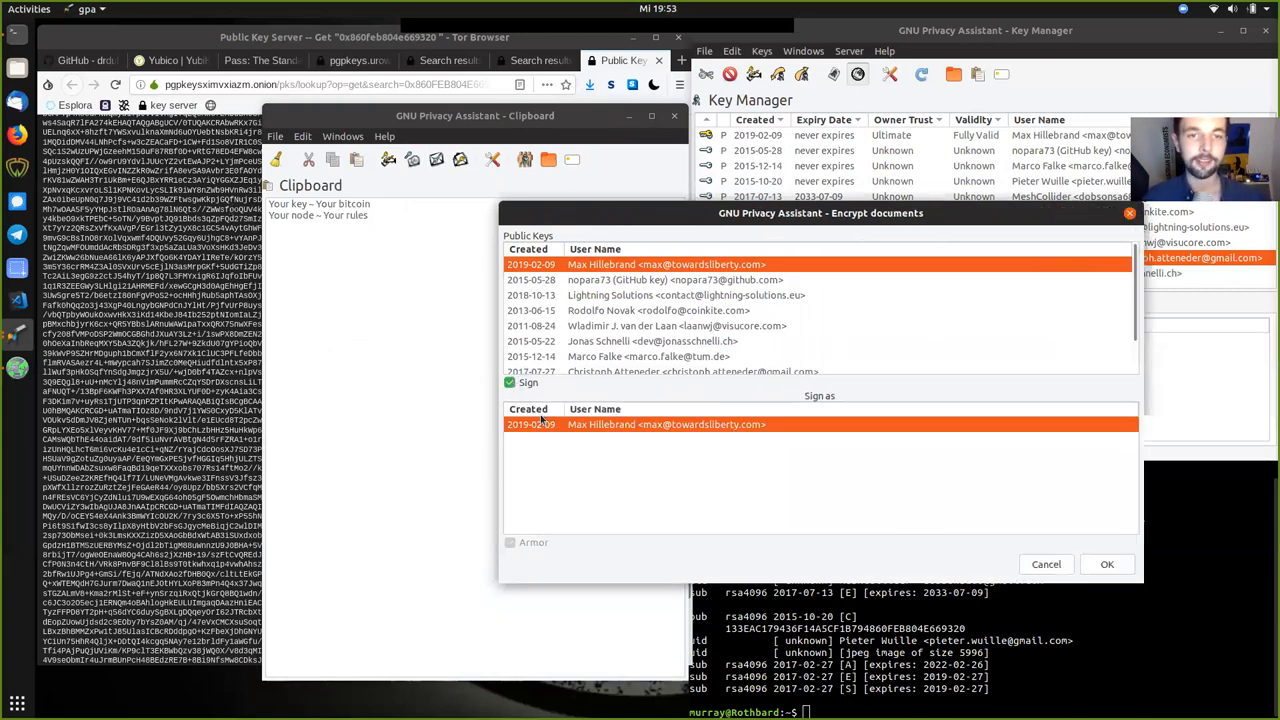
pyautogui.moveTo(710, 476)
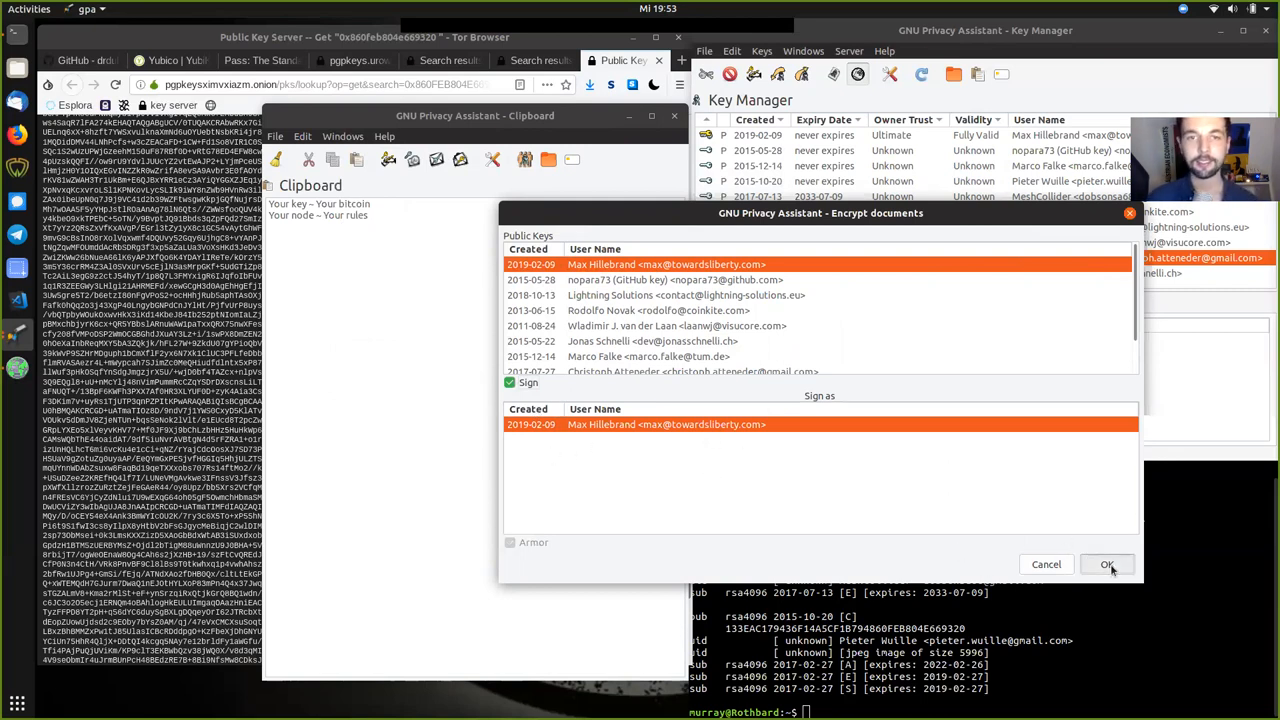
pyautogui.click(1107, 564)
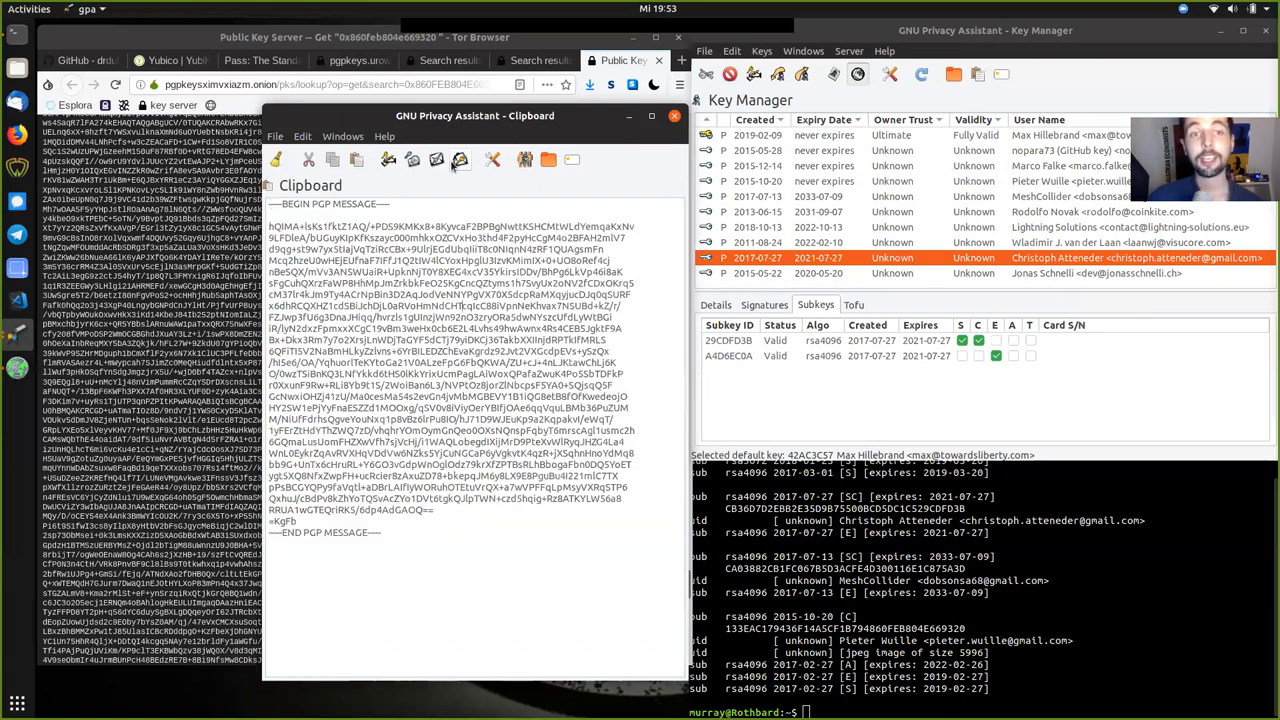
pyautogui.moveTo(461, 160)
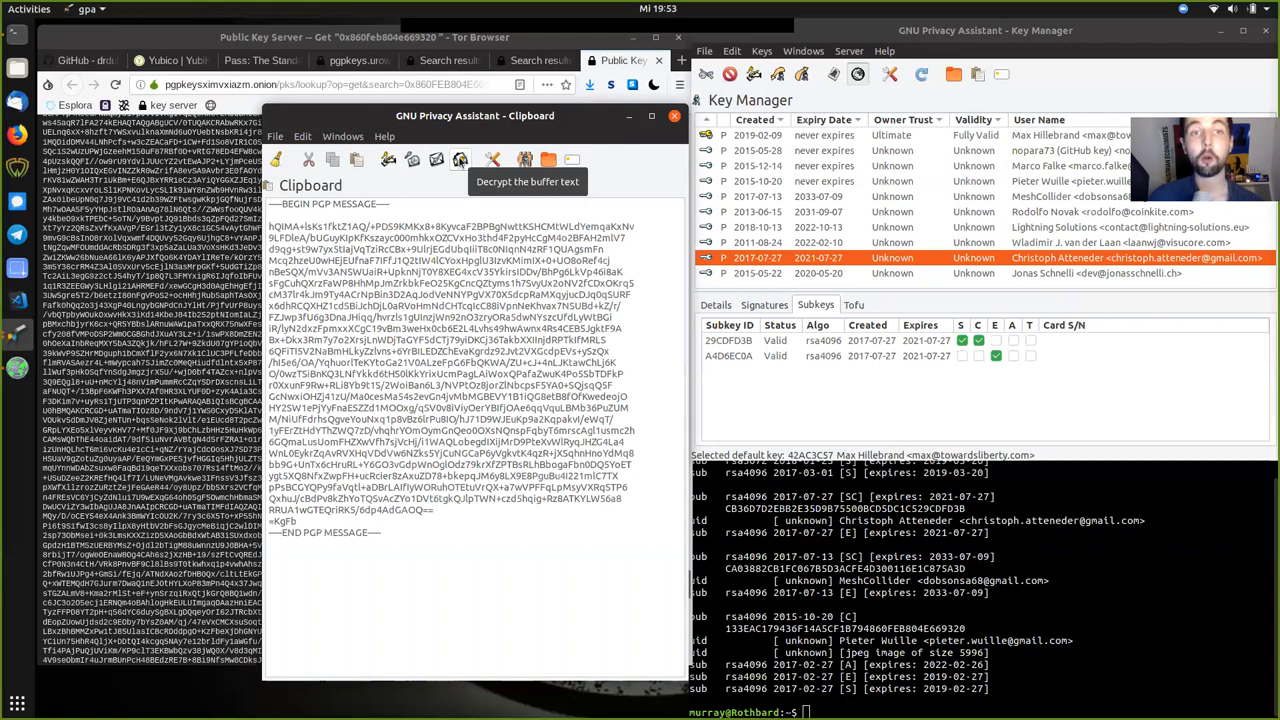
# Decrypt the self-encrypted ciphertext back to the two-line plaintext.
pyautogui.click(461, 159)
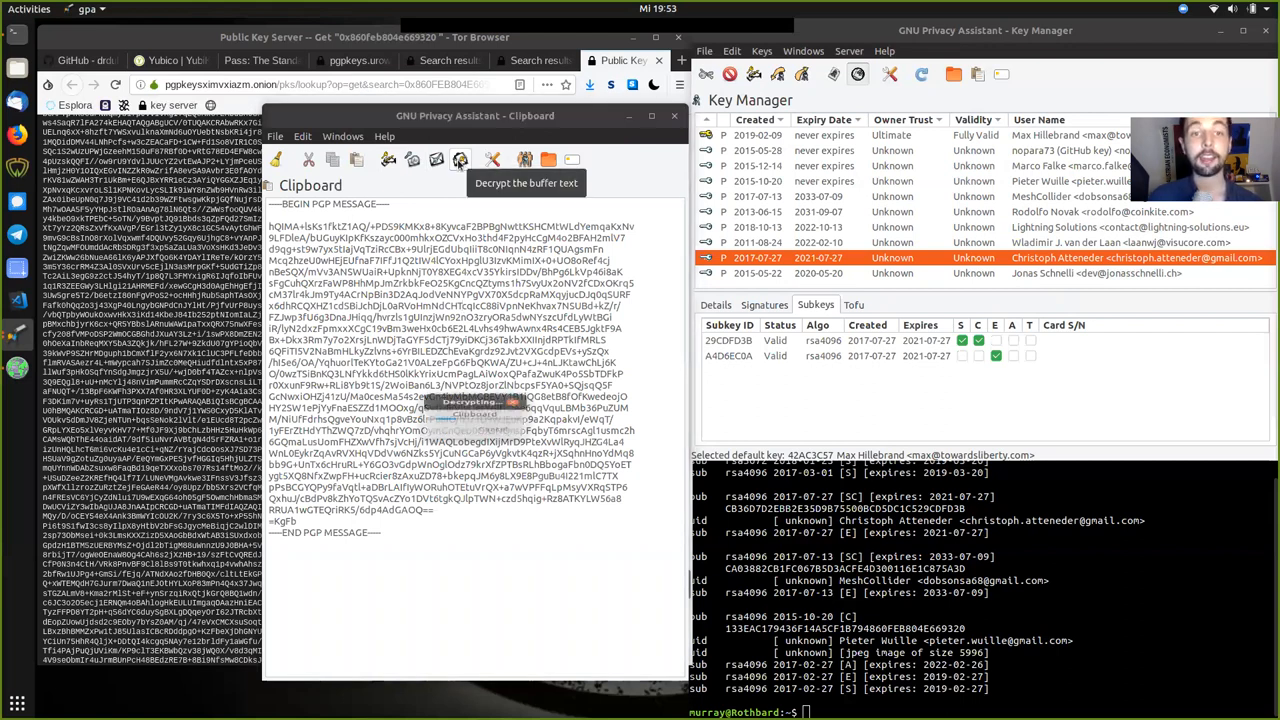
pyautogui.click(461, 160)
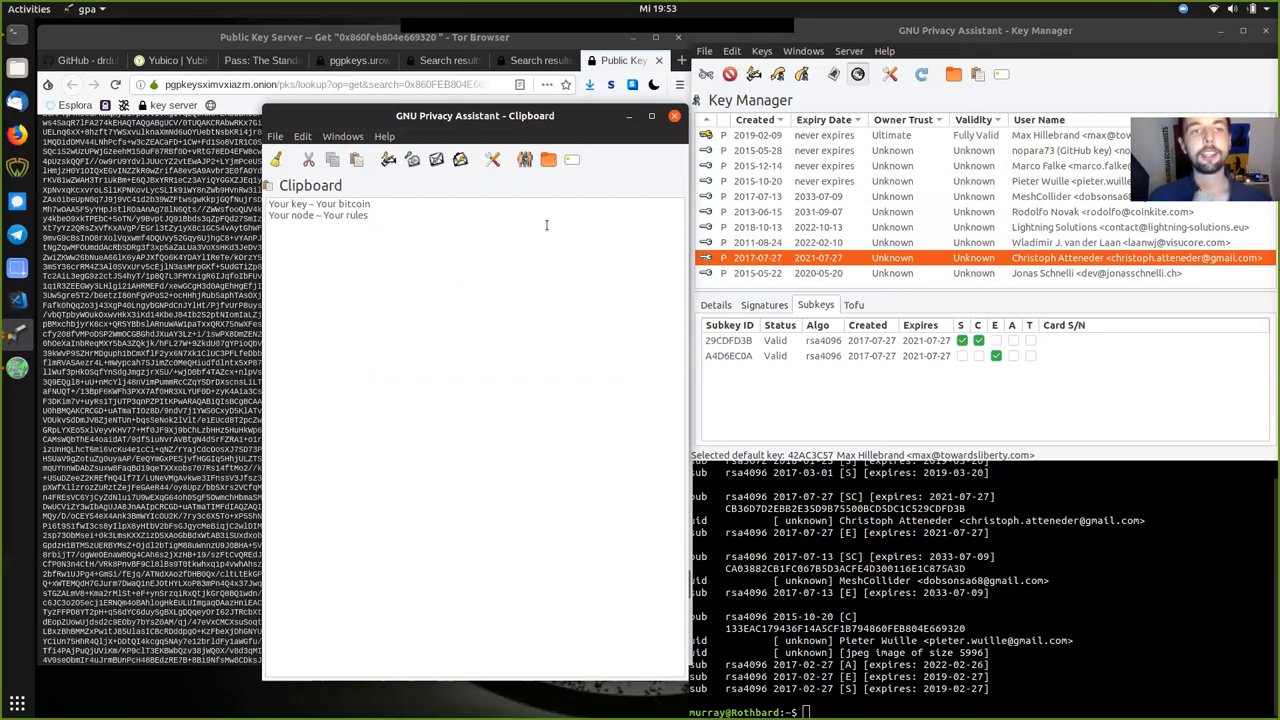
# Encrypt the plaintext message to Max Hillebrand and sign it with his key.
pyautogui.moveTo(280, 203); pyautogui.dragTo(370, 217)
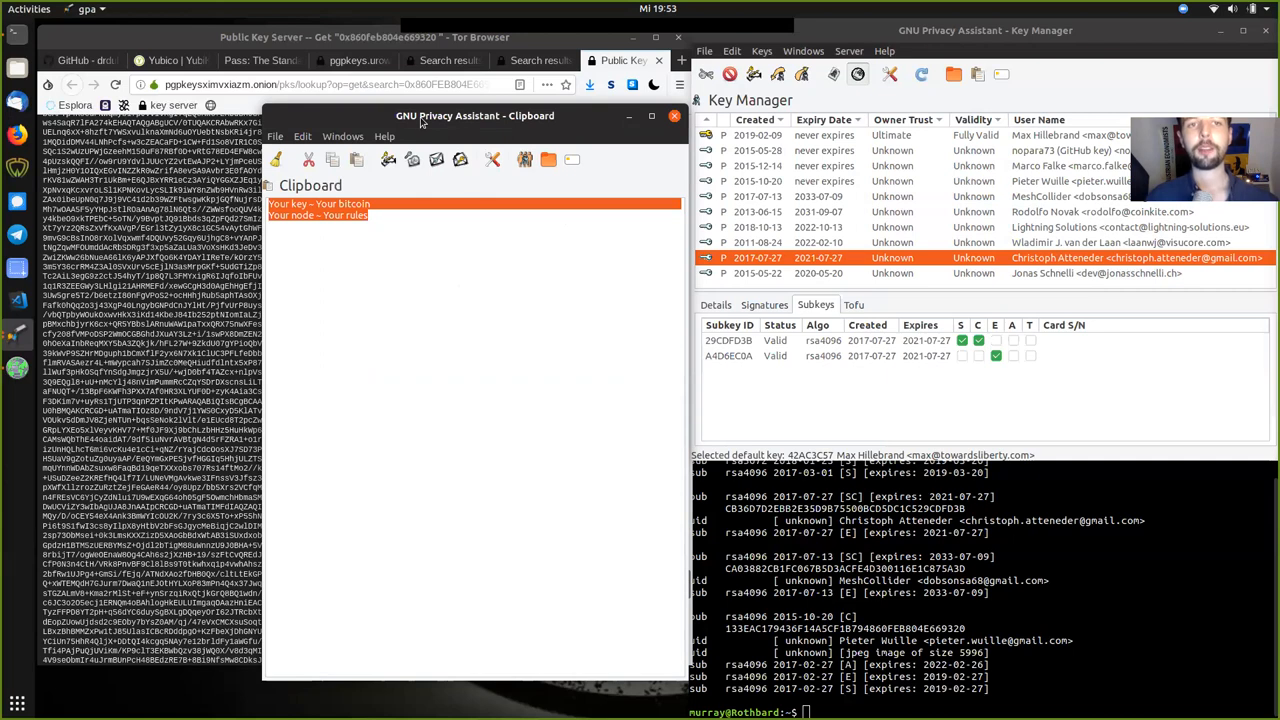
pyautogui.moveTo(460, 160)
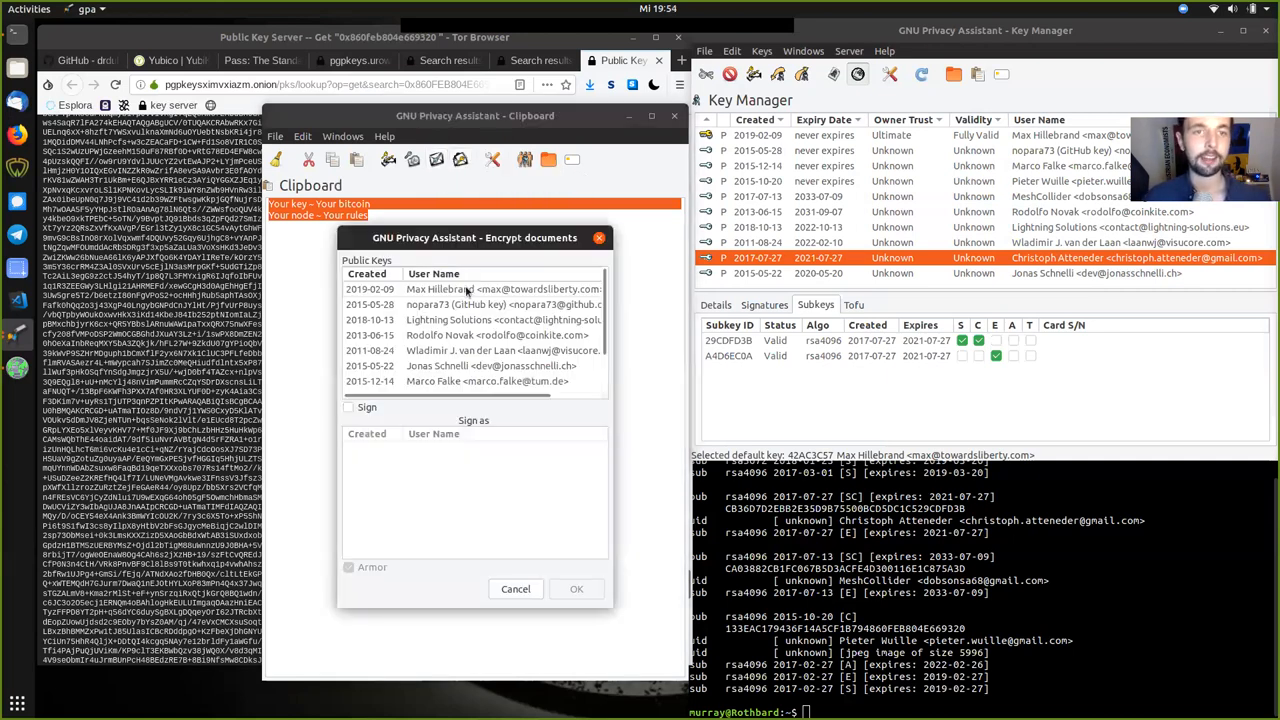
pyautogui.click(500, 289)
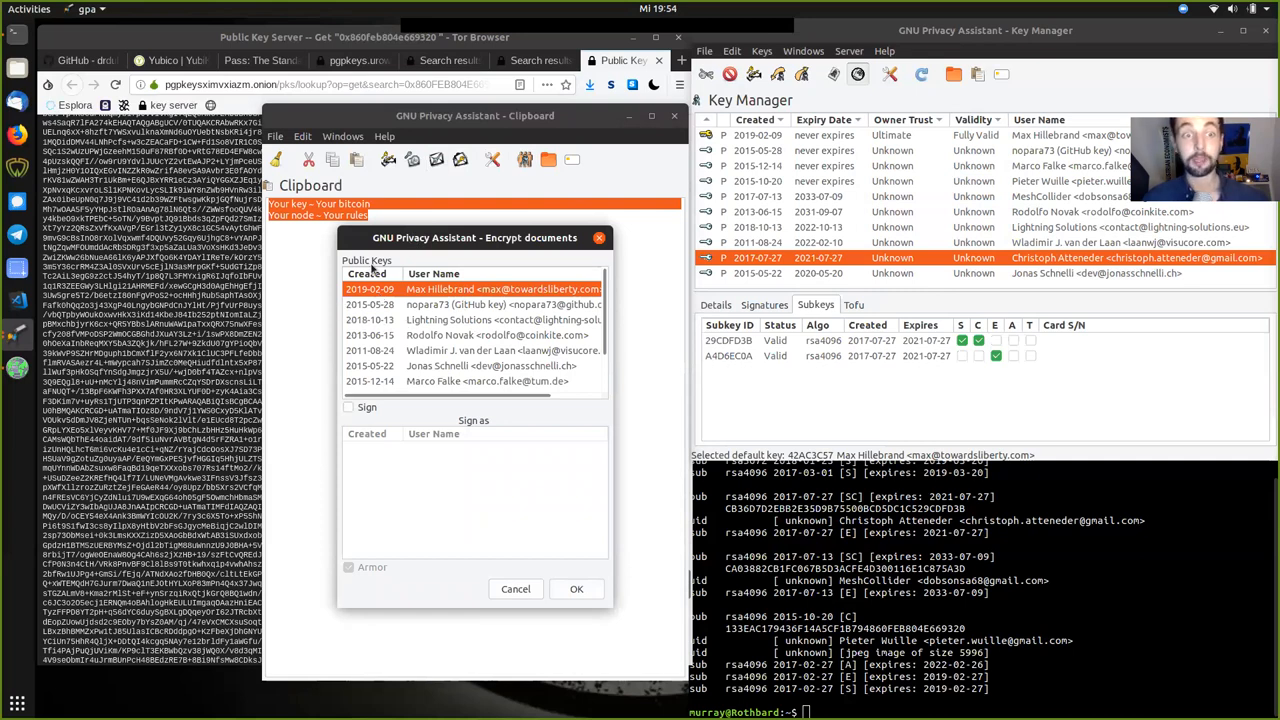
pyautogui.click(349, 407)
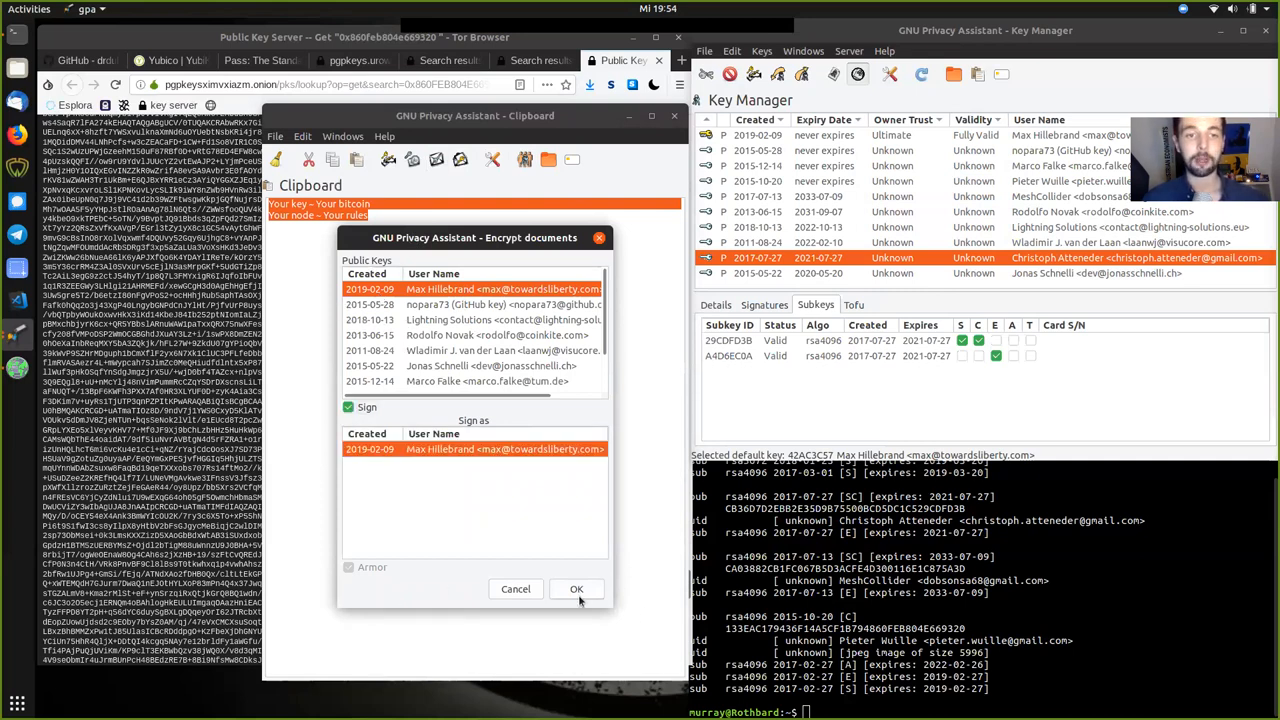
pyautogui.click(577, 589)
pyautogui.write('nano')
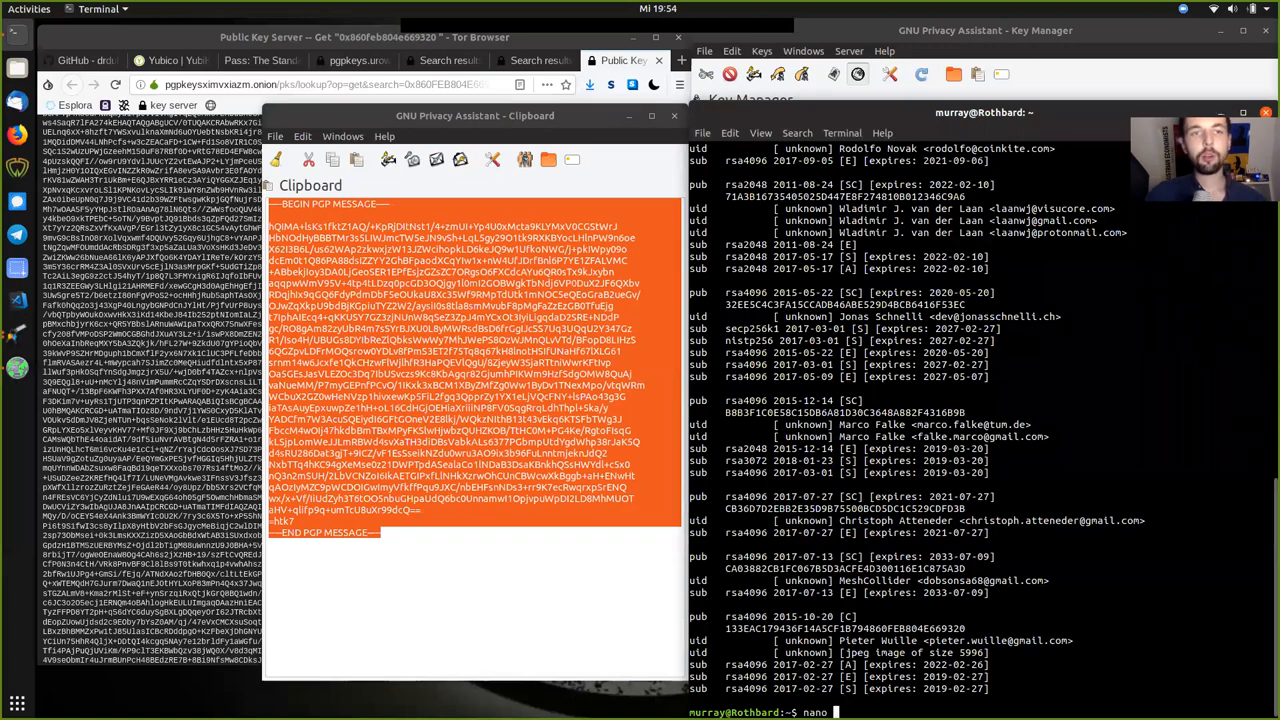
# Save the ciphertext as cypher.txt and inspect it with gpg -v, aborting the filename prompt.
pyautogui.write('cypher.txt')
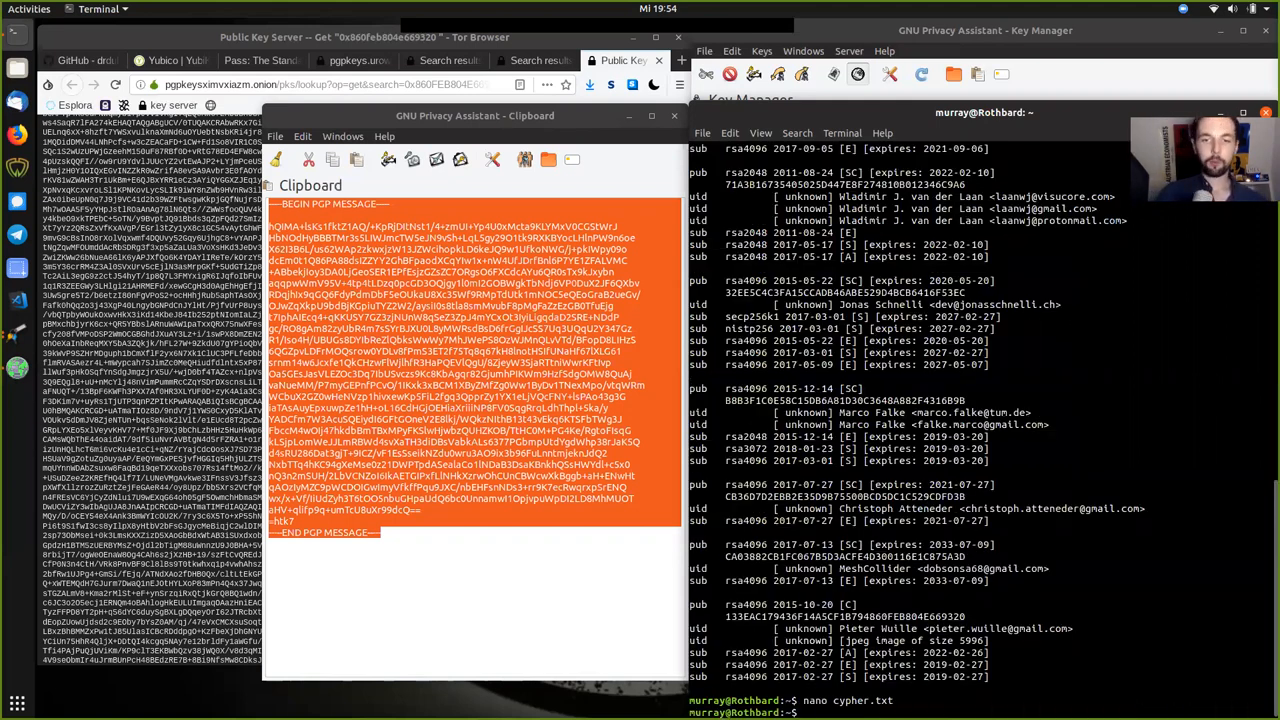
pyautogui.write('gpg -v')
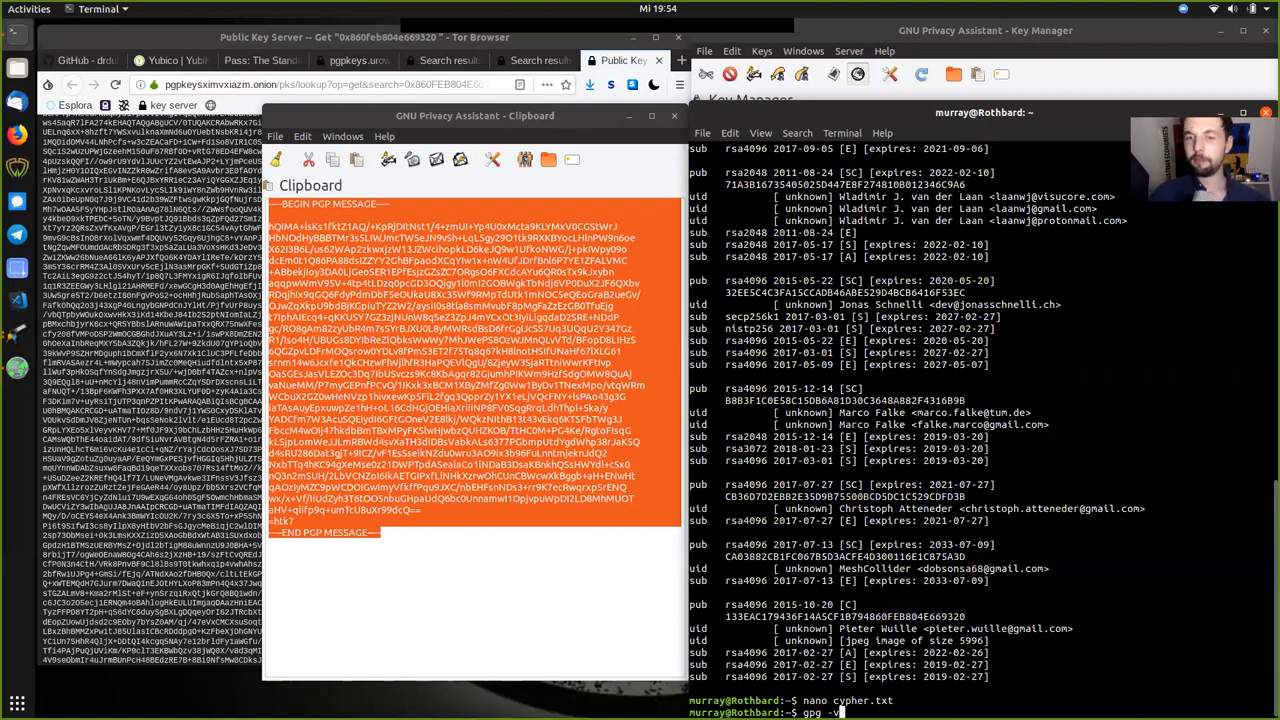
pyautogui.write('cypher.txt')
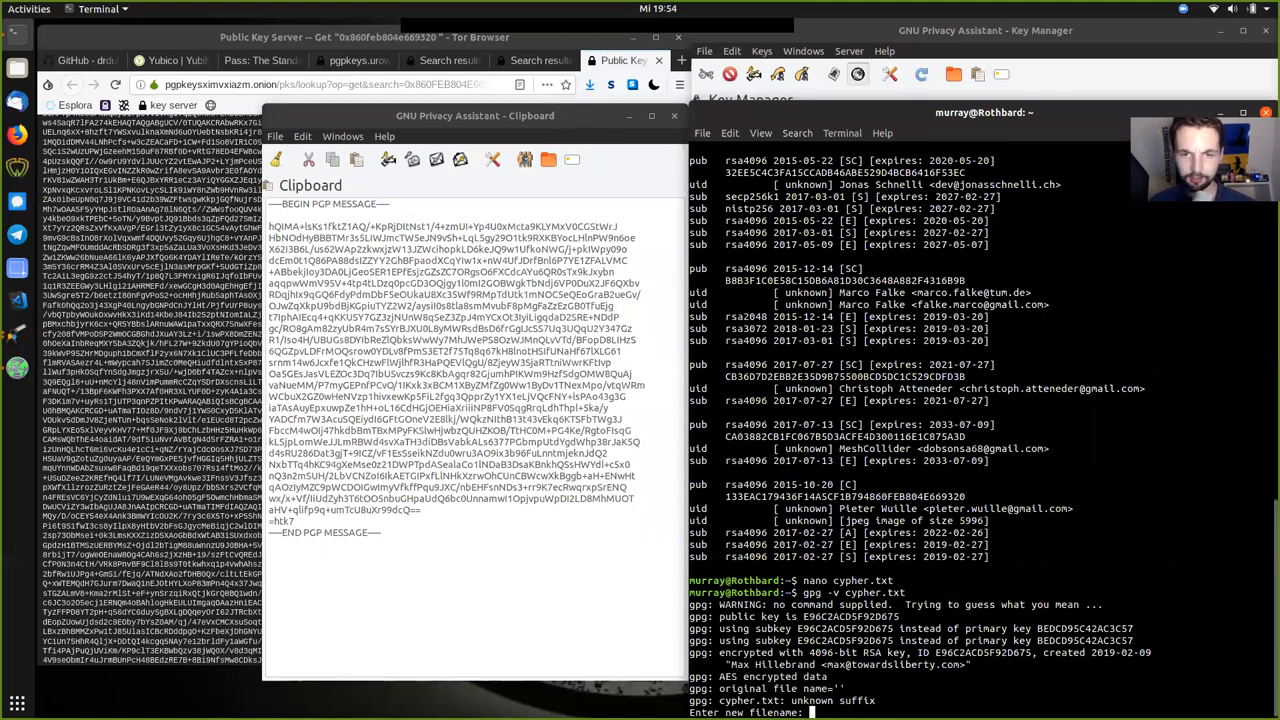
pyautogui.moveTo(975, 670)
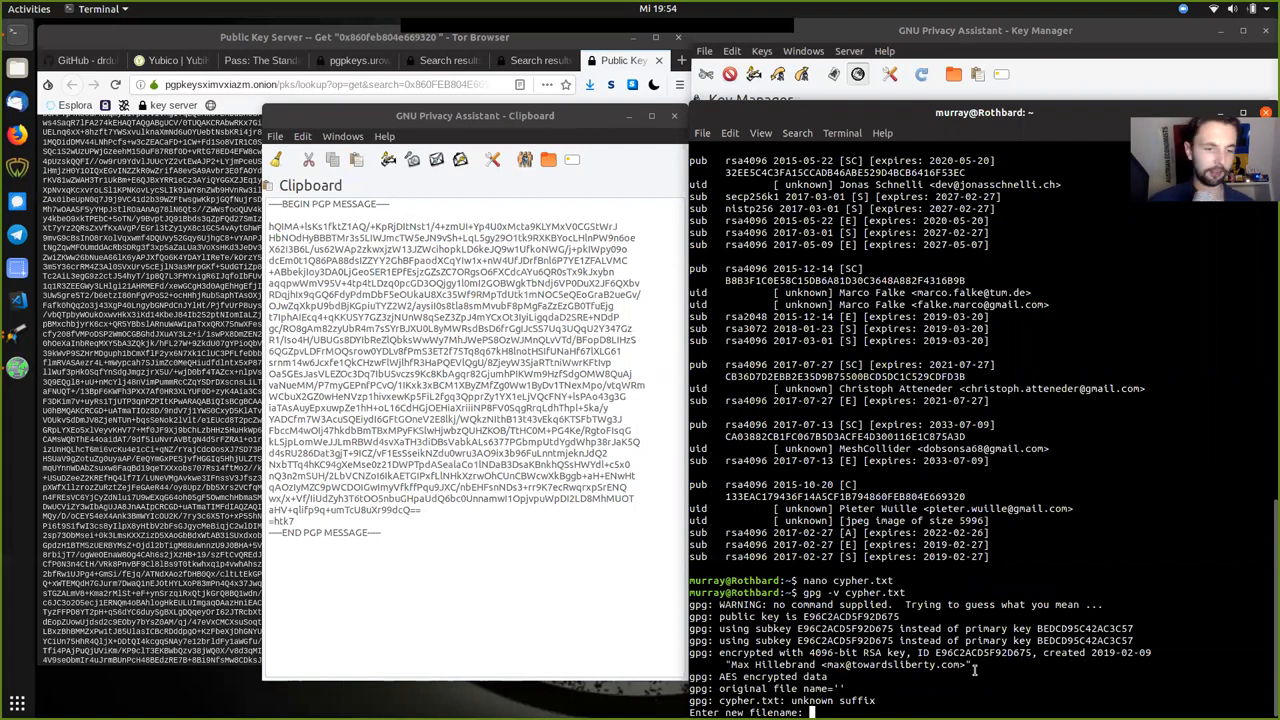
pyautogui.press('ctrl+c')
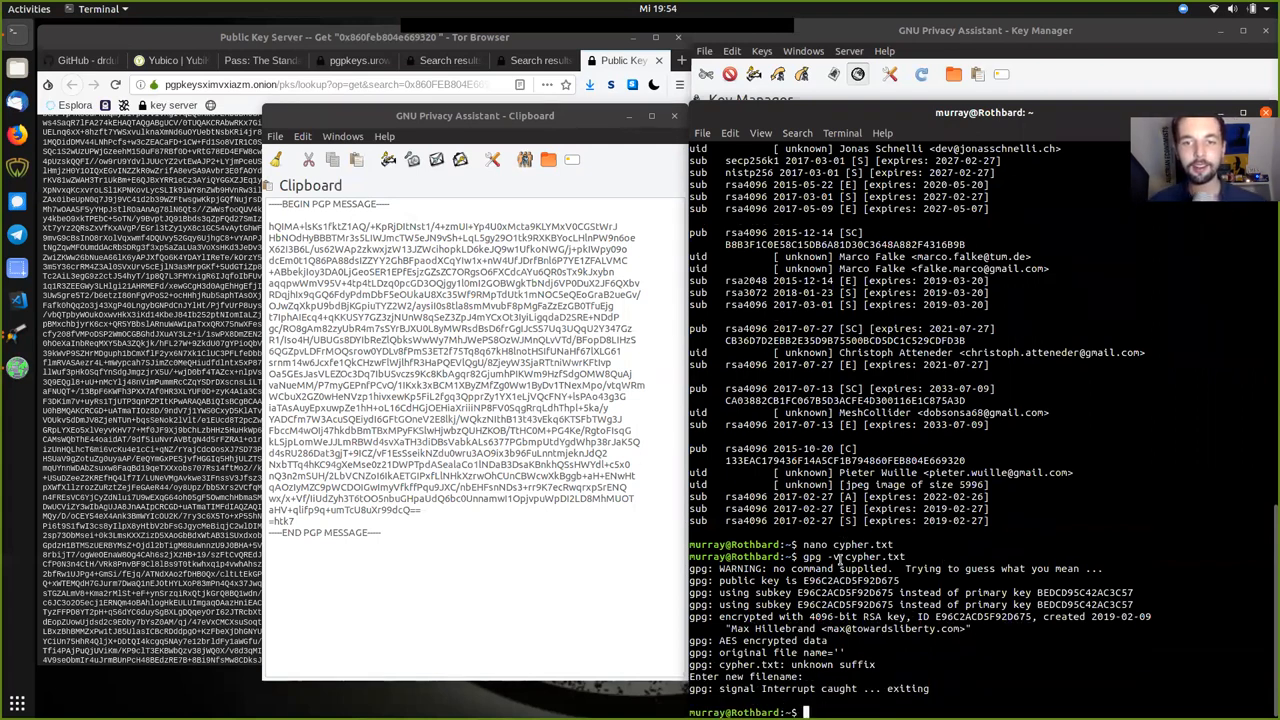
pyautogui.write('gpg -v cypher.txt')
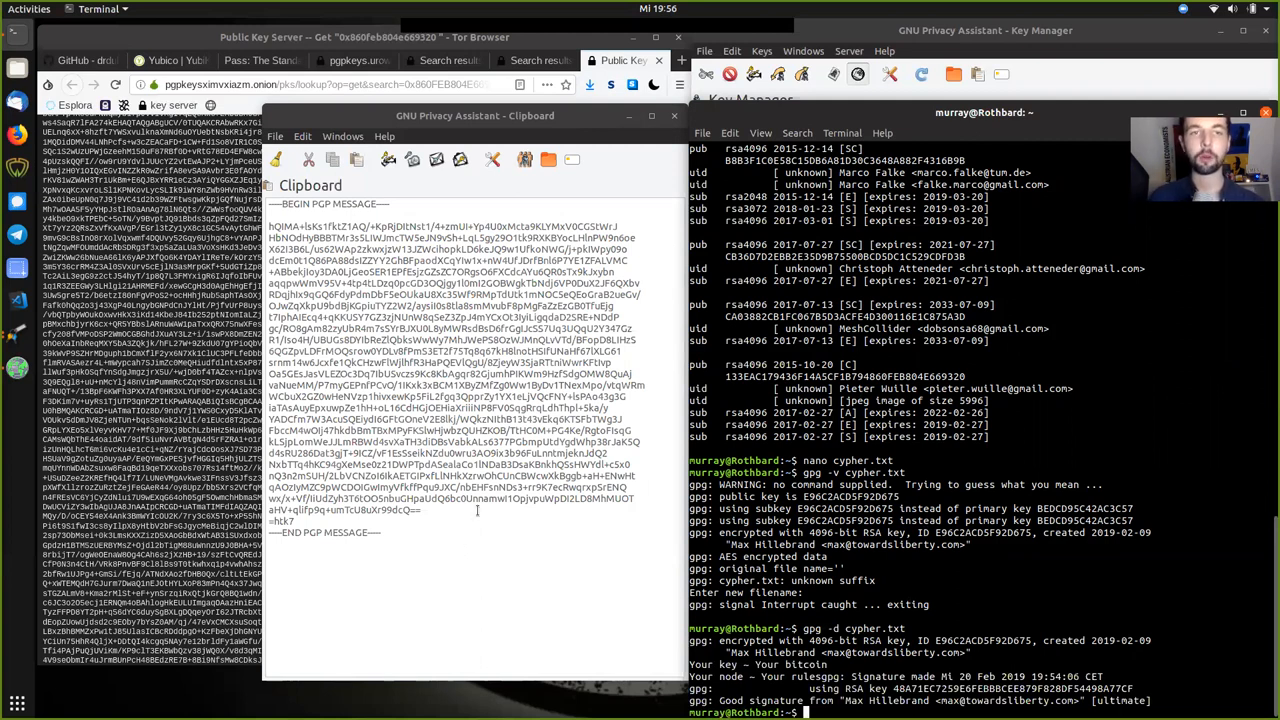
pyautogui.moveTo(524, 160)
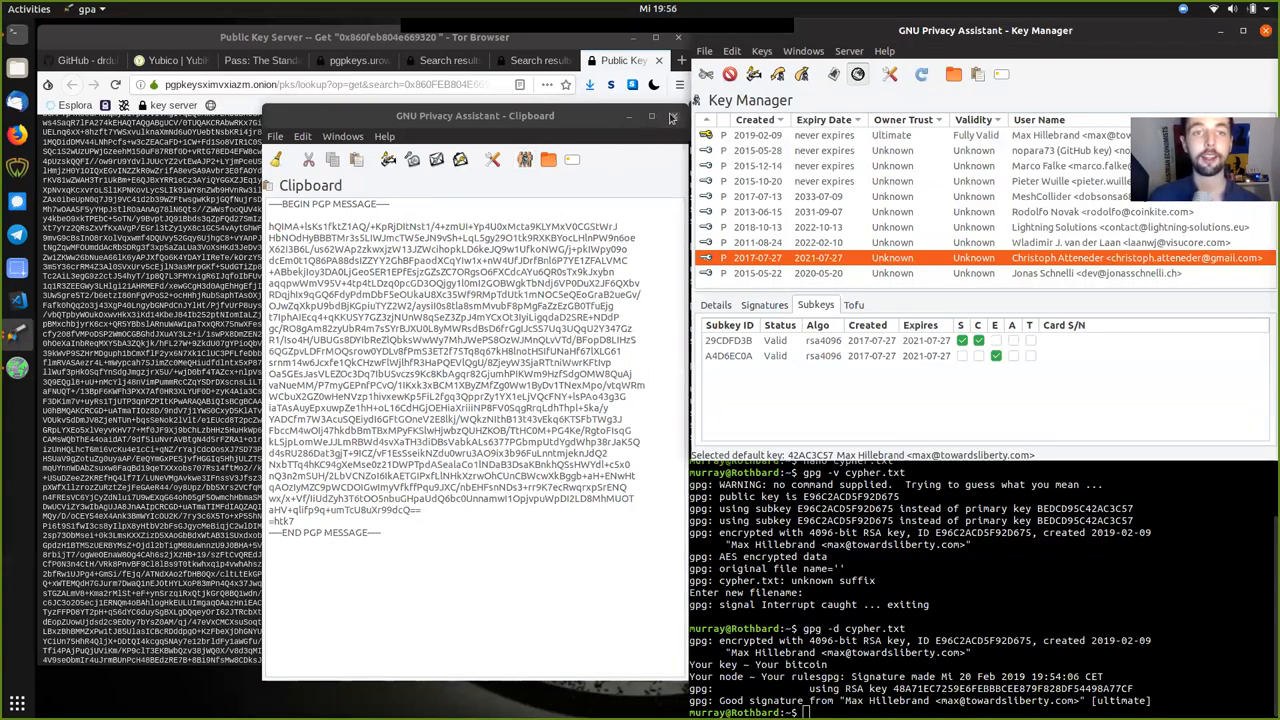
pyautogui.moveTo(524, 160)
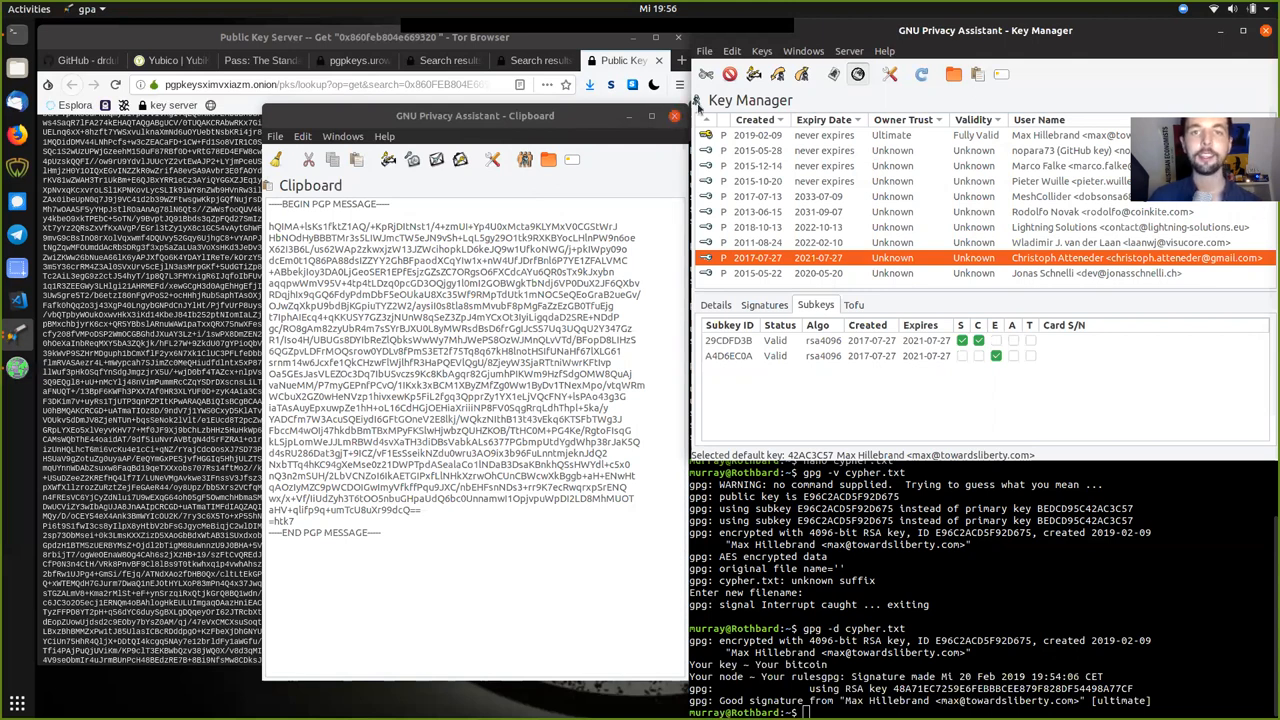
# Close the Clipboard window and browse the key manager's Server, Keys and Edit menus.
pyautogui.click(849, 50)
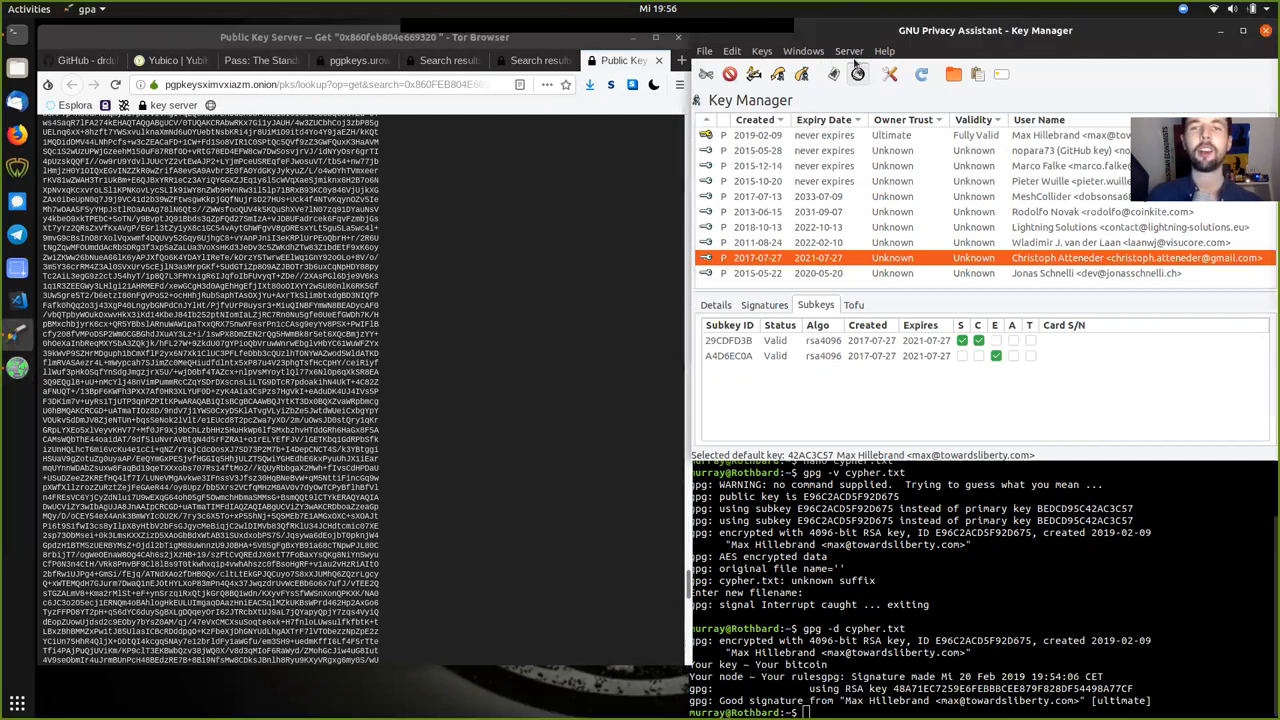
pyautogui.click(848, 51)
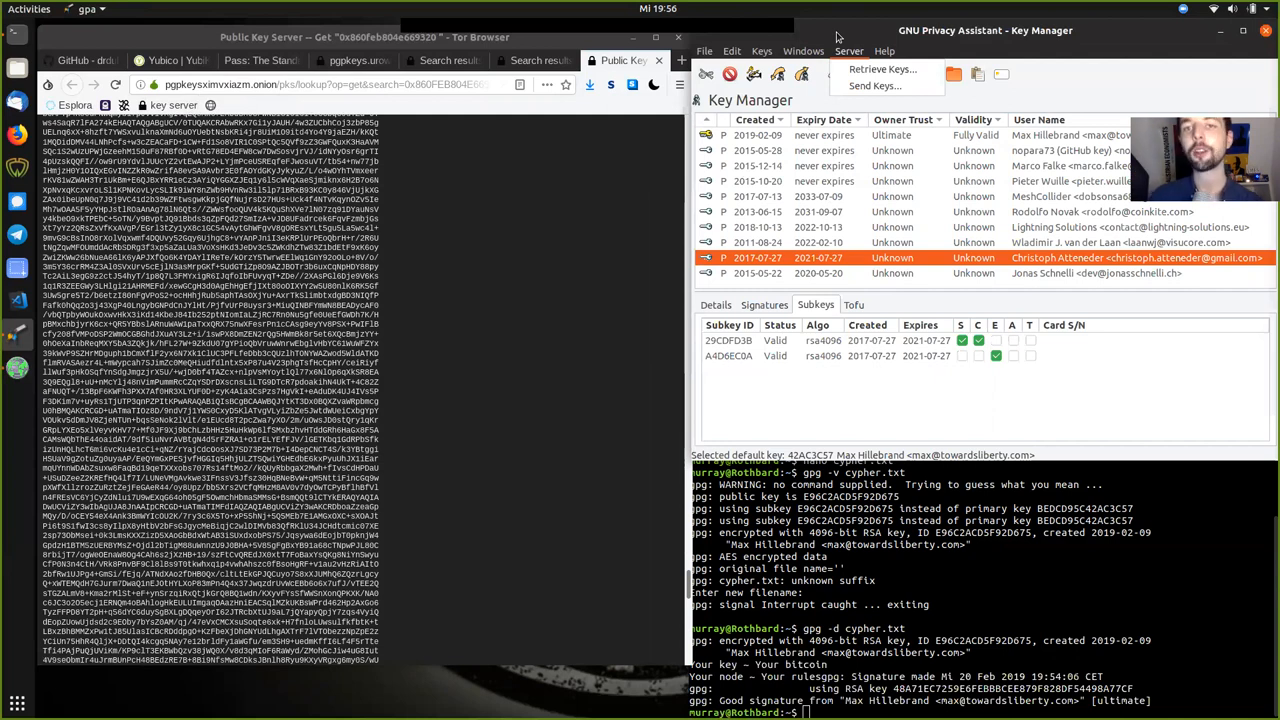
pyautogui.click(803, 51)
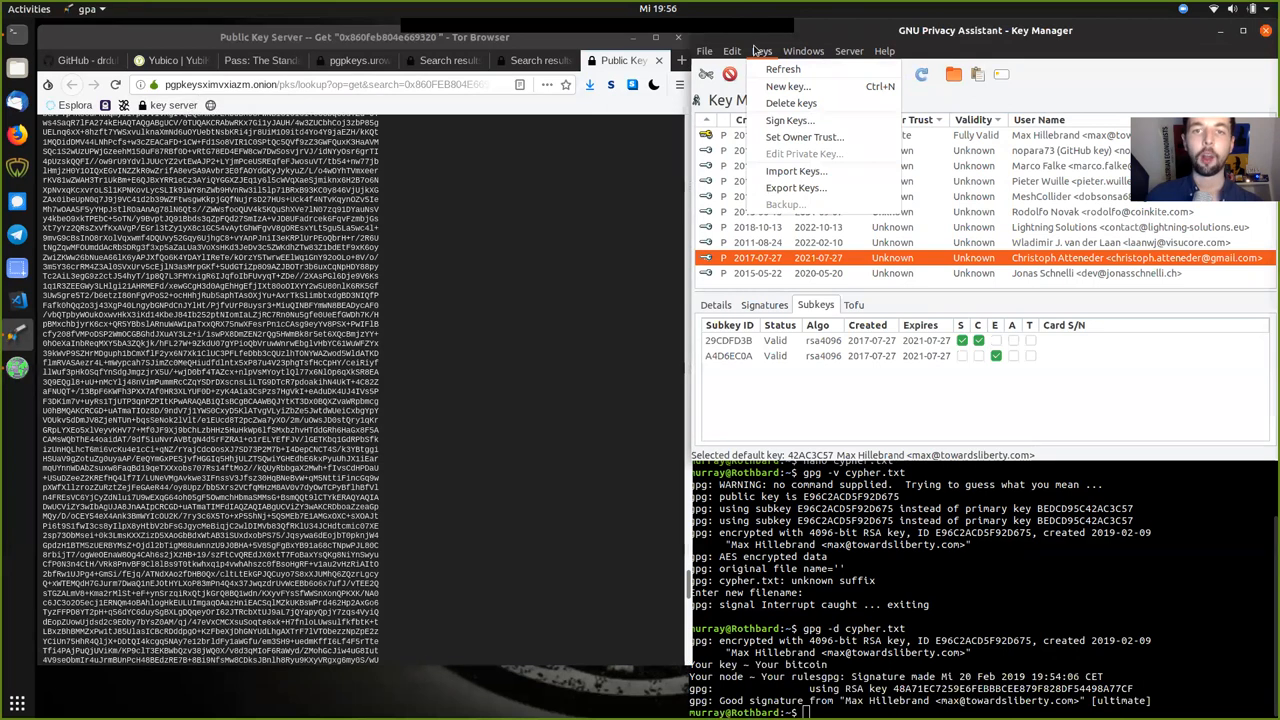
pyautogui.click(731, 51)
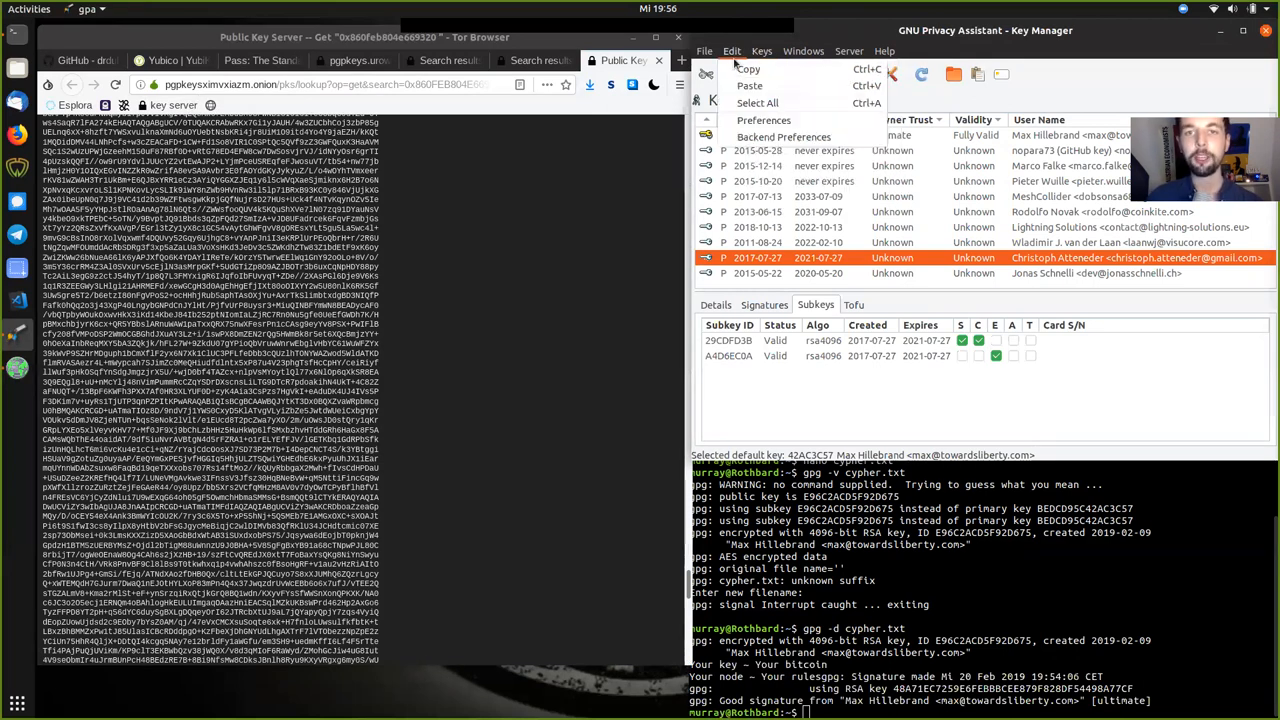
pyautogui.moveTo(818, 315)
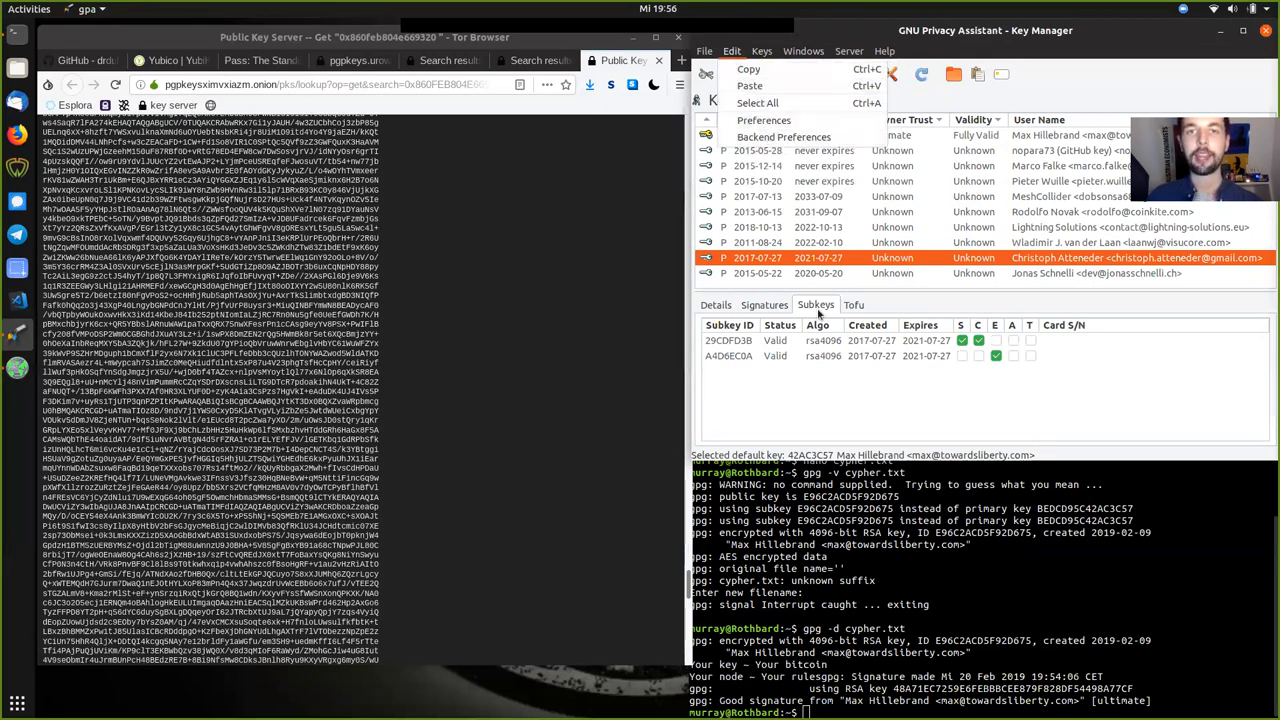
pyautogui.click(761, 51)
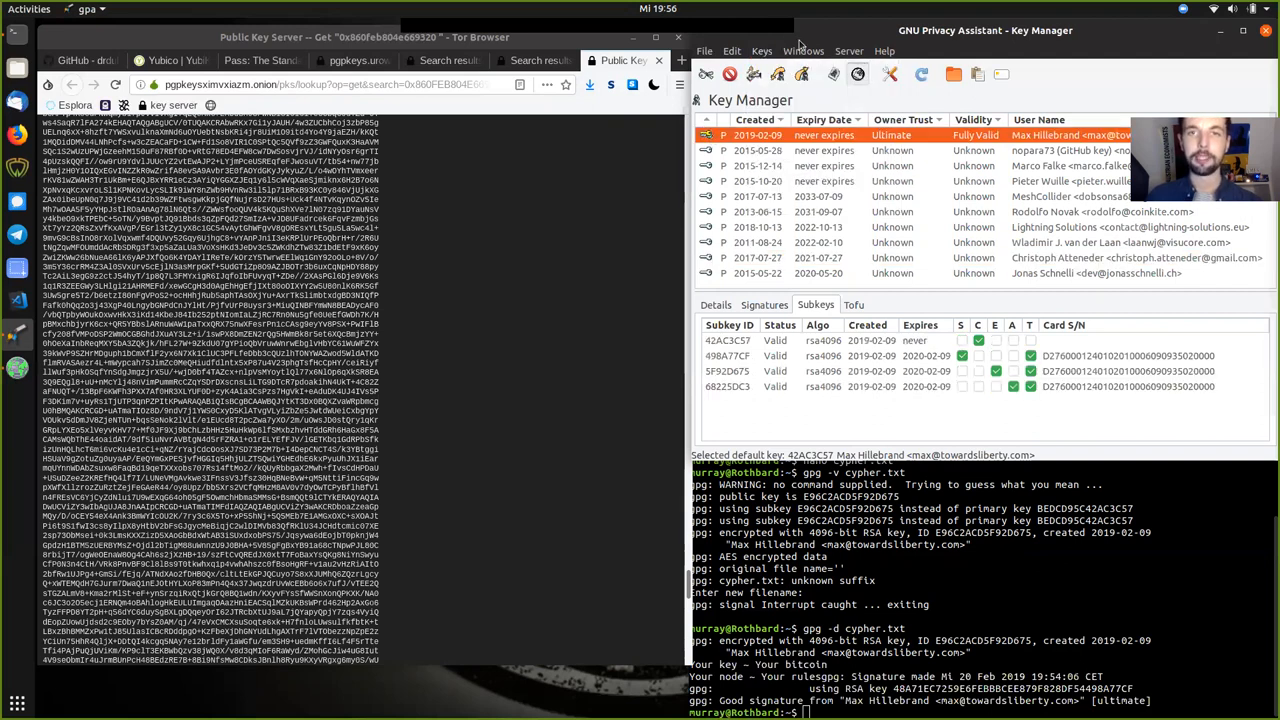
pyautogui.click(762, 51)
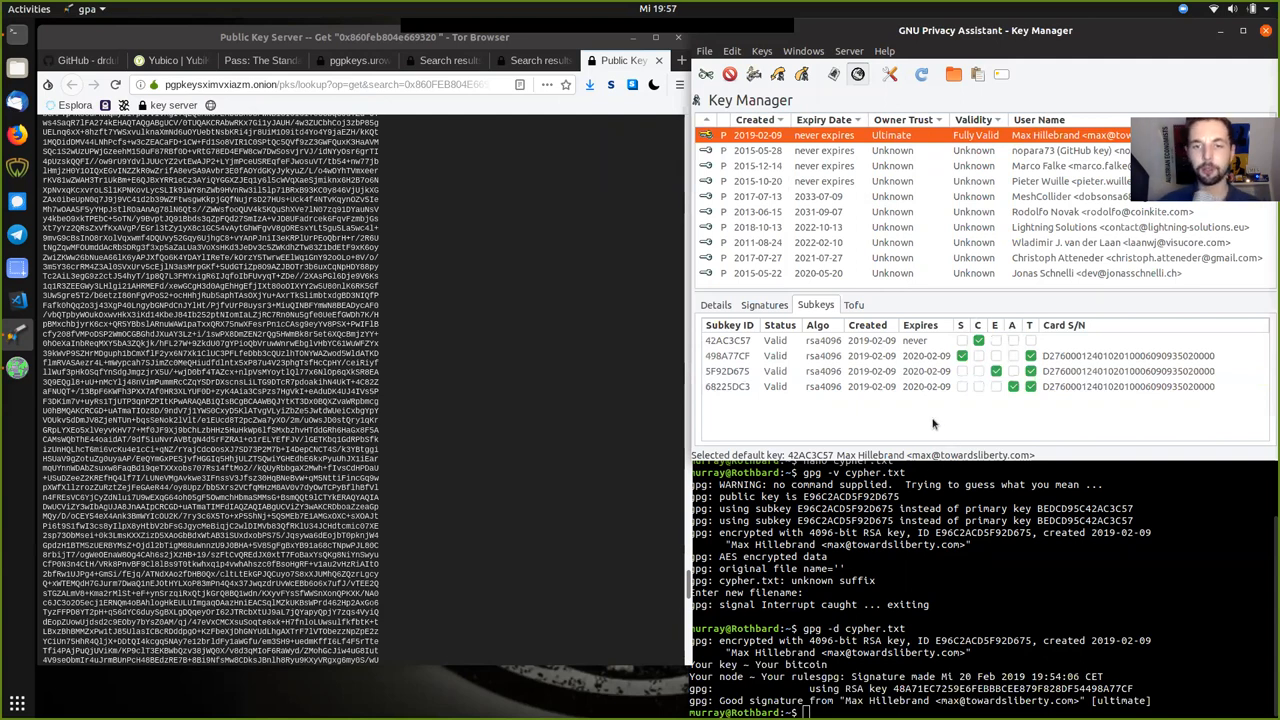
pyautogui.moveTo(976, 571)
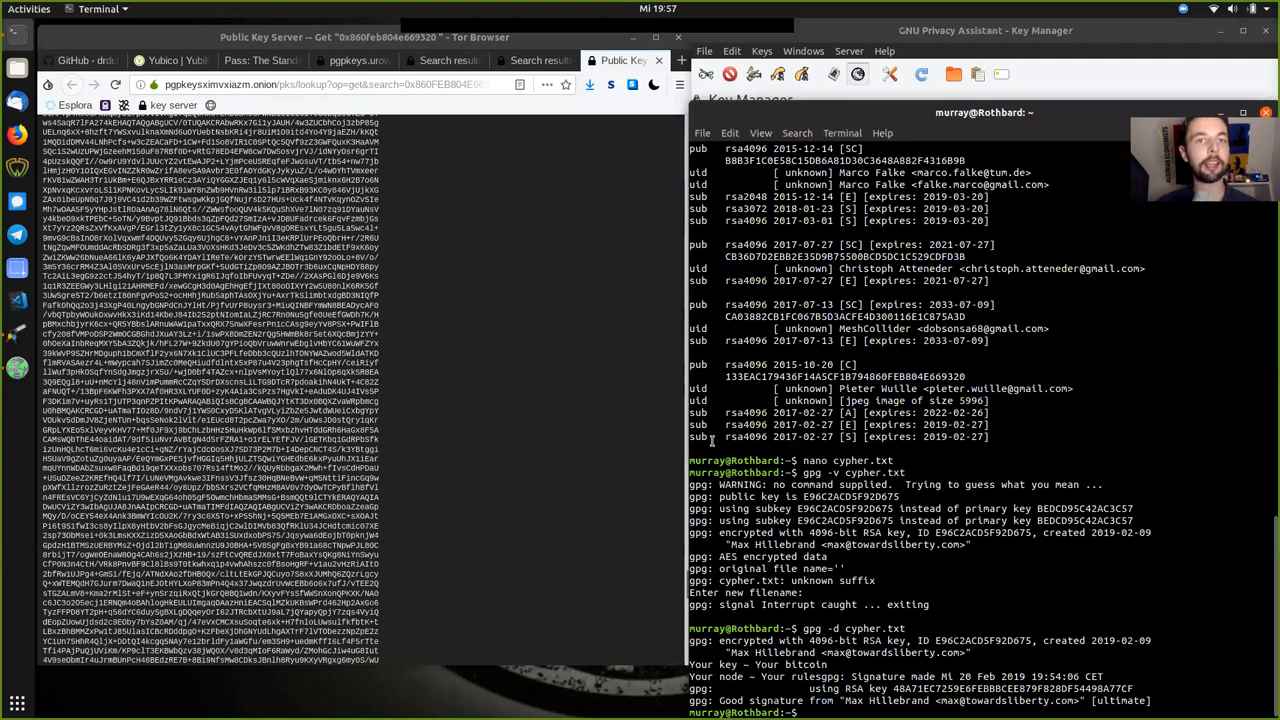
# Return to Tor Browser's search results tab for key 0x860feb804e669320.
pyautogui.click(540, 60)
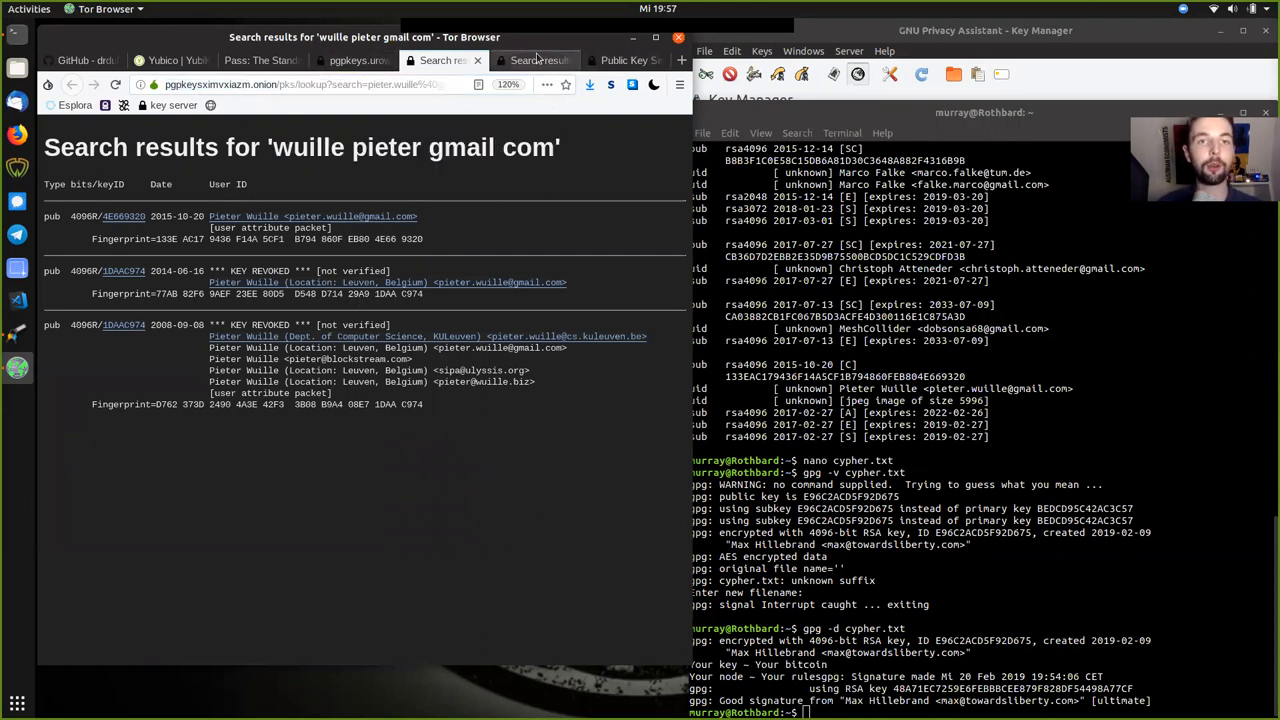
pyautogui.click(123, 216)
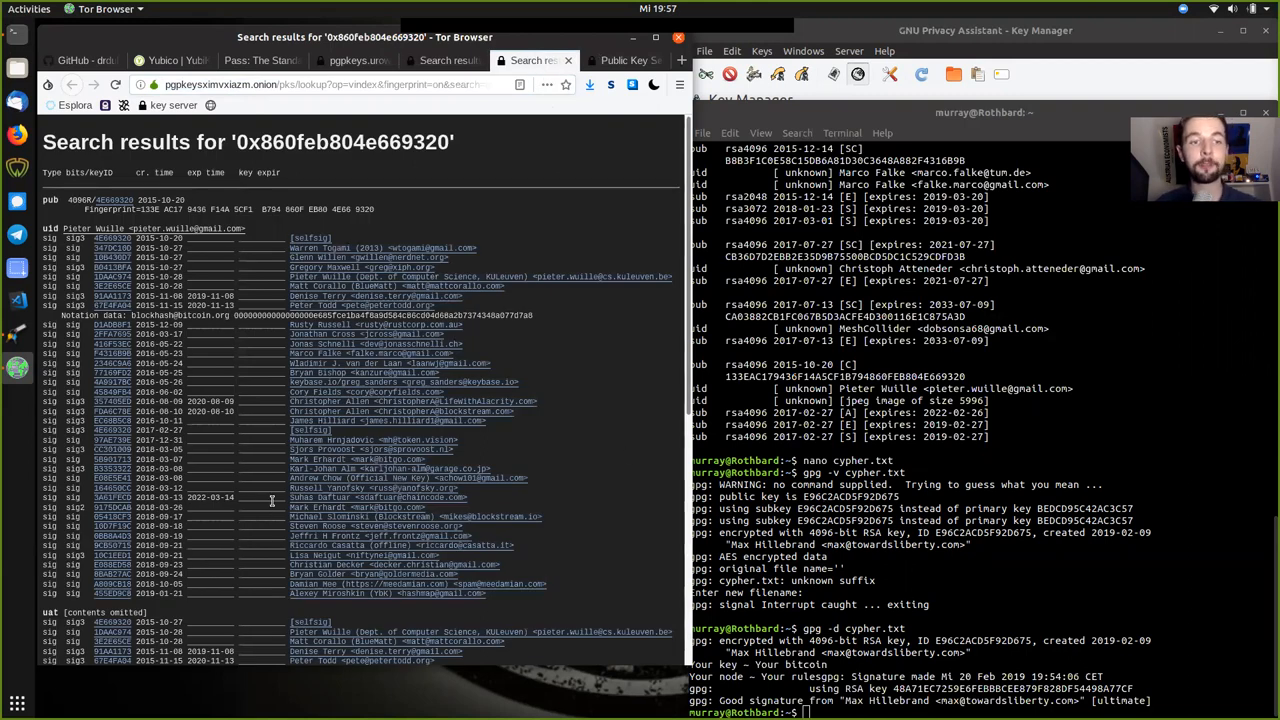